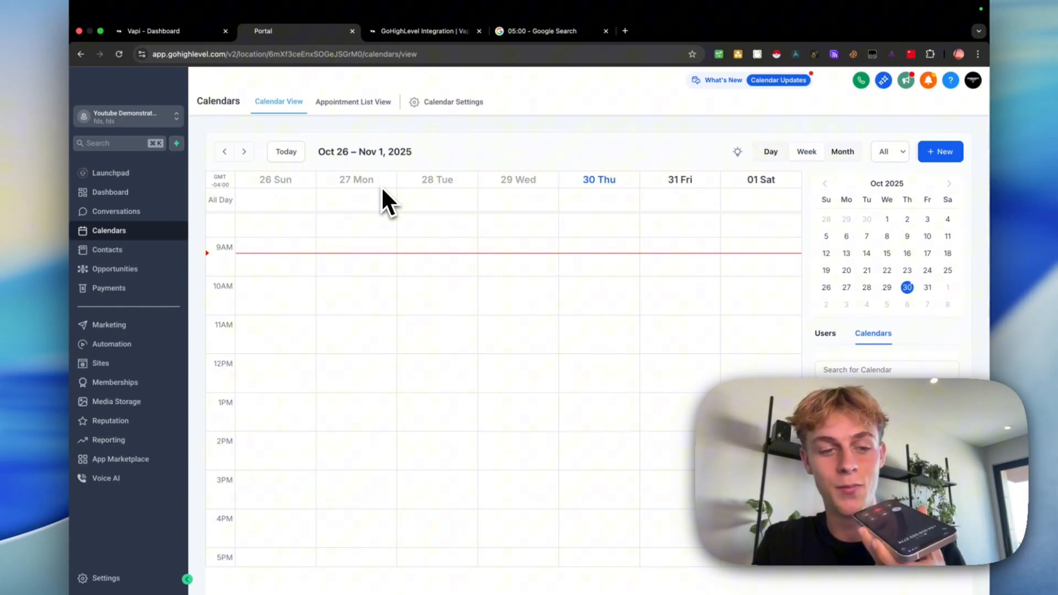
{"action": "mouse_move", "coordinate": [681, 354]}
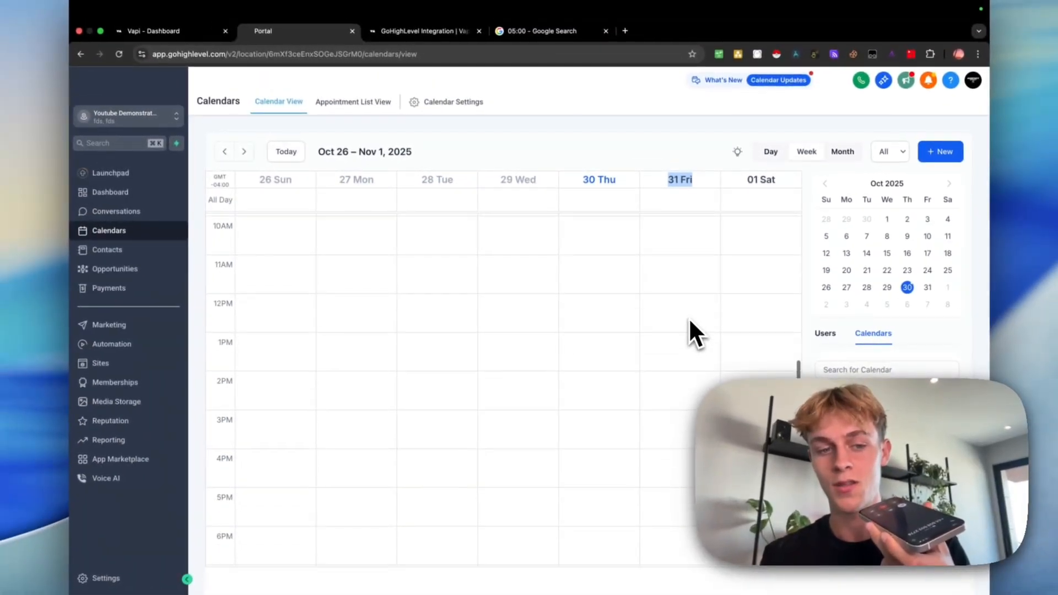
Scroll the GoHighLevel week calendar to watch for the new Friday 11:00 AM appointment.
{"action": "scroll", "scroll_direction": "up", "scroll_amount": 3}
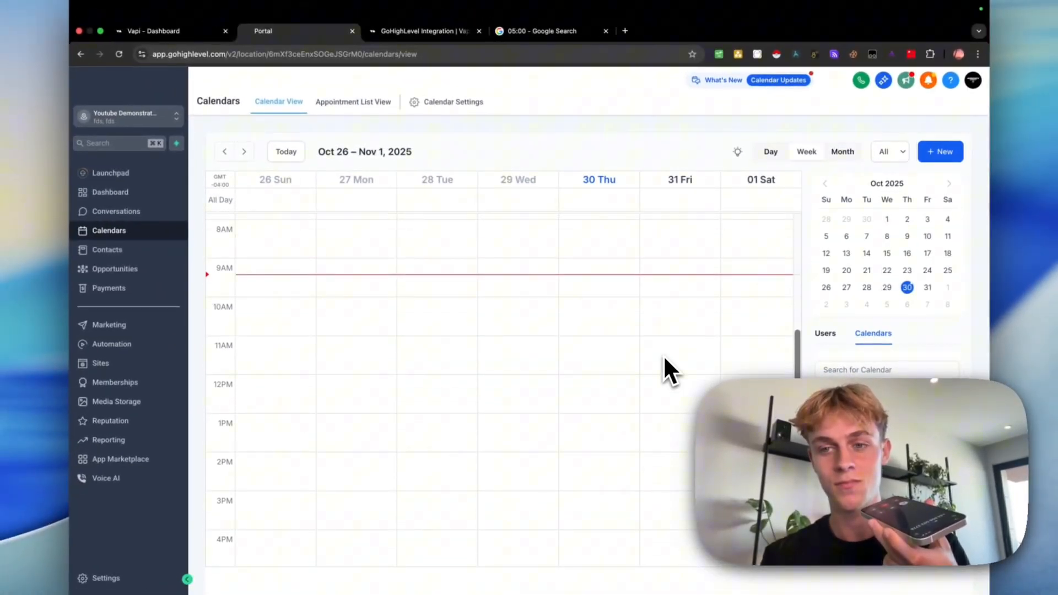
{"action": "mouse_move", "coordinate": [678, 402]}
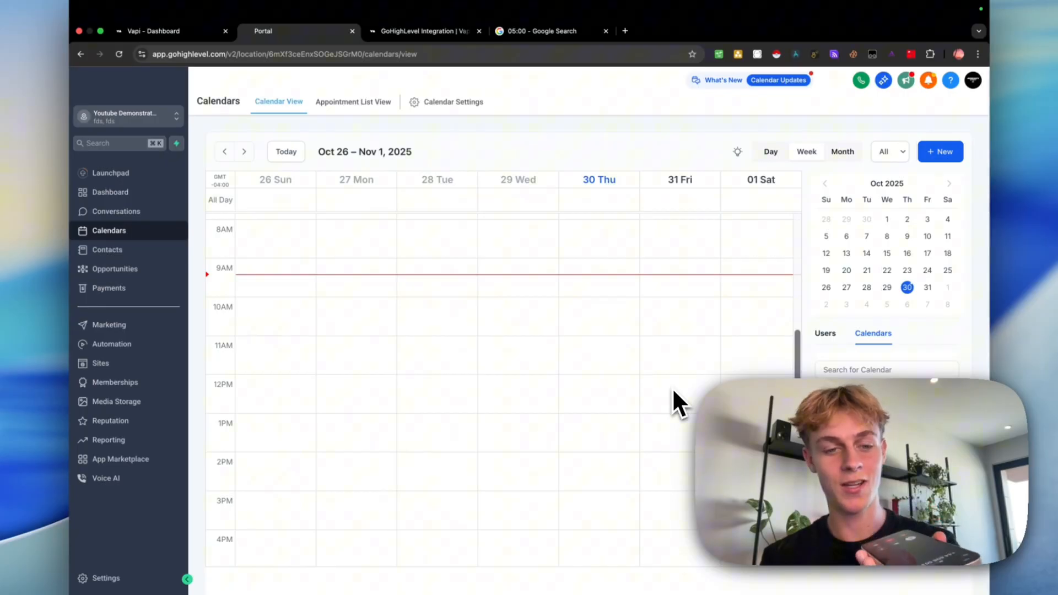
{"action": "mouse_move", "coordinate": [684, 340]}
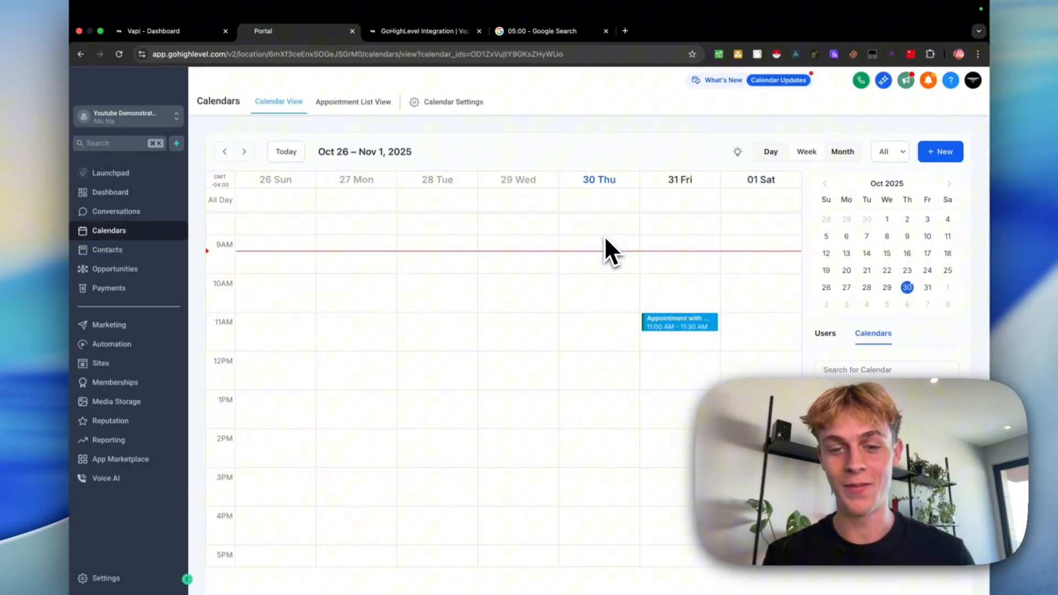
{"action": "mouse_move", "coordinate": [672, 365]}
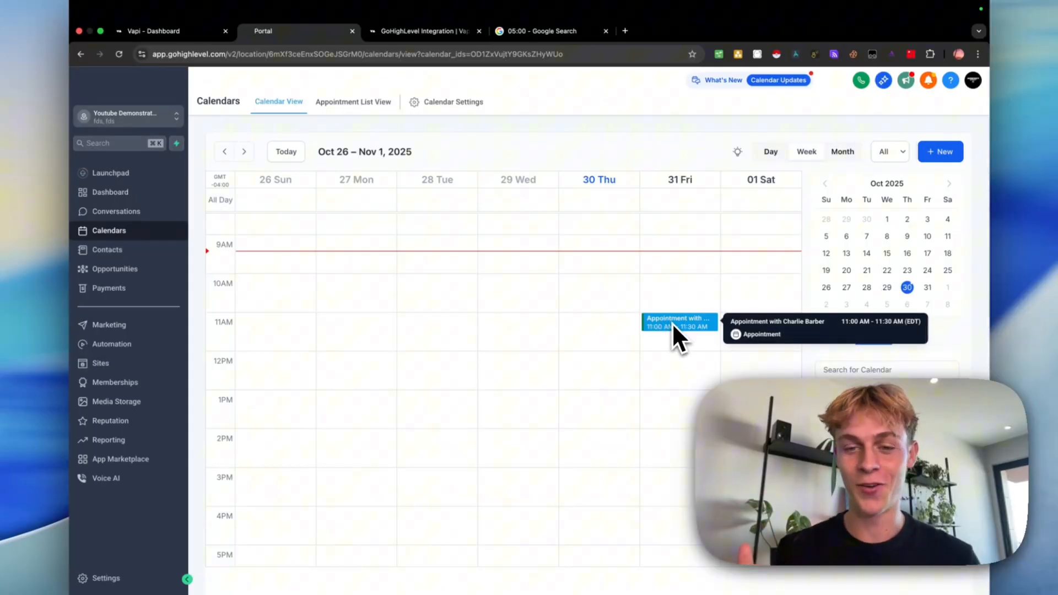
Check the running stopwatch tab, then search Google for "vapi".
{"action": "left_click", "coordinate": [171, 31]}
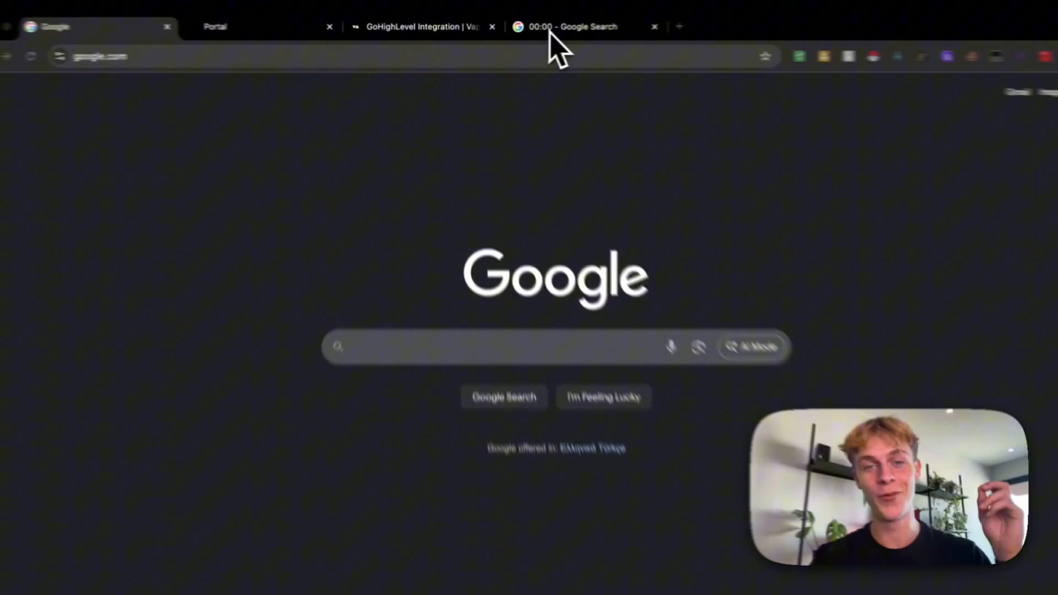
{"action": "left_click", "coordinate": [572, 26]}
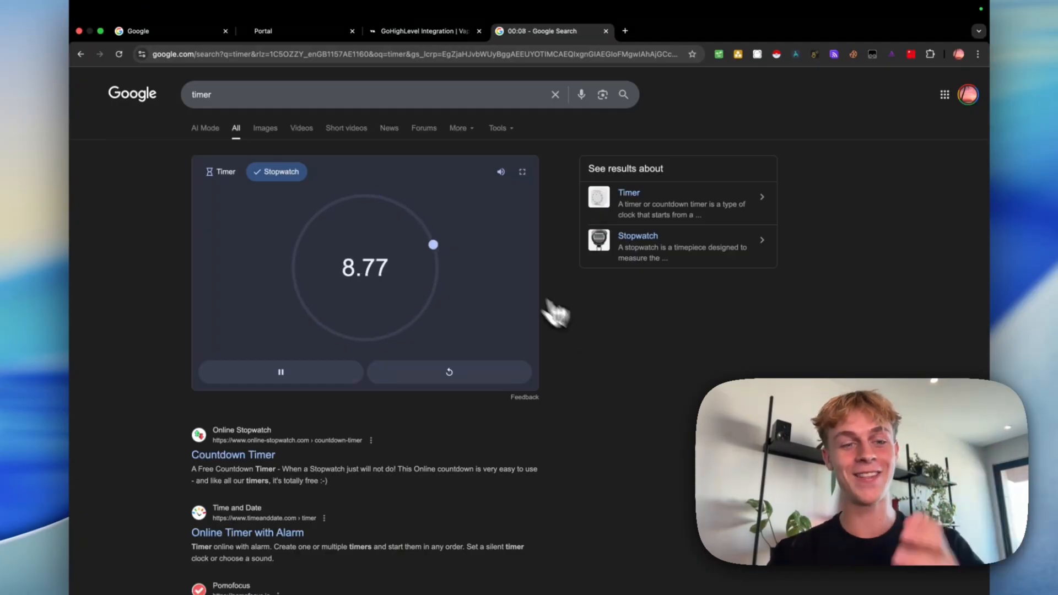
{"action": "left_click", "coordinate": [128, 31]}
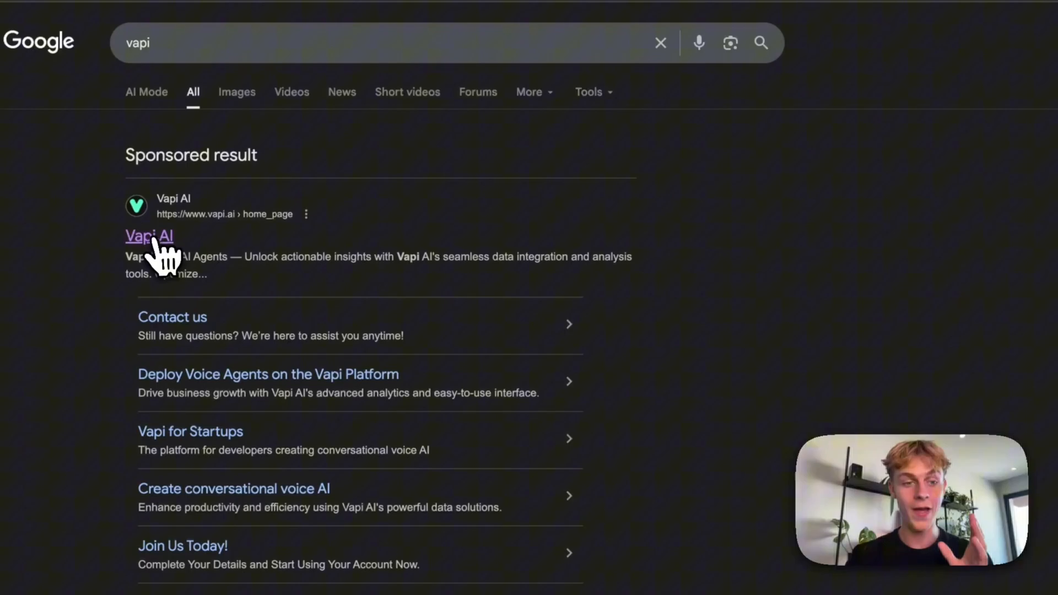
Open the Vapi AI site from the results and enter its dashboard's Assistants page.
{"action": "left_click", "coordinate": [149, 236]}
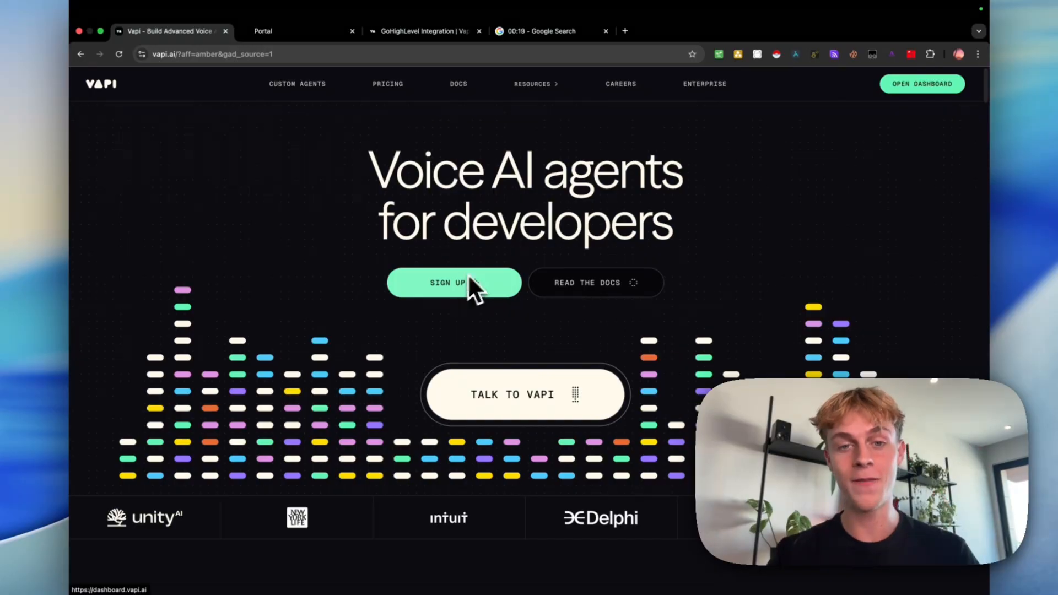
{"action": "mouse_move", "coordinate": [658, 263]}
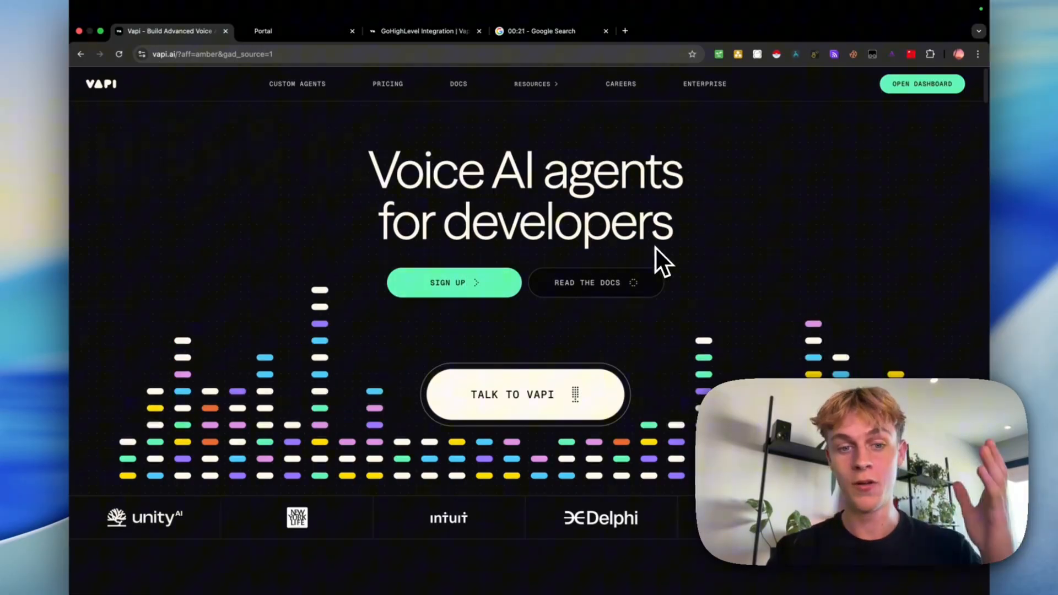
{"action": "mouse_move", "coordinate": [433, 210]}
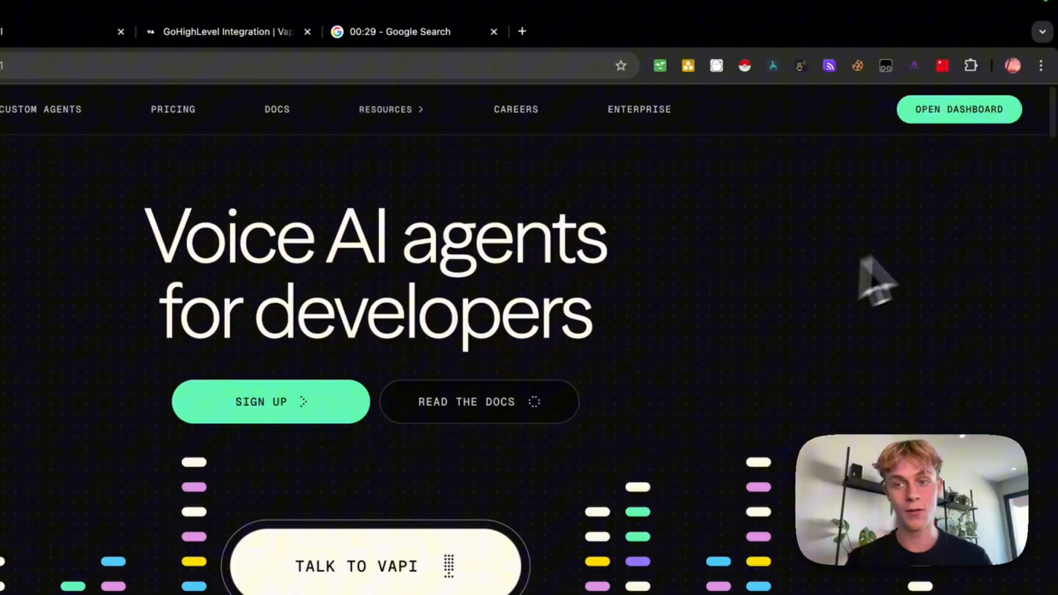
{"action": "left_click", "coordinate": [959, 109]}
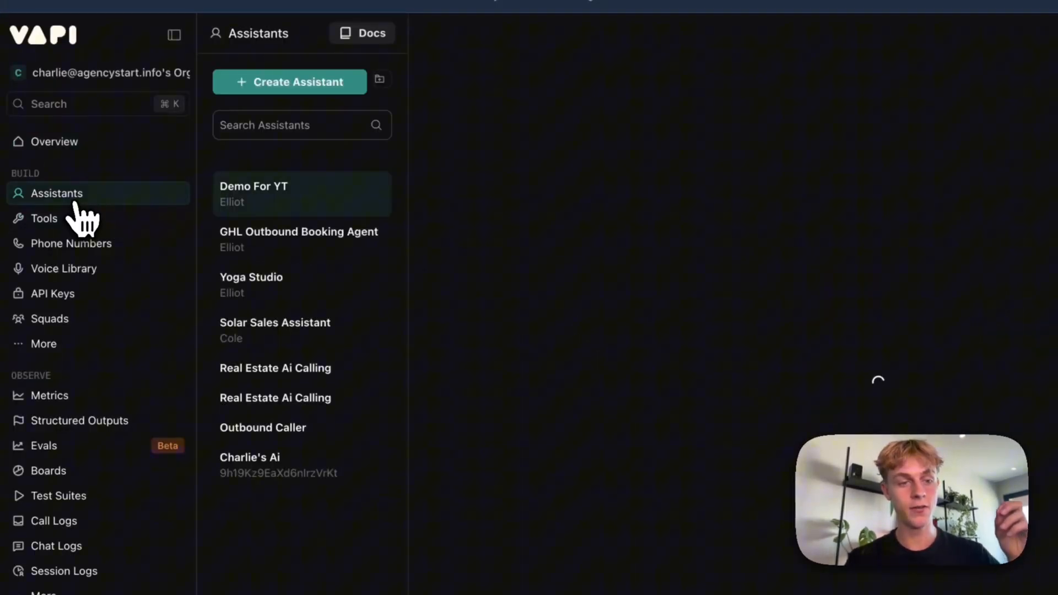
Create a new assistant named Demo For YT from the Blank Template.
{"action": "left_click", "coordinate": [302, 194]}
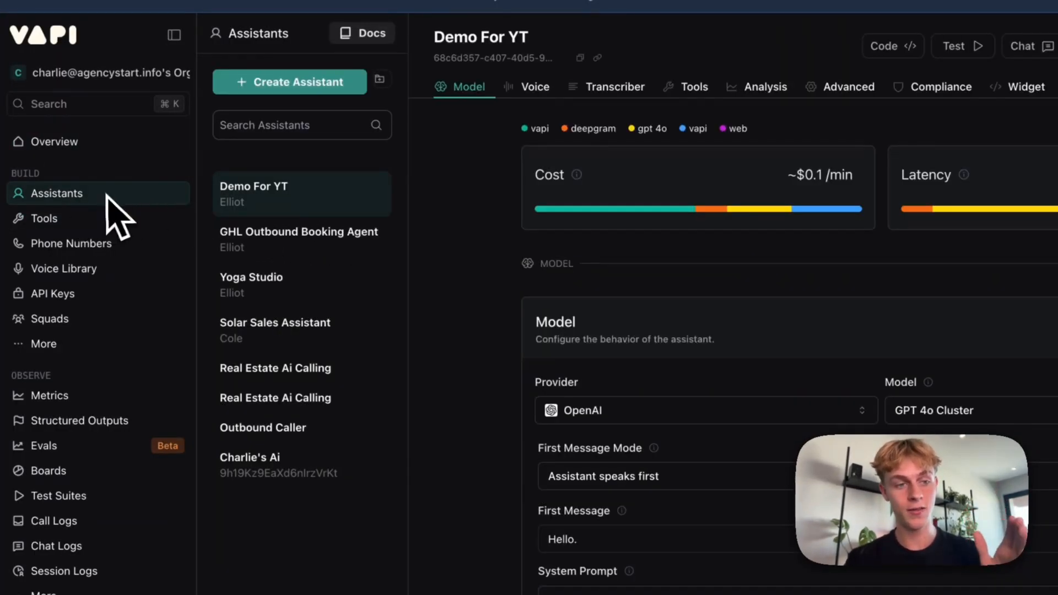
{"action": "mouse_move", "coordinate": [500, 486]}
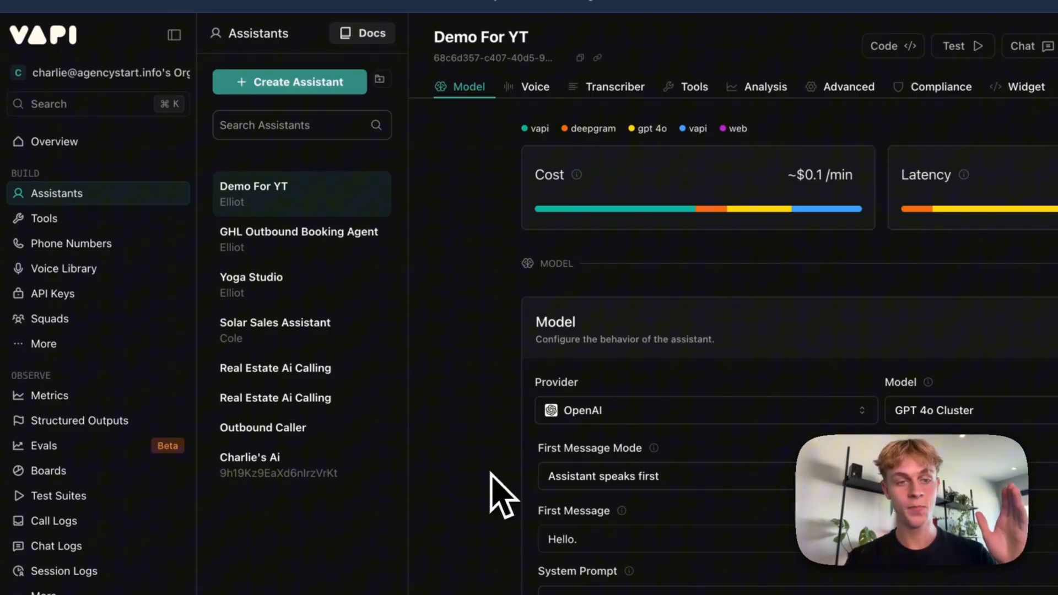
{"action": "left_click", "coordinate": [289, 81]}
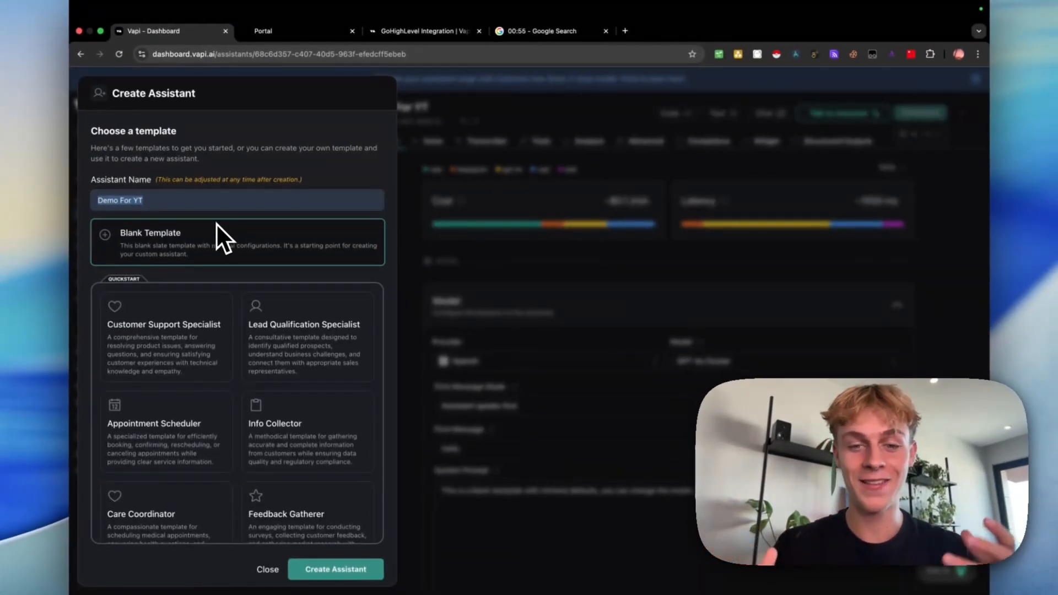
{"action": "mouse_move", "coordinate": [168, 203]}
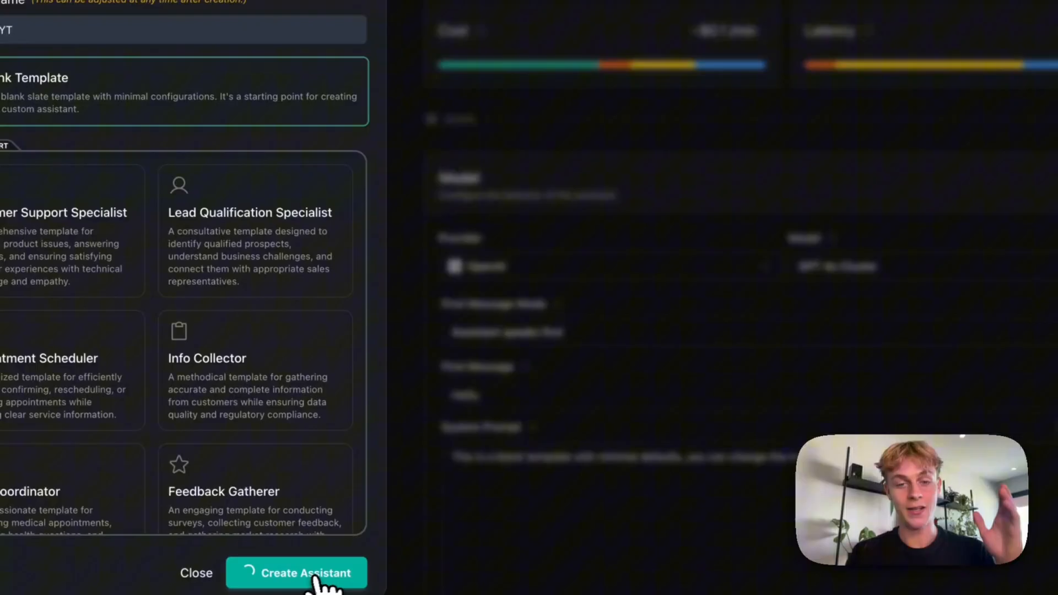
{"action": "left_click", "coordinate": [296, 573]}
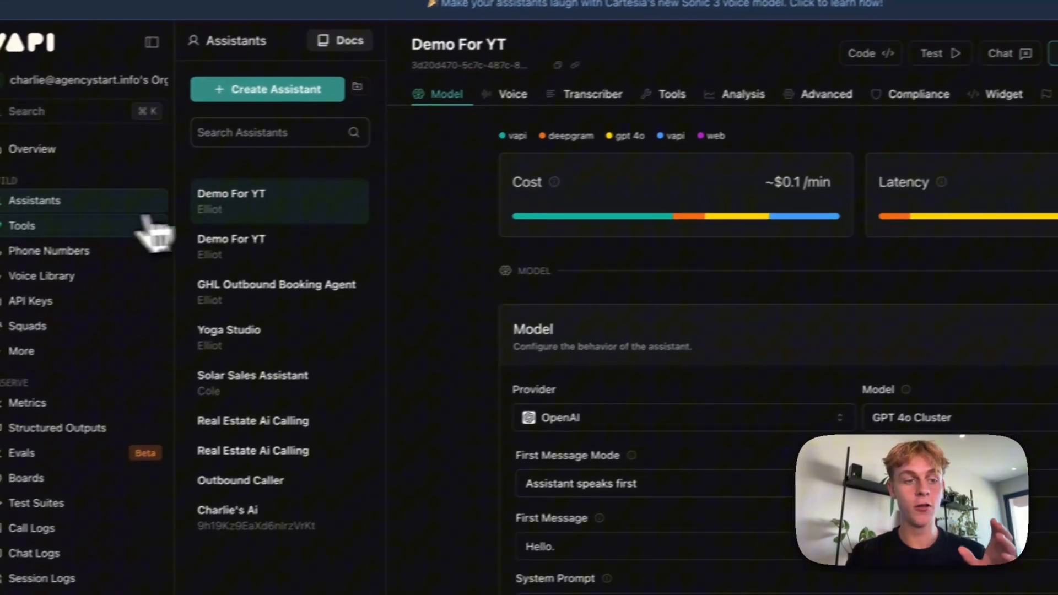
In Tools, start a new tool and show the GoHighLevel tool types.
{"action": "left_click", "coordinate": [22, 225]}
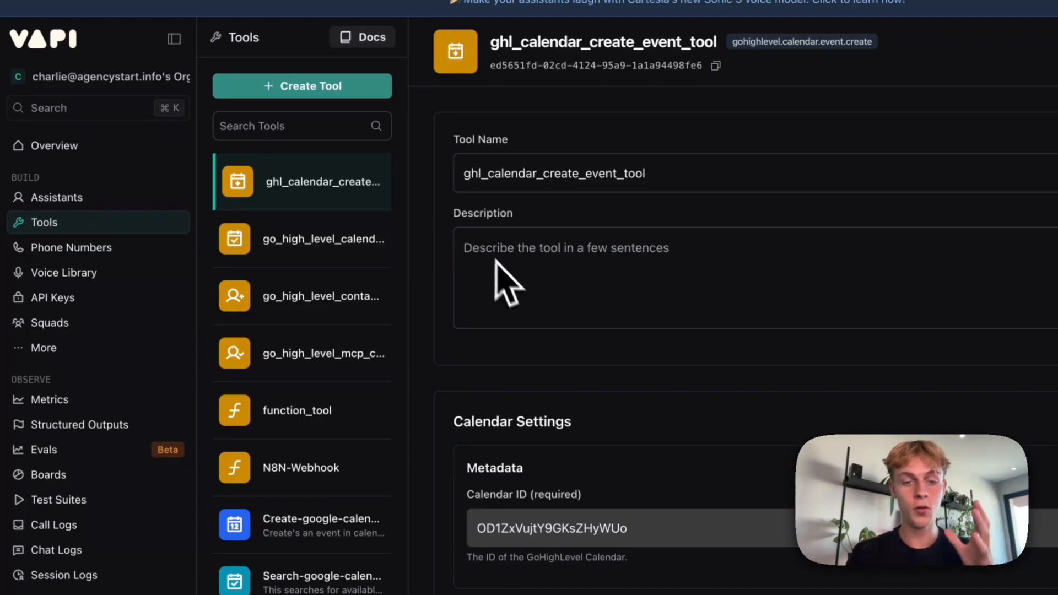
{"action": "mouse_move", "coordinate": [382, 375]}
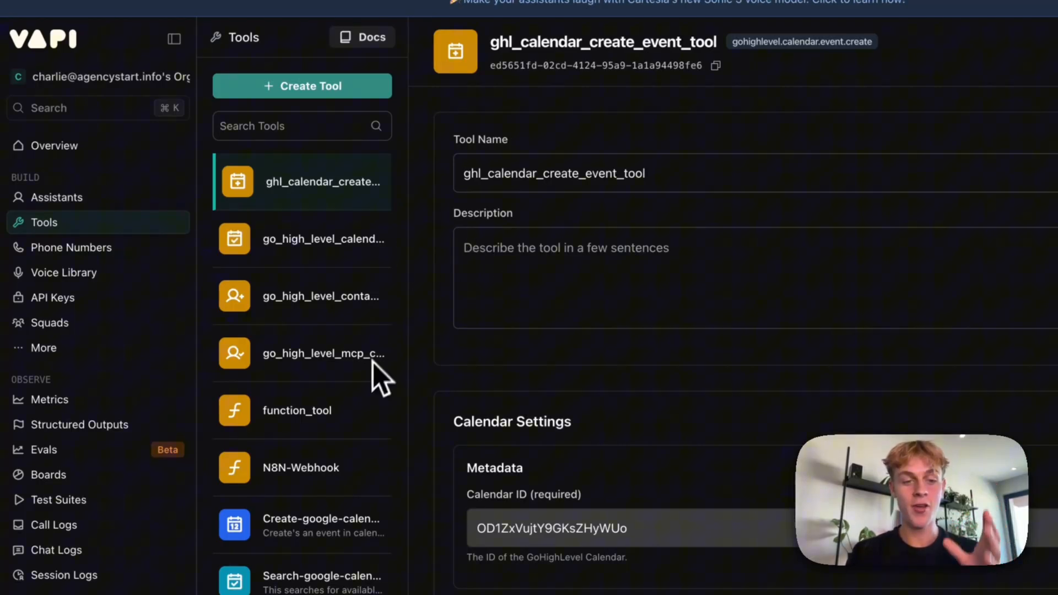
{"action": "mouse_move", "coordinate": [465, 304]}
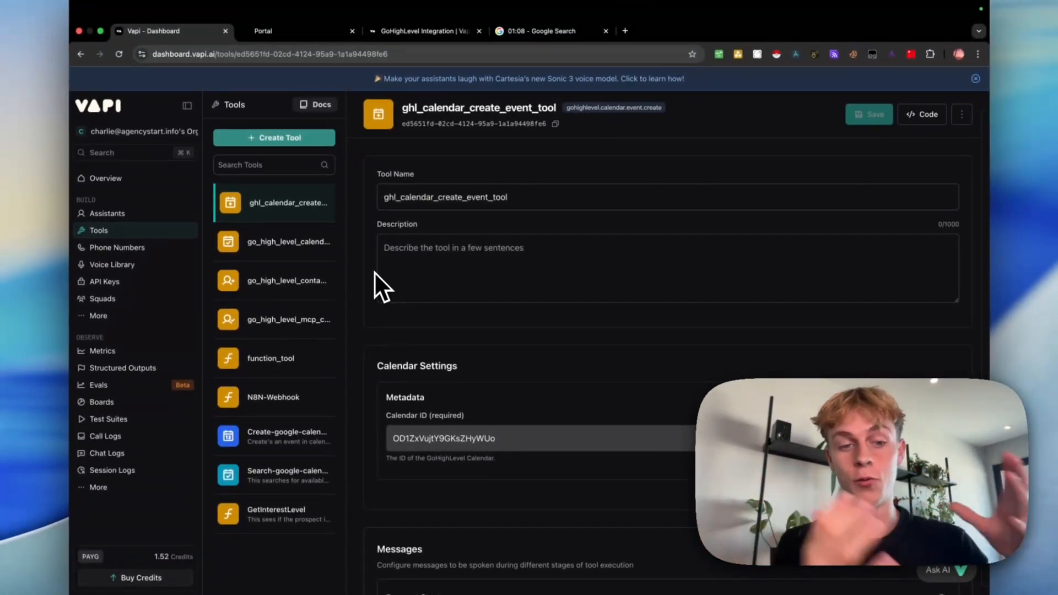
{"action": "mouse_move", "coordinate": [404, 229]}
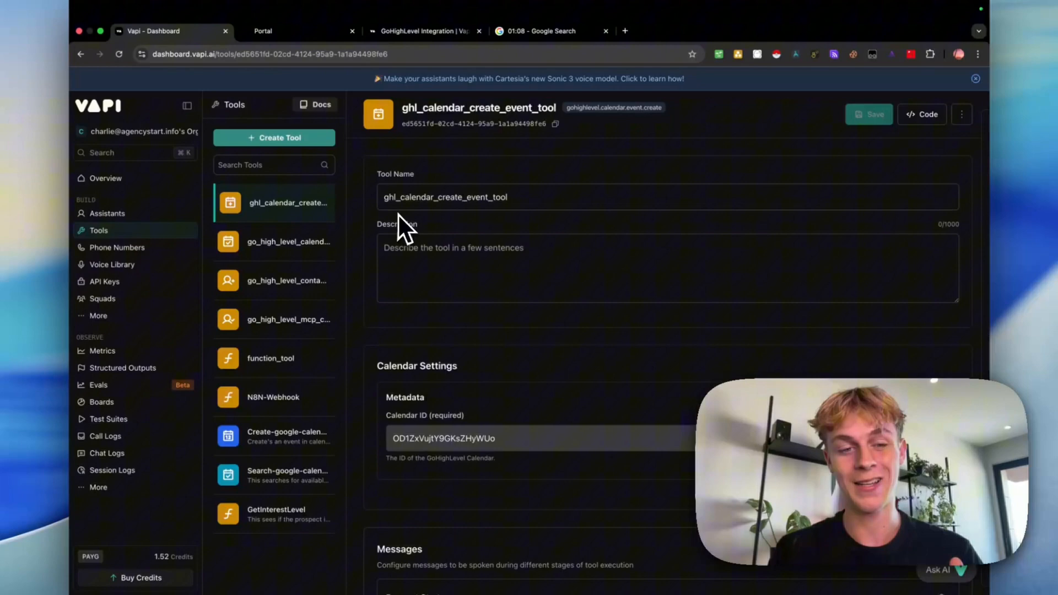
{"action": "mouse_move", "coordinate": [354, 172]}
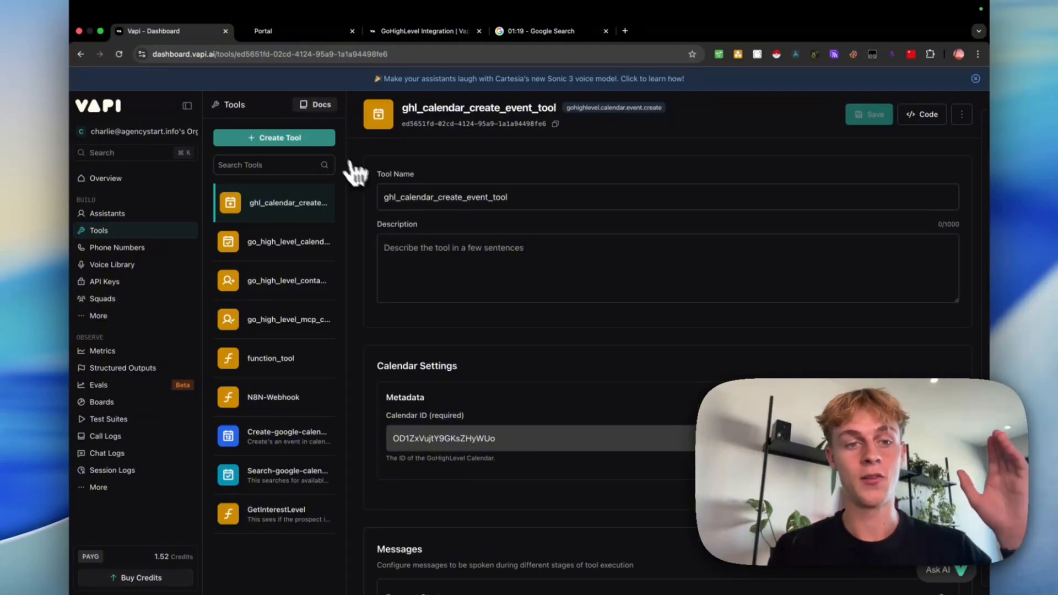
{"action": "left_click", "coordinate": [274, 137]}
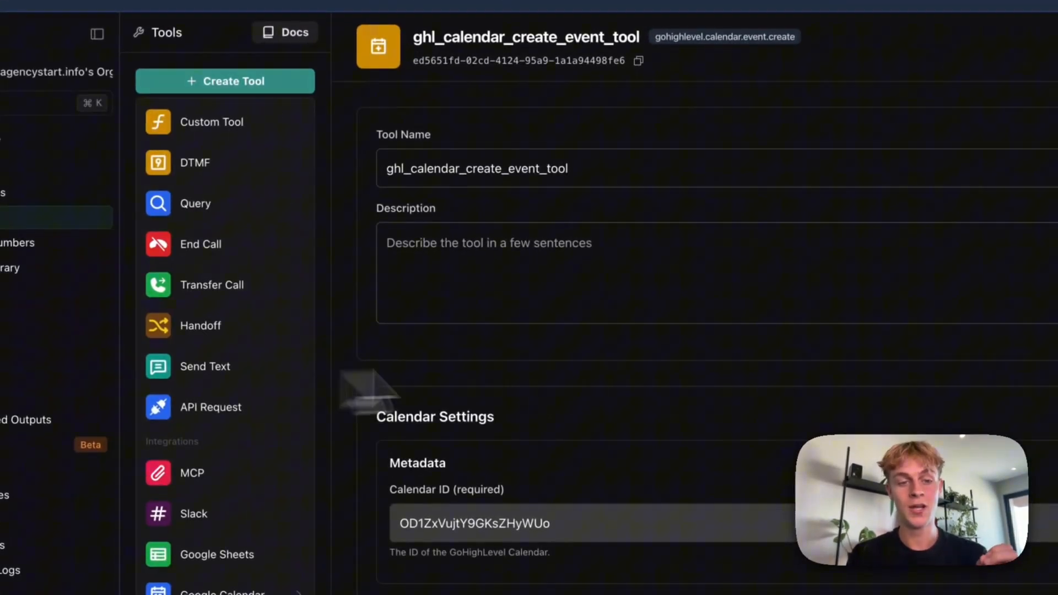
{"action": "left_click", "coordinate": [275, 477]}
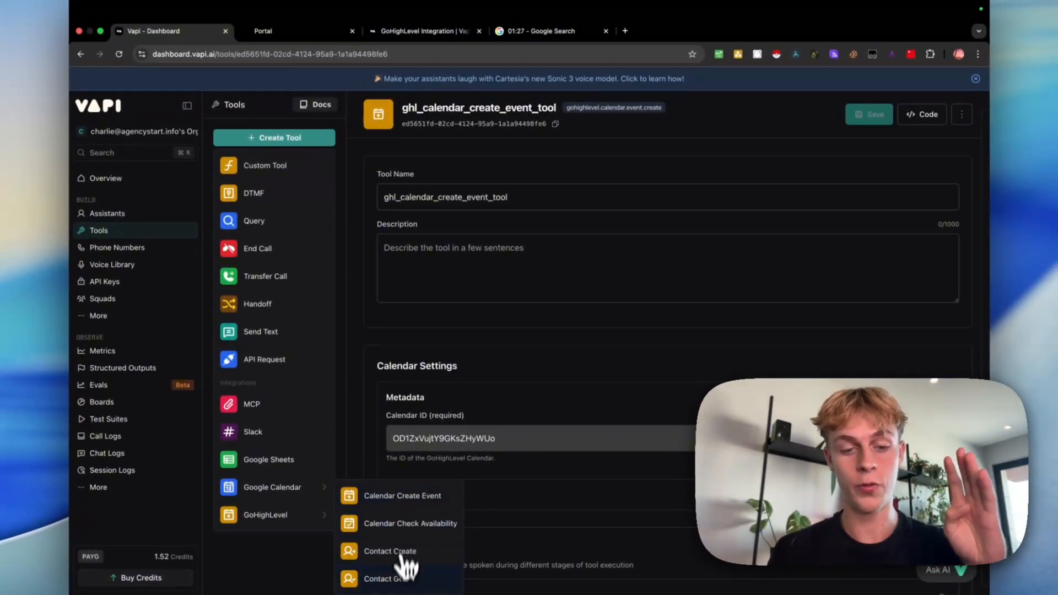
Create and save a GoHighLevel Contact Get tool that looks up contacts by the caller's phone number.
{"action": "left_click", "coordinate": [398, 579]}
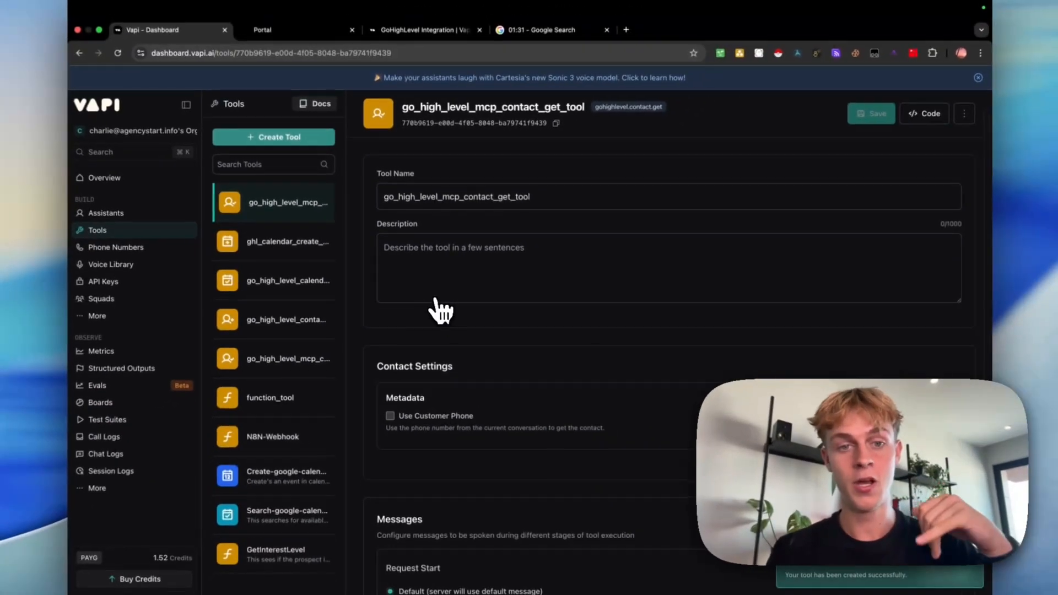
{"action": "mouse_move", "coordinate": [480, 318]}
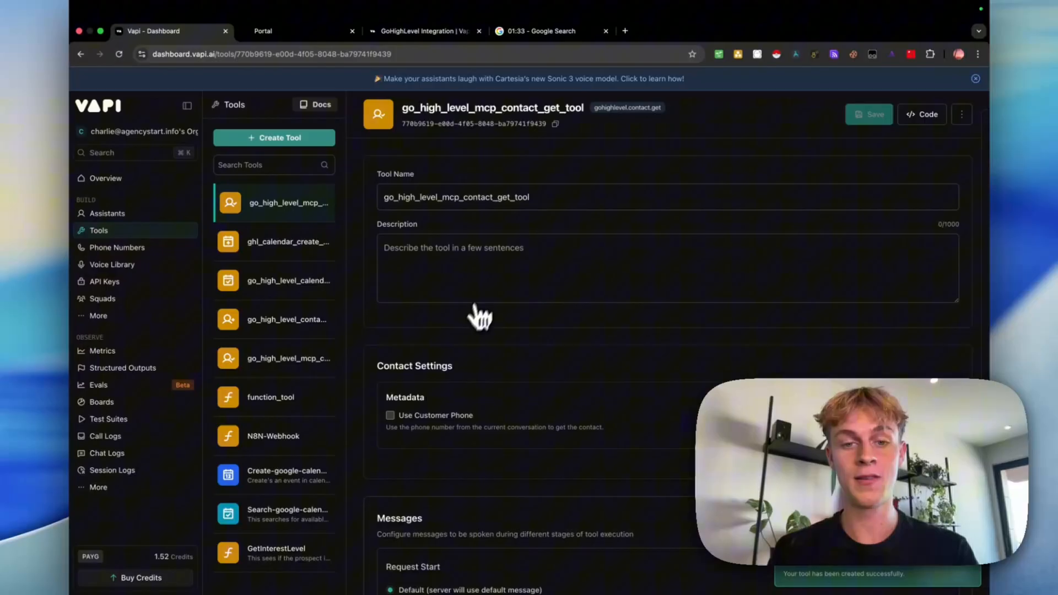
{"action": "scroll", "scroll_direction": "down", "scroll_amount": 3}
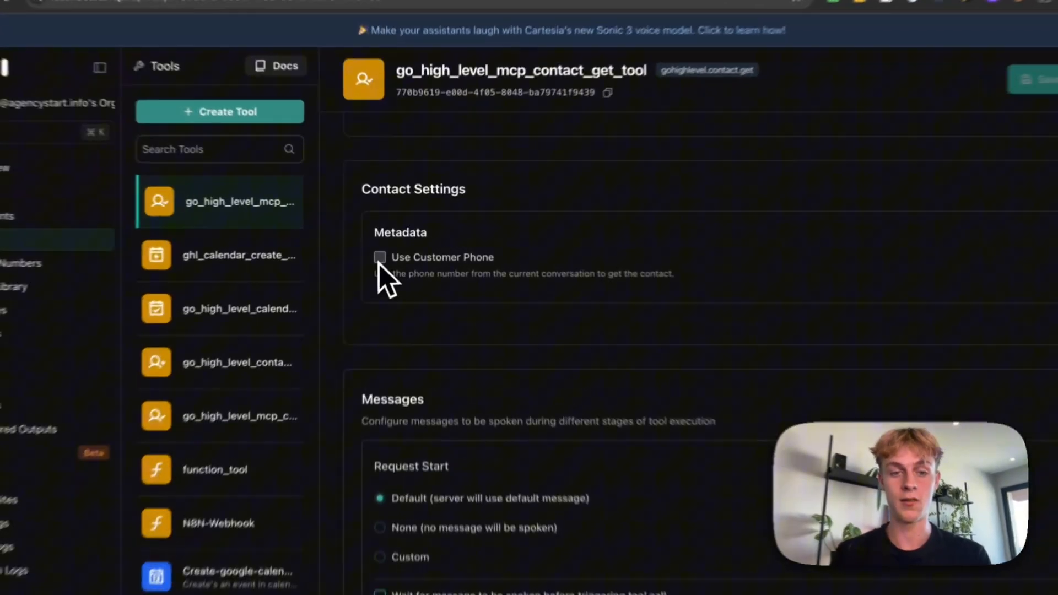
{"action": "left_click", "coordinate": [379, 256]}
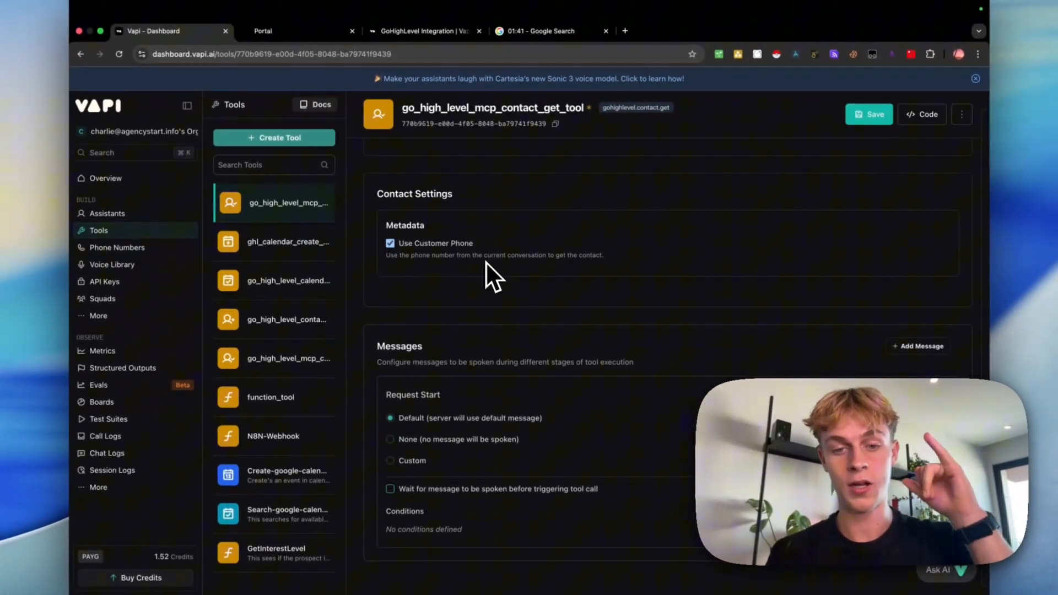
{"action": "scroll", "scroll_direction": "up", "scroll_amount": 3}
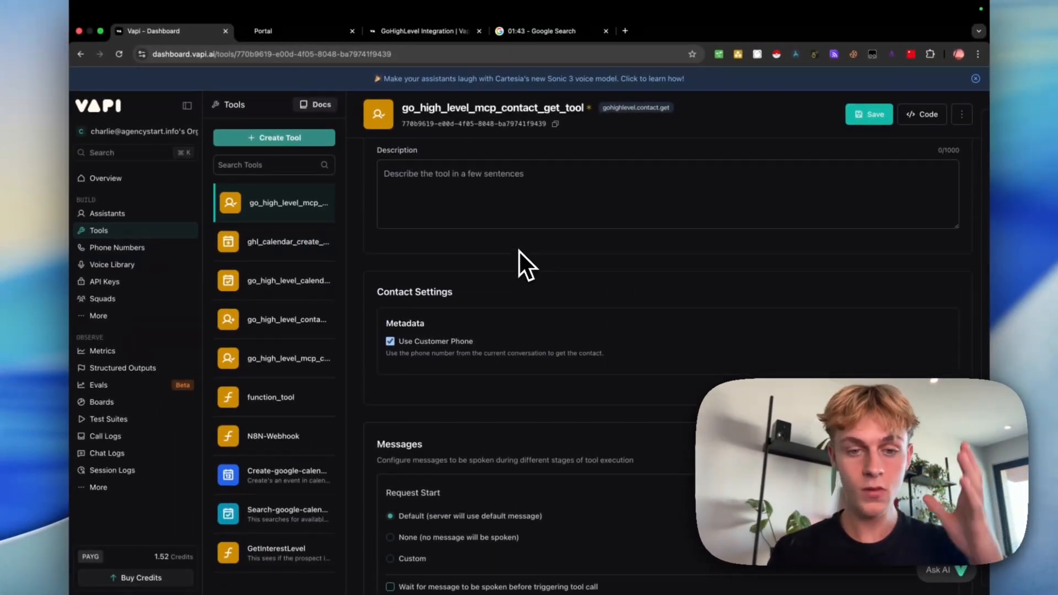
{"action": "scroll", "scroll_direction": "up", "scroll_amount": 3}
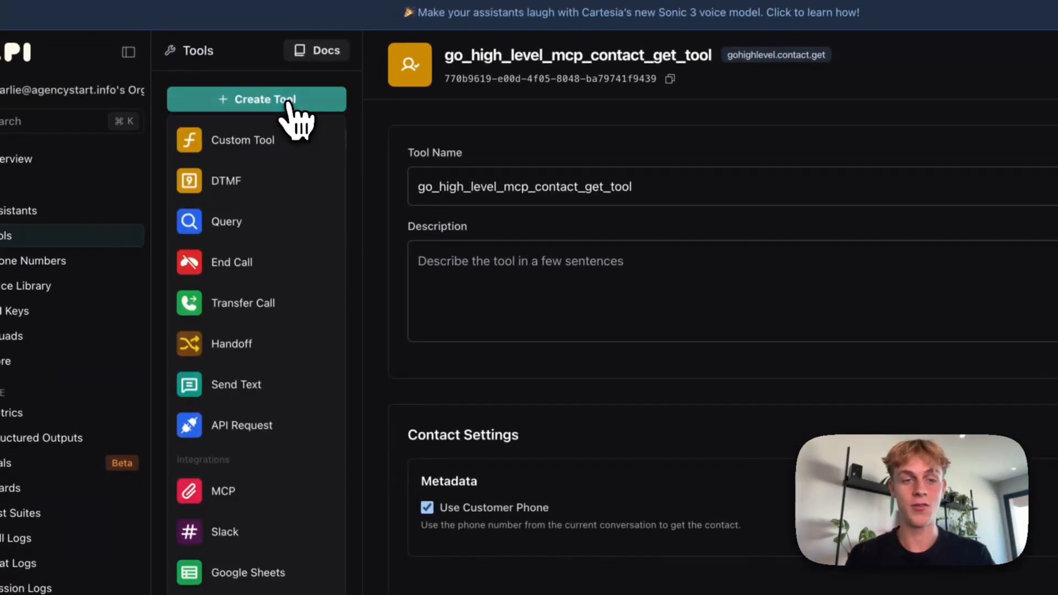
{"action": "scroll", "scroll_direction": "down", "scroll_amount": 3}
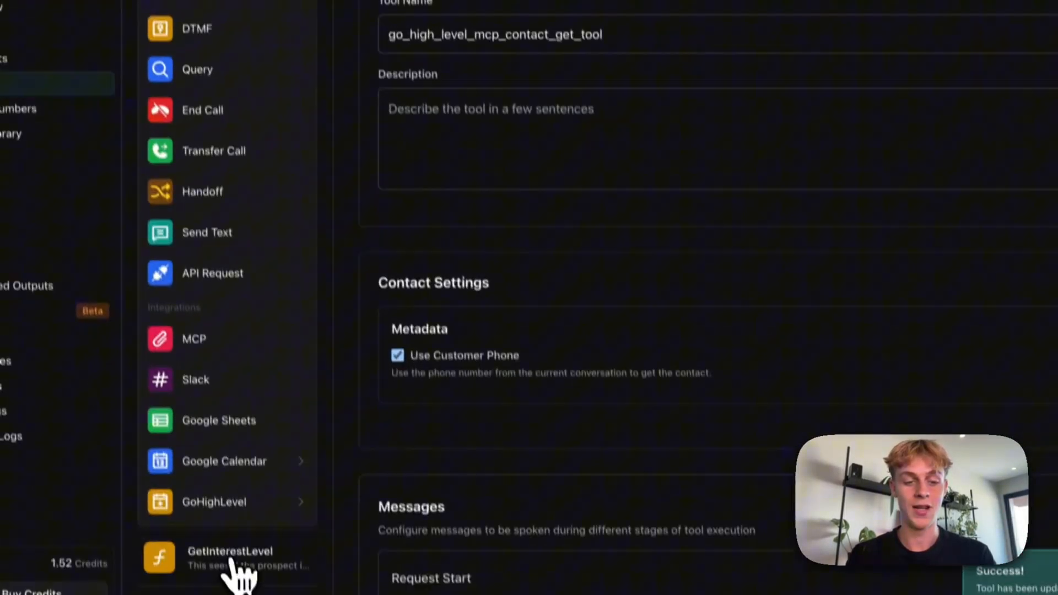
{"action": "left_click", "coordinate": [210, 487]}
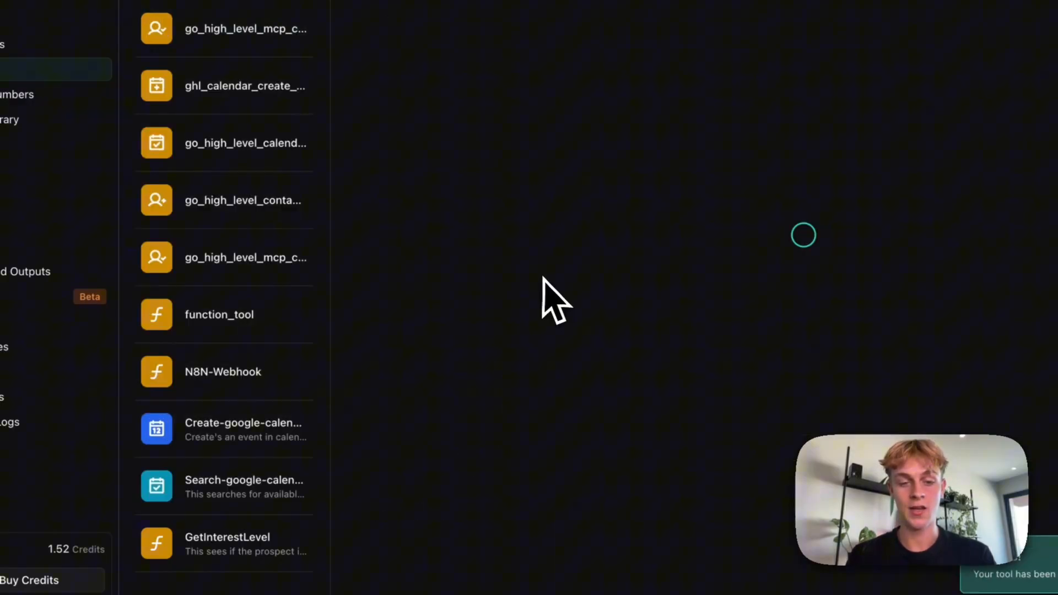
Review the GoHighLevel contact-create tool and start creating a Calendar Check Availability tool.
{"action": "left_click", "coordinate": [225, 27]}
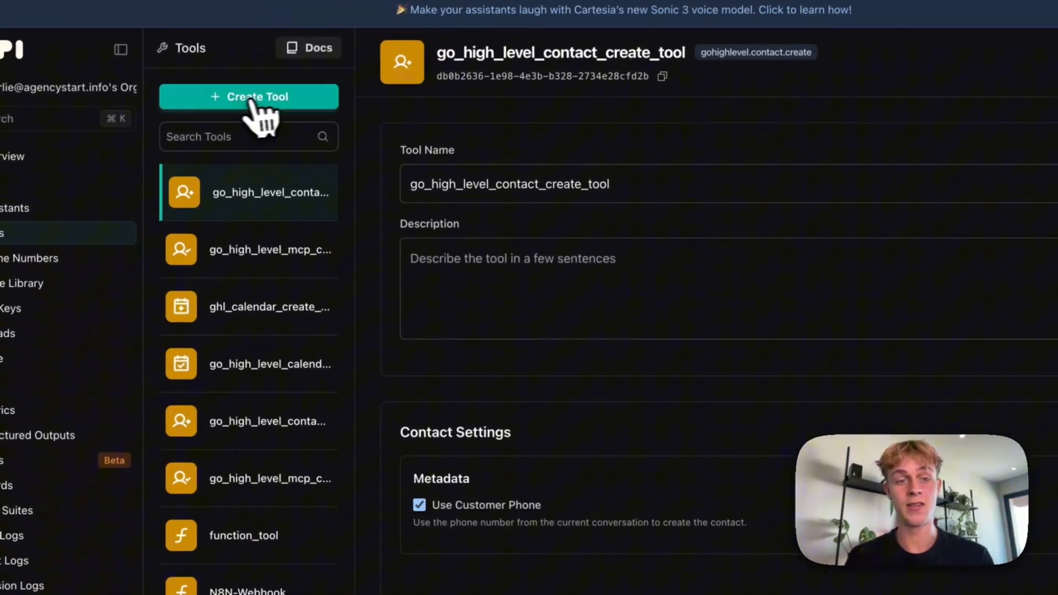
{"action": "left_click", "coordinate": [248, 97]}
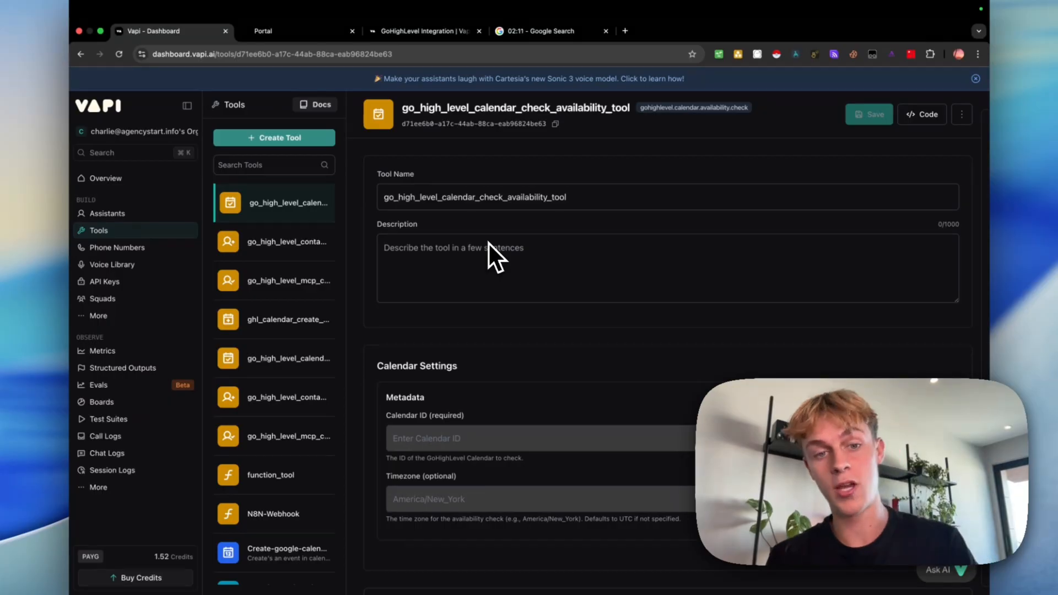
{"action": "mouse_move", "coordinate": [527, 230]}
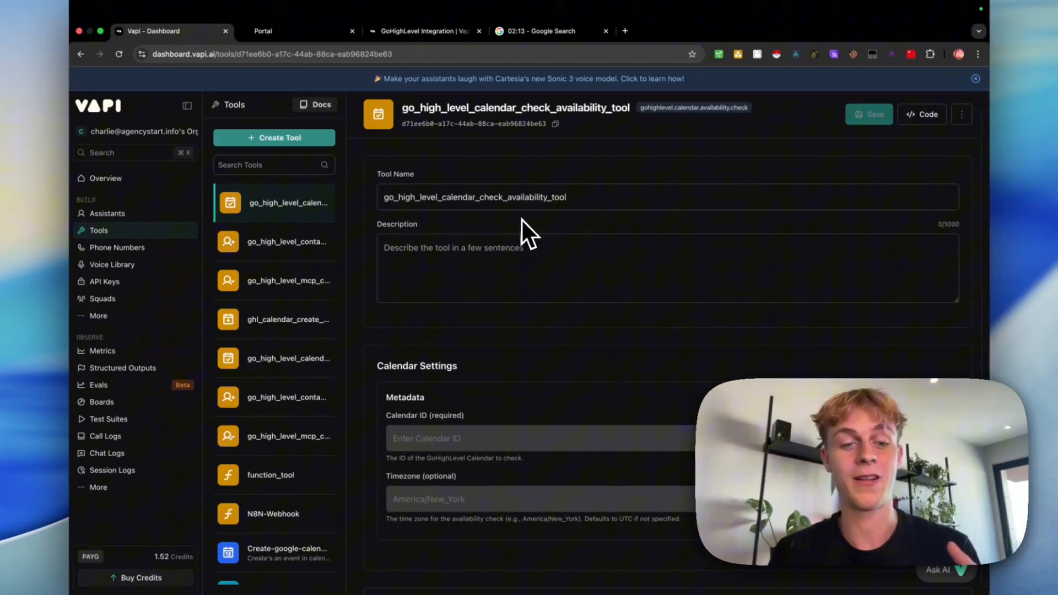
{"action": "mouse_move", "coordinate": [449, 462]}
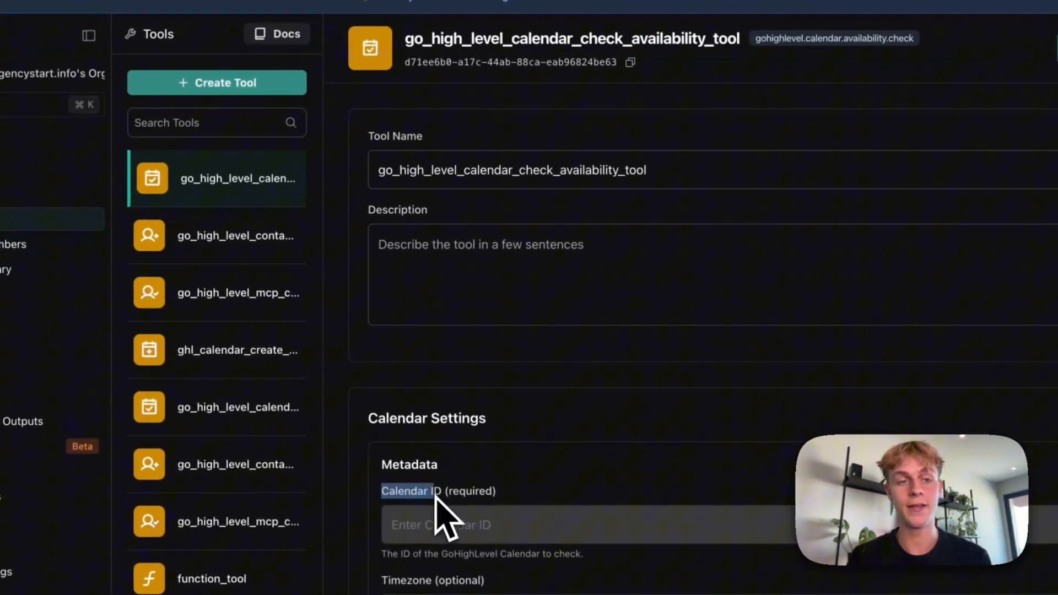
In the GoHighLevel portal, open Settings > Calendars to list both calendars with their IDs.
{"action": "left_click", "coordinate": [250, 45]}
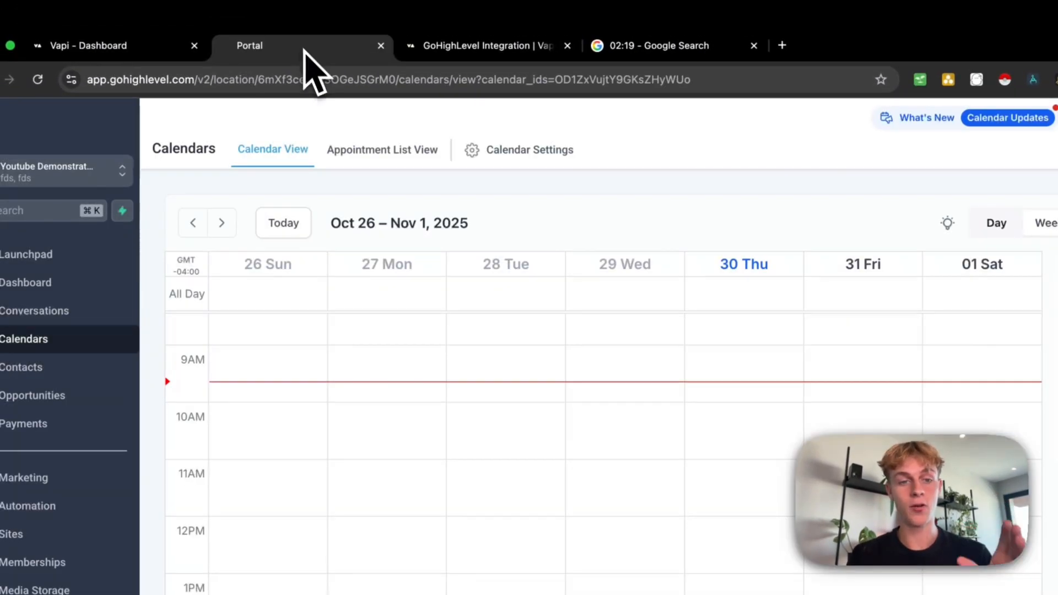
{"action": "mouse_move", "coordinate": [431, 347]}
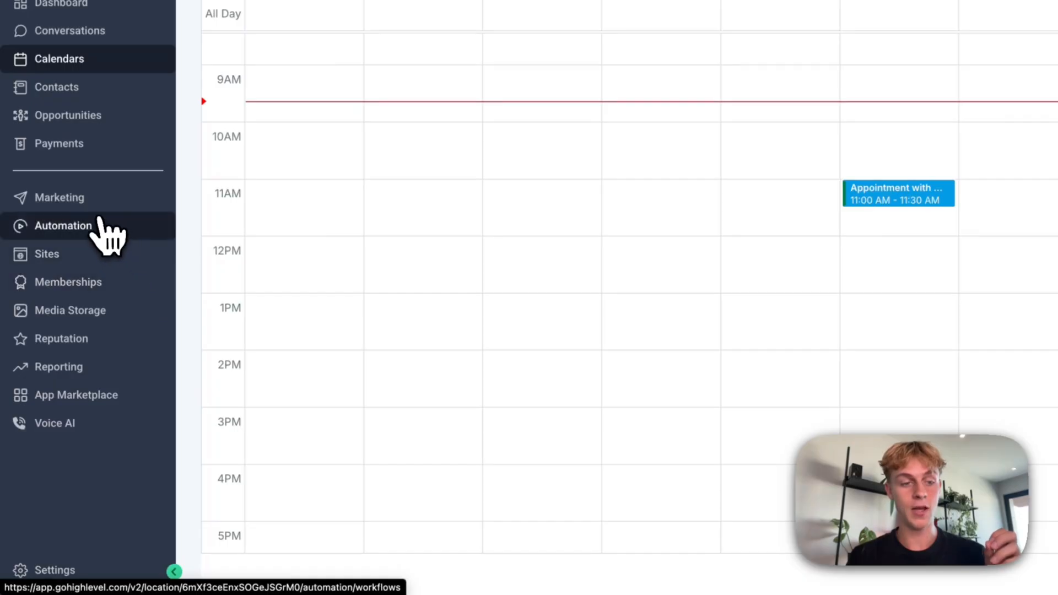
{"action": "left_click", "coordinate": [55, 570]}
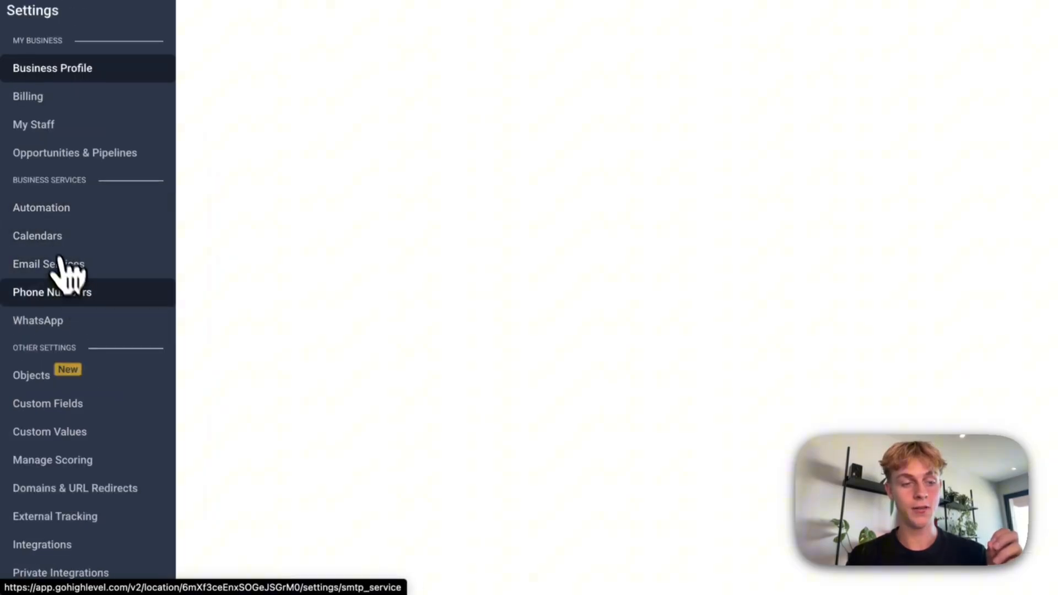
{"action": "left_click", "coordinate": [37, 236]}
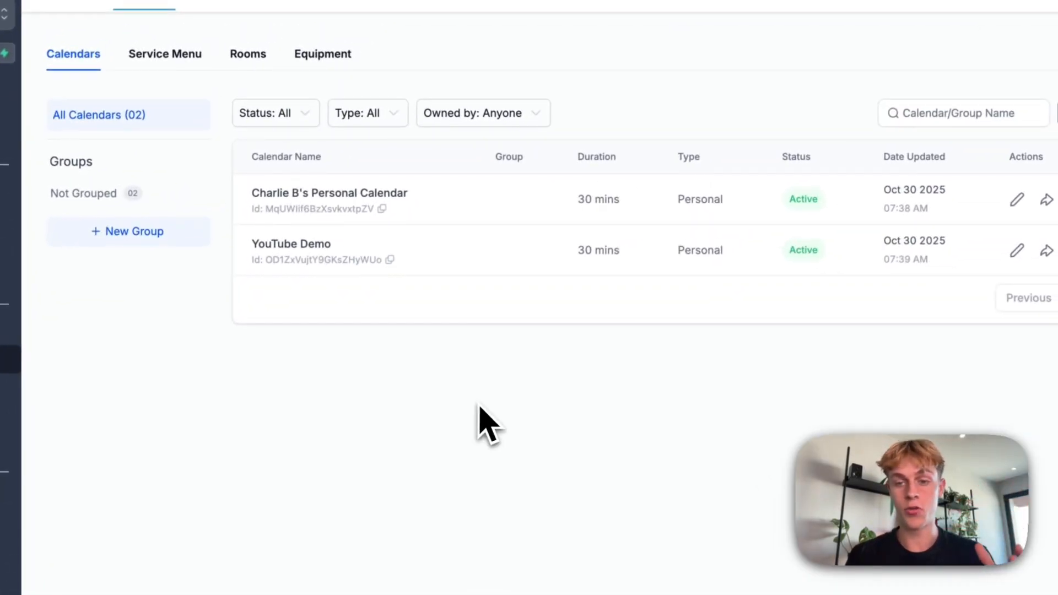
{"action": "mouse_move", "coordinate": [651, 263]}
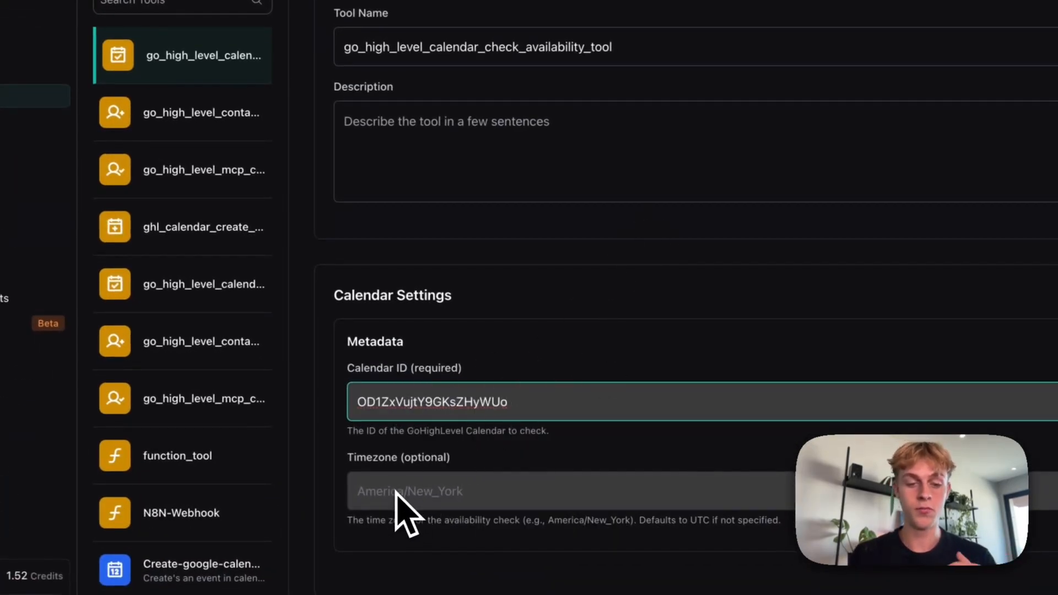
Save the availability tool with calendar ID OD1ZxVujtY9GKsZHyWUo and start a Calendar Create Event tool.
{"action": "scroll", "scroll_direction": "down", "scroll_amount": 3}
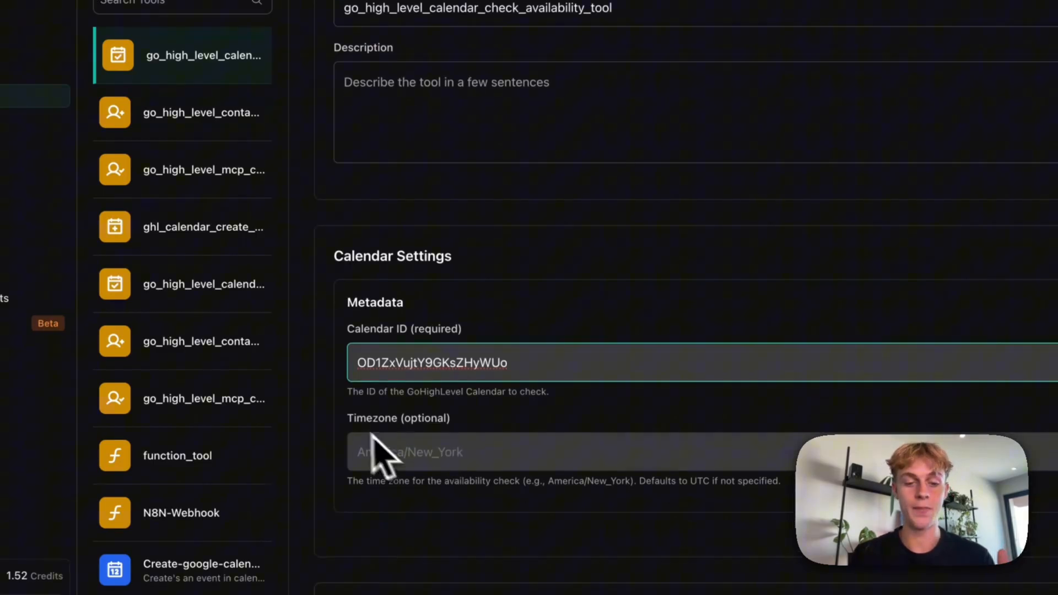
{"action": "double_click", "coordinate": [398, 418]}
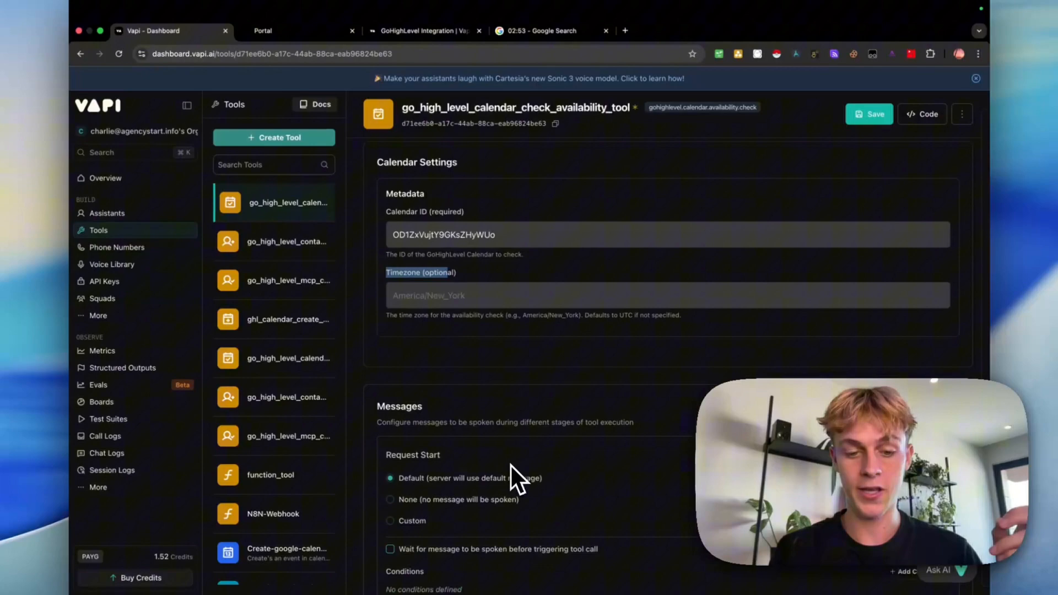
{"action": "scroll", "scroll_direction": "up", "scroll_amount": 3}
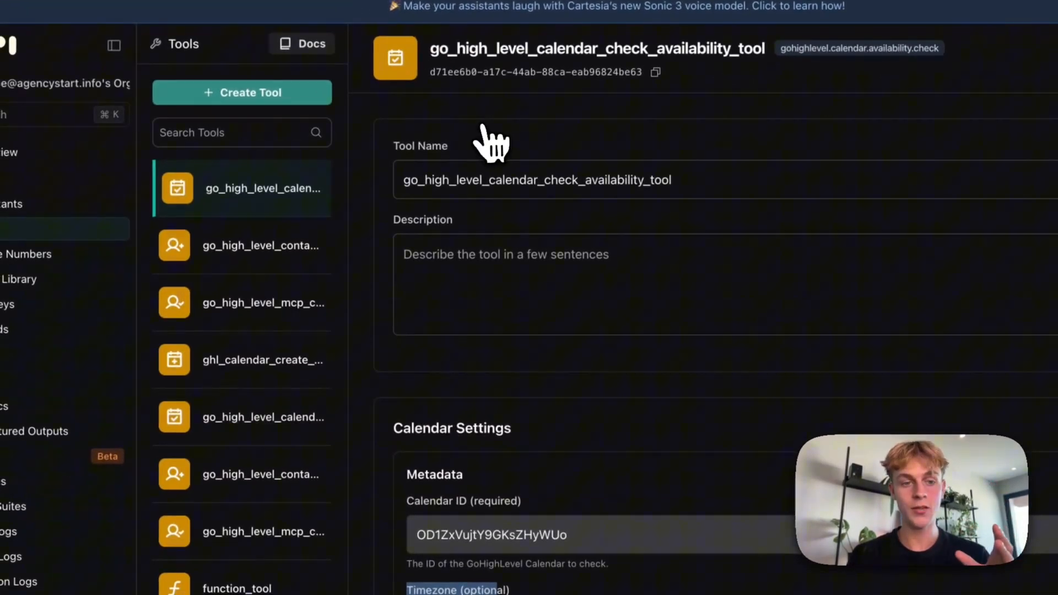
{"action": "left_click", "coordinate": [241, 93]}
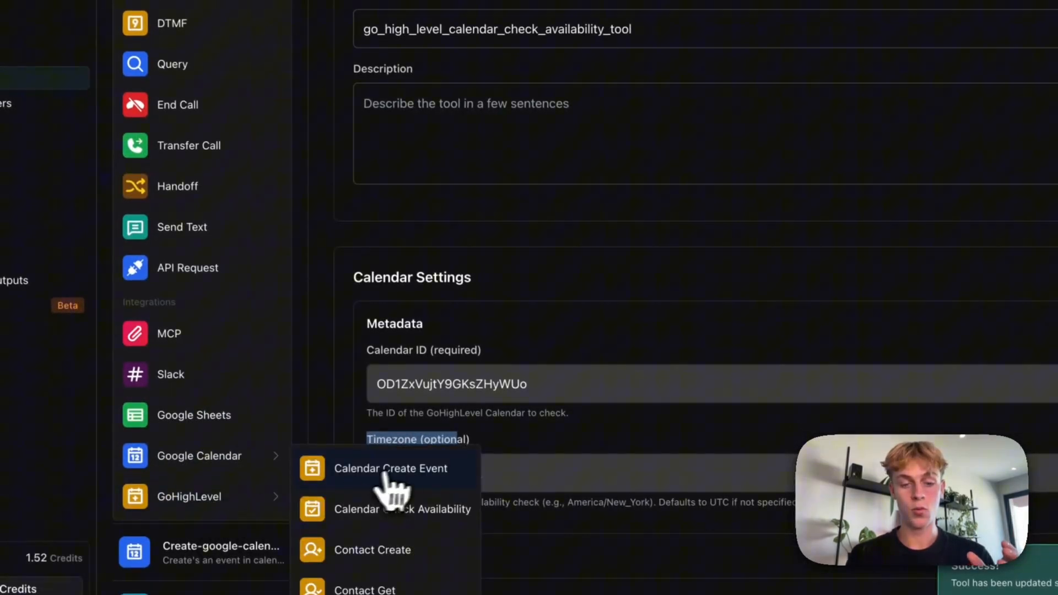
{"action": "left_click", "coordinate": [390, 468]}
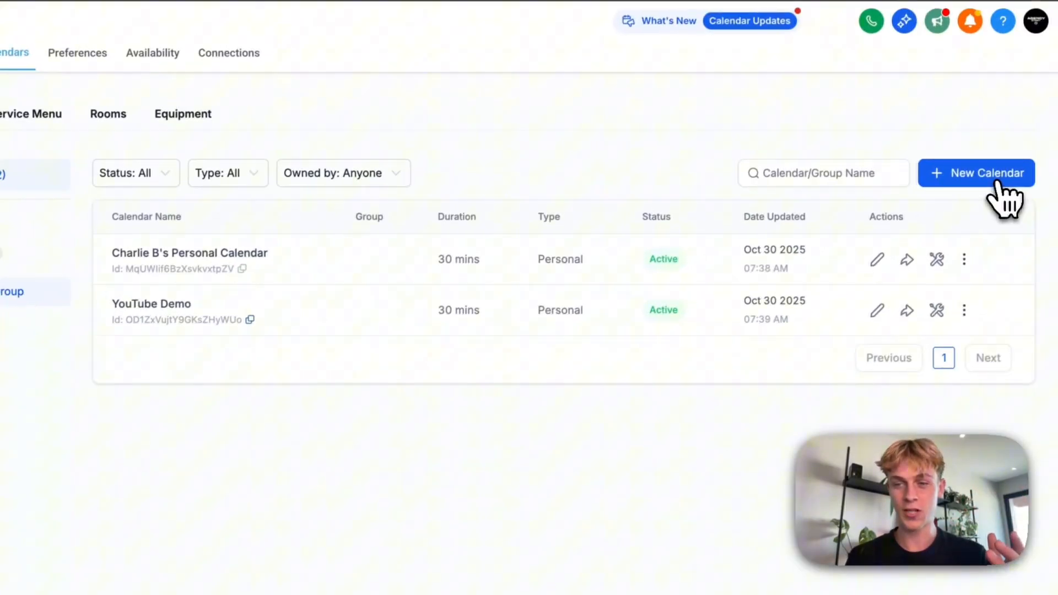
{"action": "left_click", "coordinate": [976, 173]}
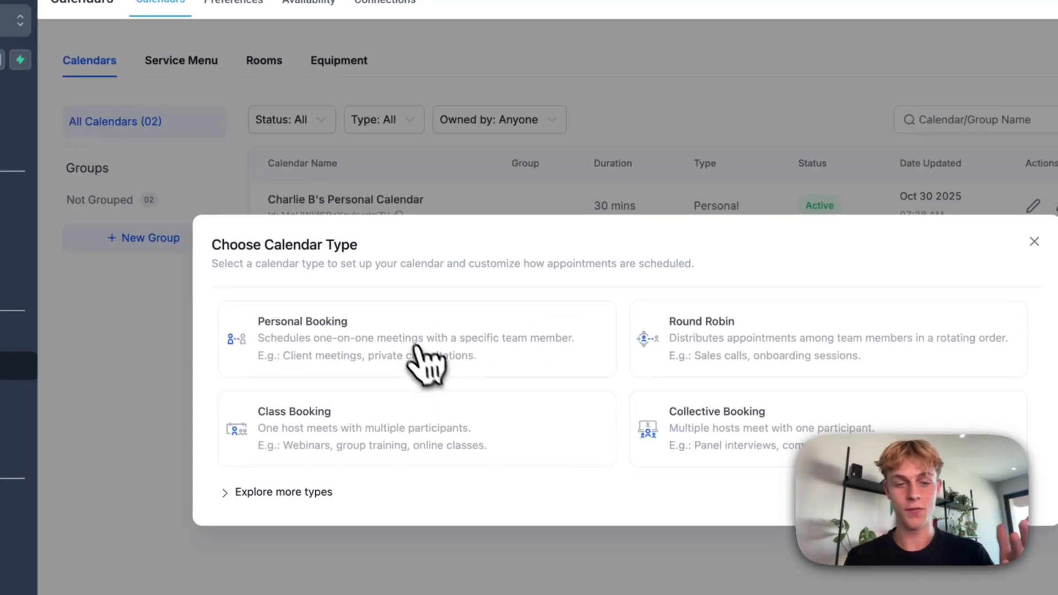
{"action": "left_click", "coordinate": [417, 339]}
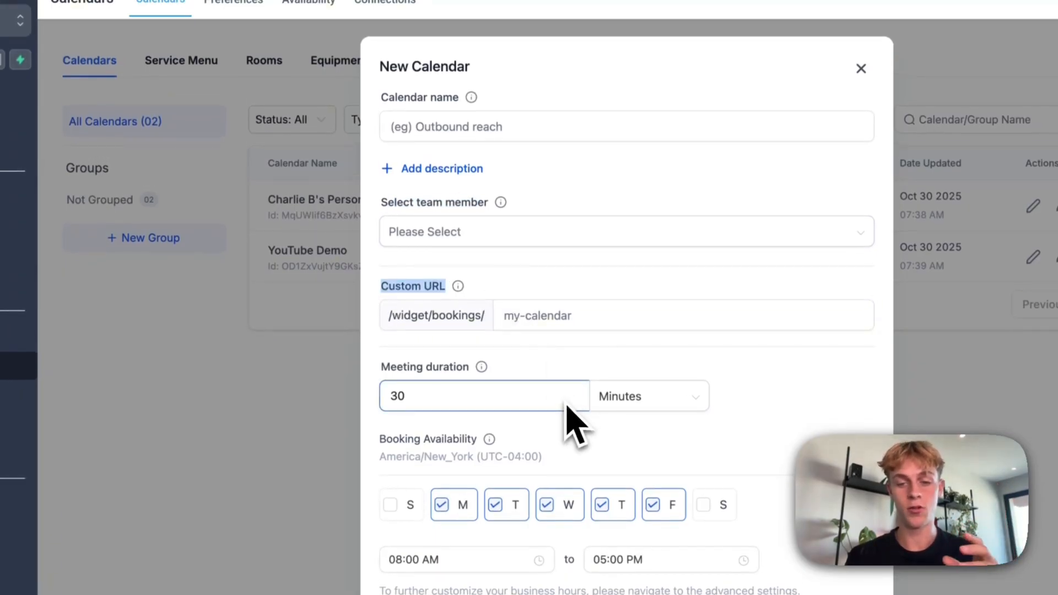
{"action": "left_click", "coordinate": [861, 69]}
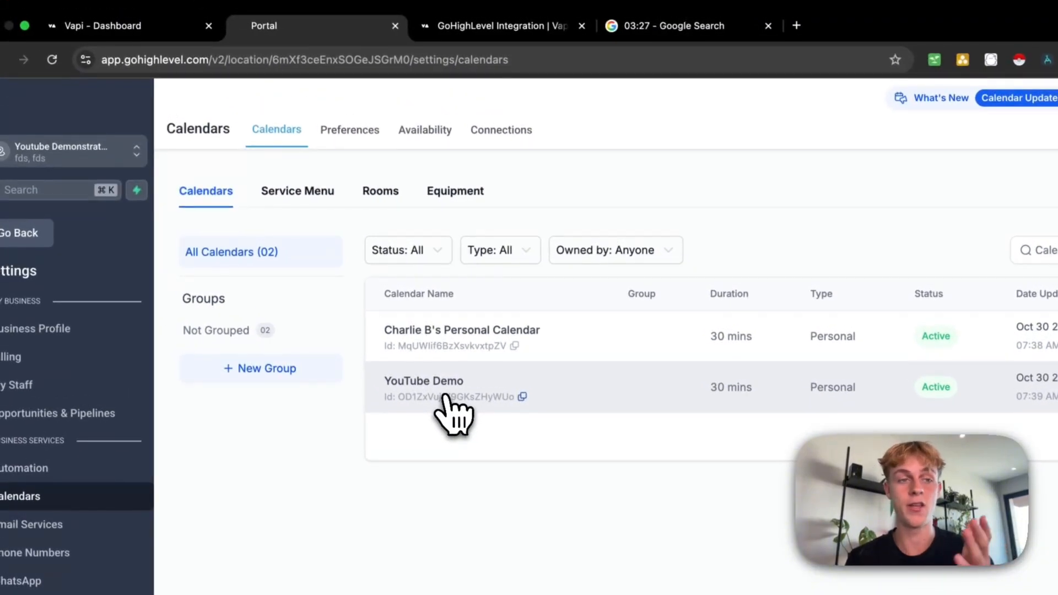
{"action": "mouse_move", "coordinate": [172, 41]}
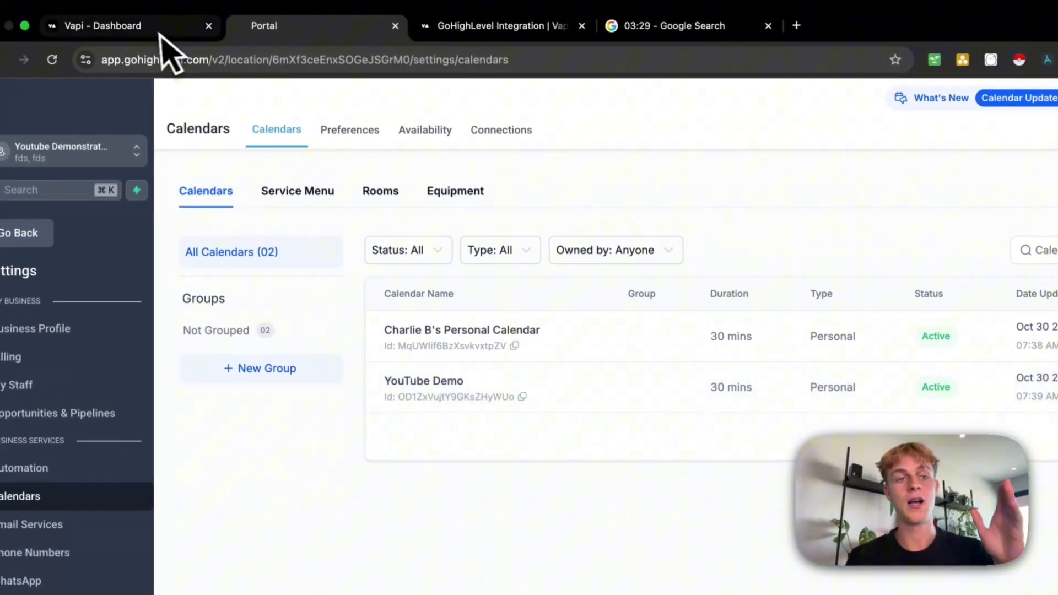
{"action": "left_click", "coordinate": [102, 26]}
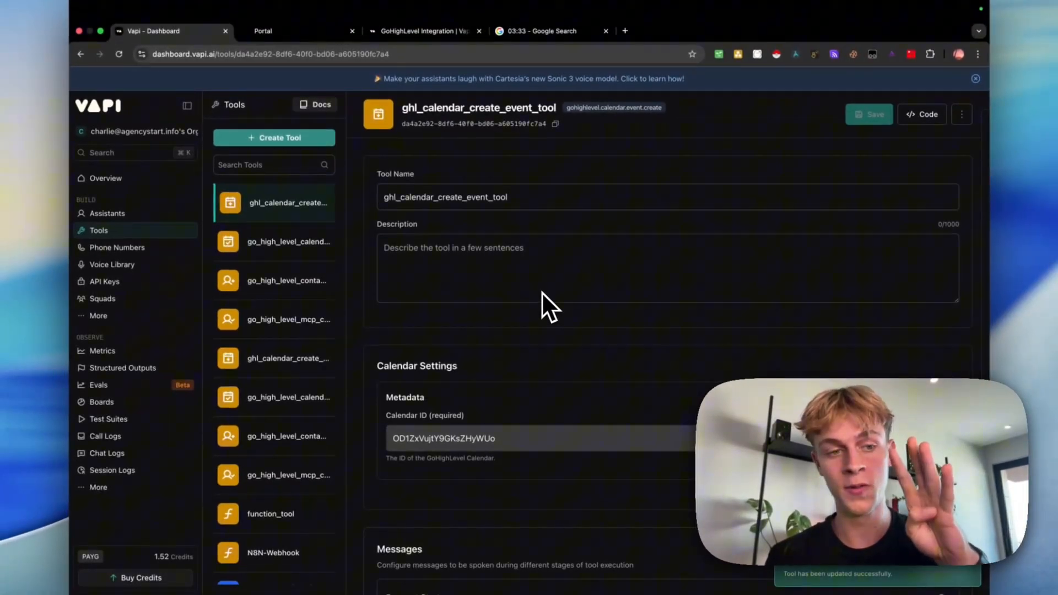
{"action": "mouse_move", "coordinate": [151, 226]}
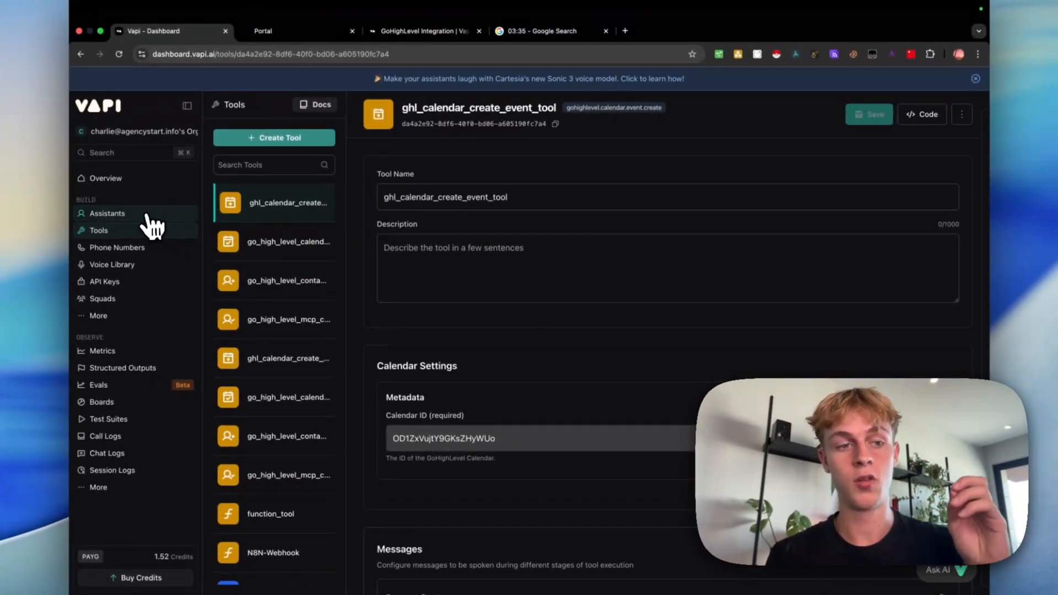
Open Integrations under More and scroll to Tool Providers showing GoHighLevel's connected API key.
{"action": "left_click", "coordinate": [107, 213]}
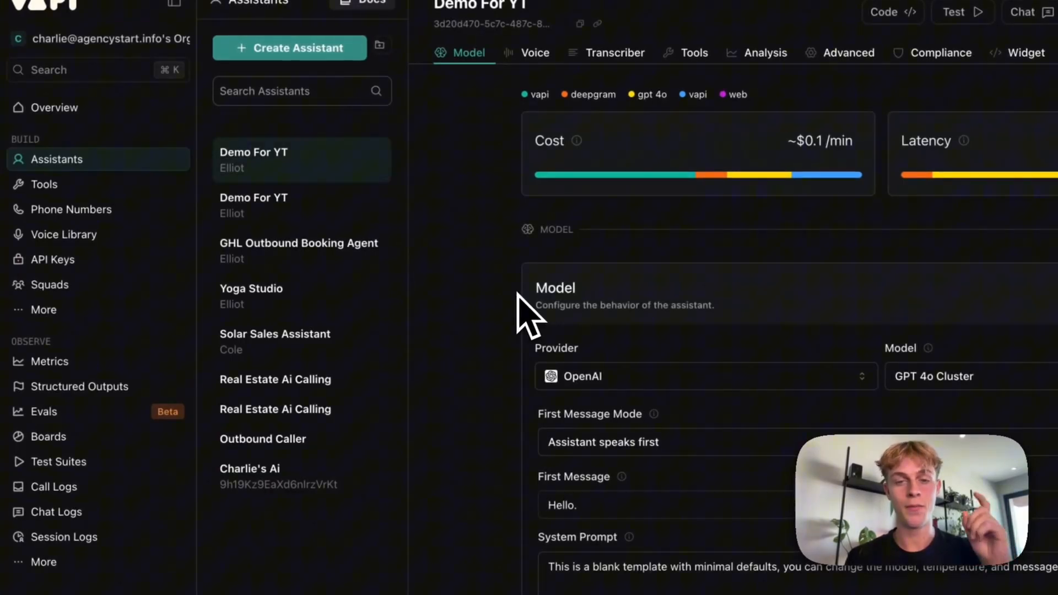
{"action": "mouse_move", "coordinate": [88, 379]}
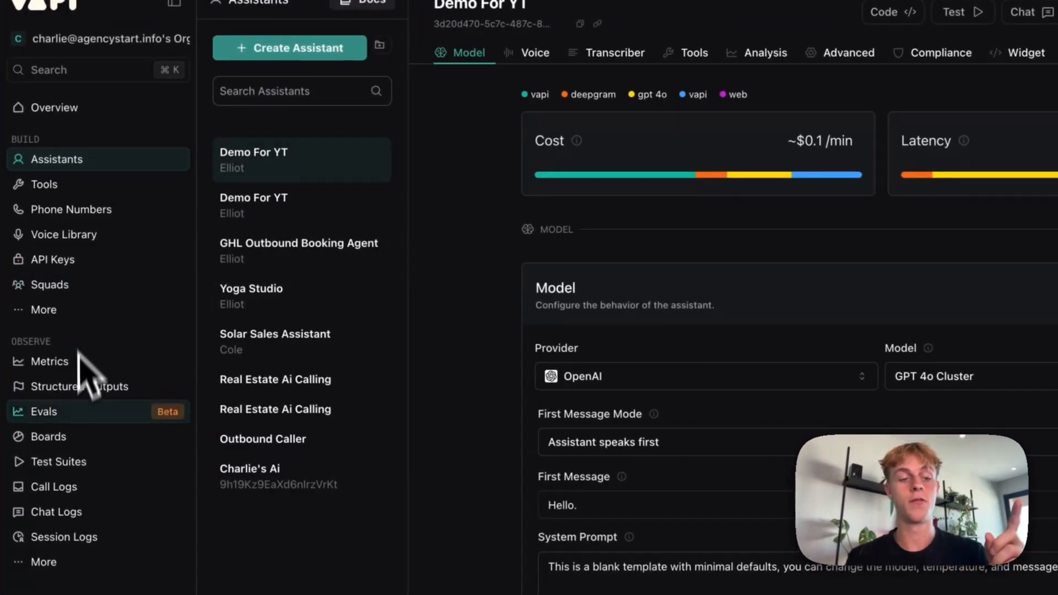
{"action": "left_click", "coordinate": [43, 310]}
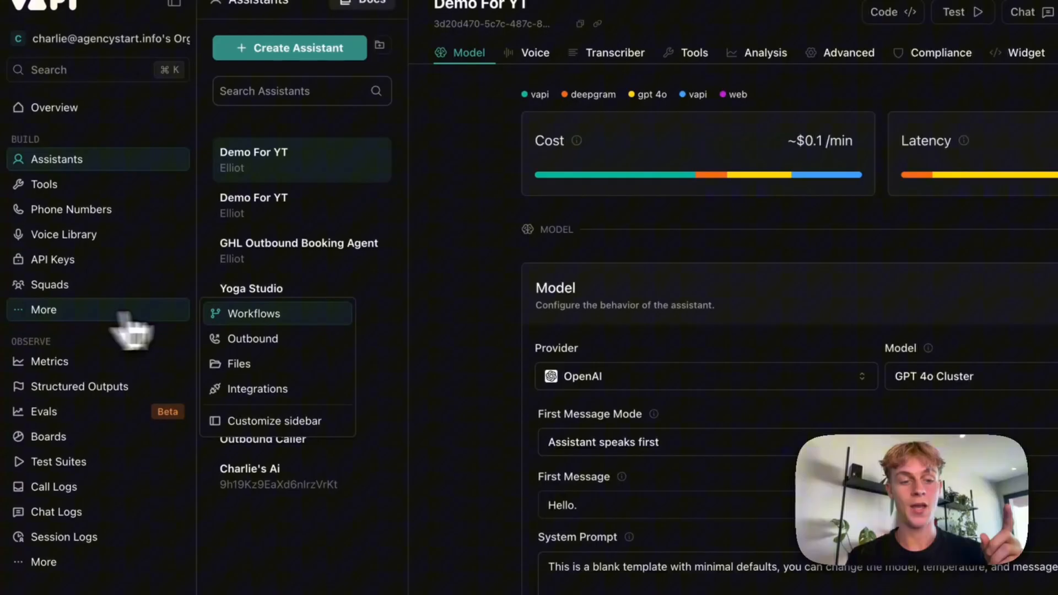
{"action": "left_click", "coordinate": [258, 390]}
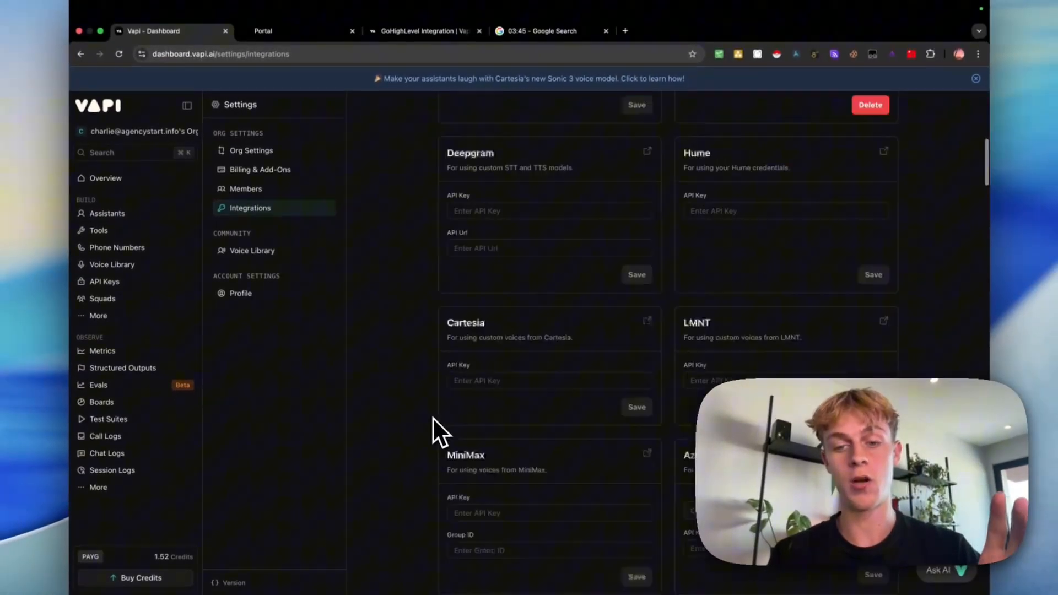
{"action": "scroll", "scroll_direction": "down", "scroll_amount": 3}
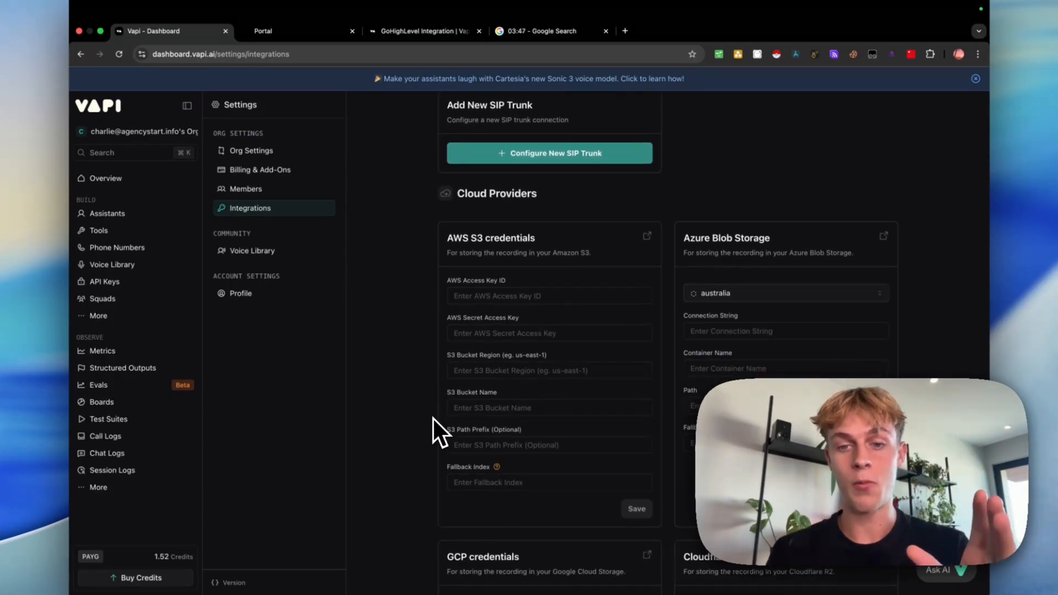
{"action": "scroll", "scroll_direction": "down", "scroll_amount": 3}
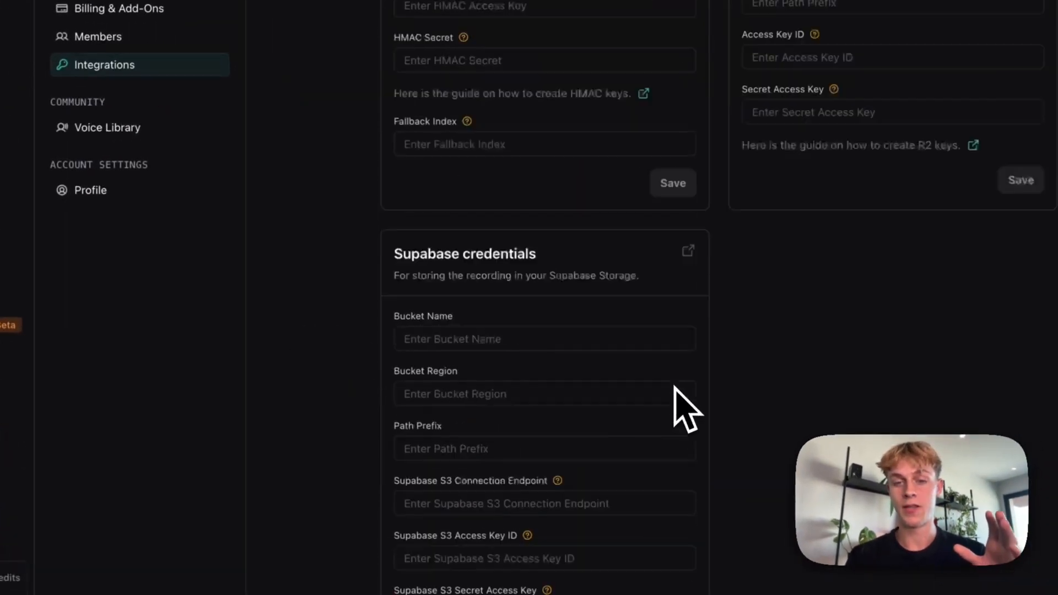
{"action": "scroll", "scroll_direction": "up", "scroll_amount": 3}
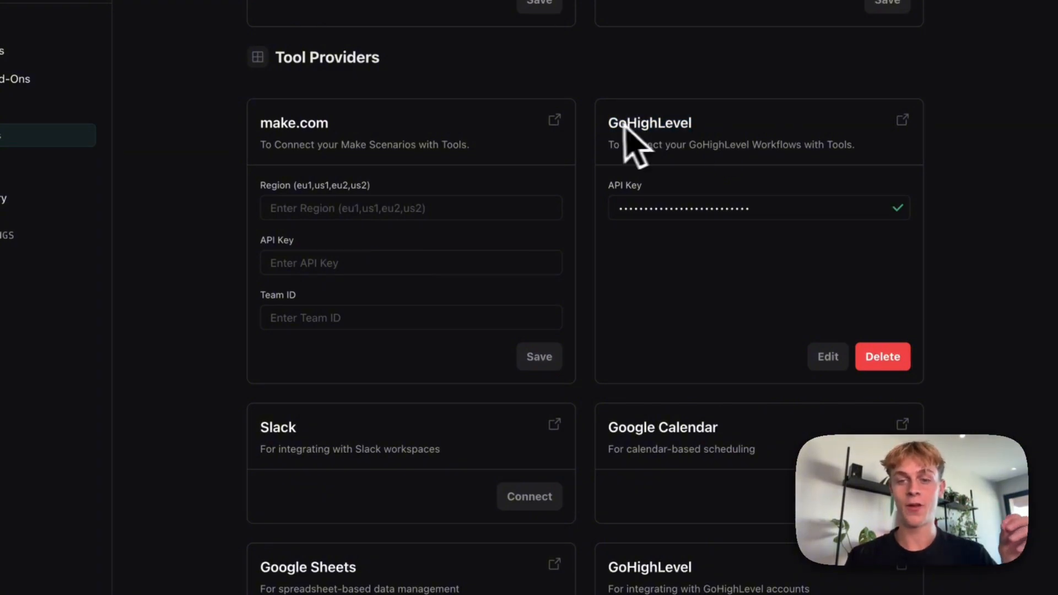
{"action": "scroll", "scroll_direction": "down", "scroll_amount": 3}
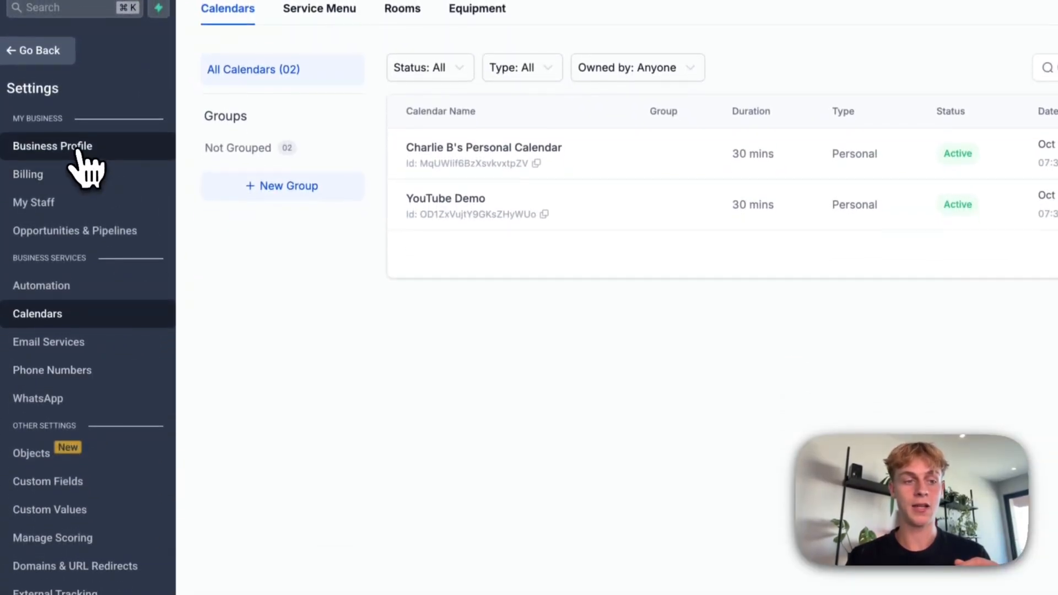
View the GoHighLevel Business Profile settings, then review Vapi's GoHighLevel integration and its saved API key.
{"action": "left_click", "coordinate": [53, 145]}
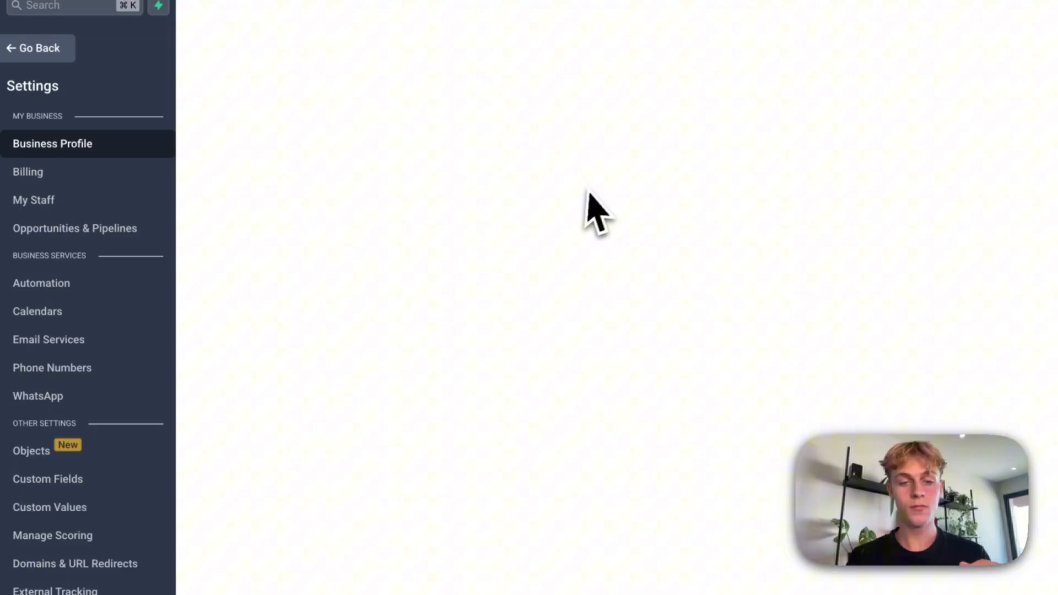
{"action": "mouse_move", "coordinate": [455, 499]}
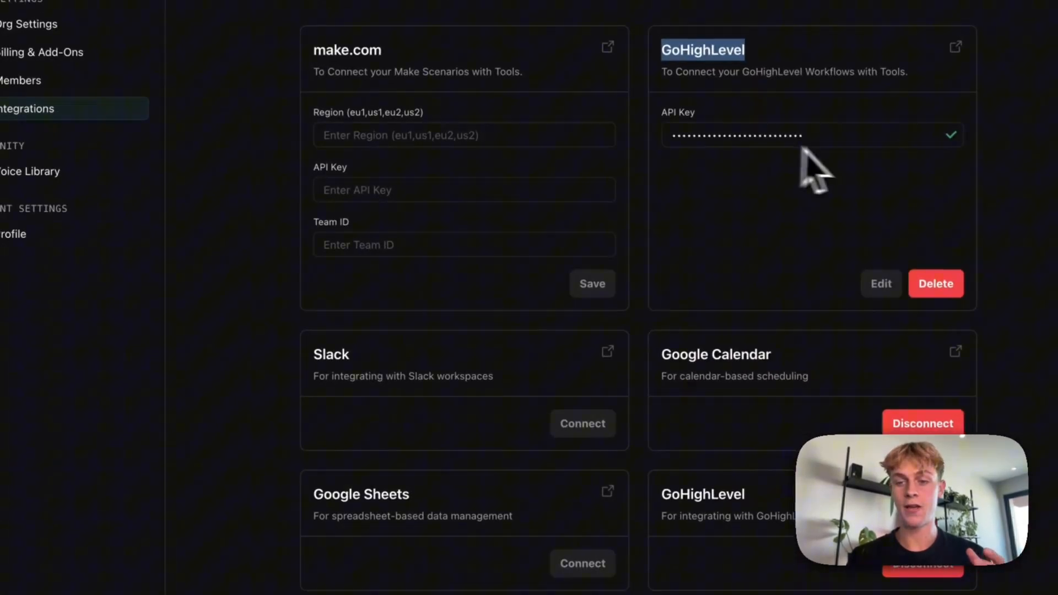
{"action": "scroll", "scroll_direction": "down", "scroll_amount": 3}
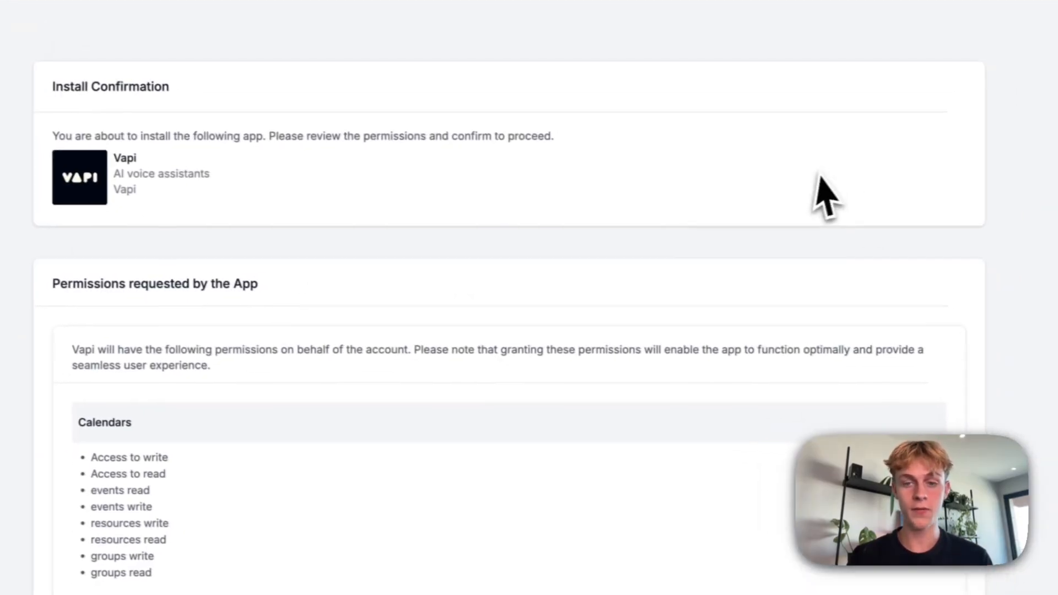
Accept the requested permissions and connect Vapi to the Youtube Demonstration account.
{"action": "scroll", "scroll_direction": "down", "scroll_amount": 3}
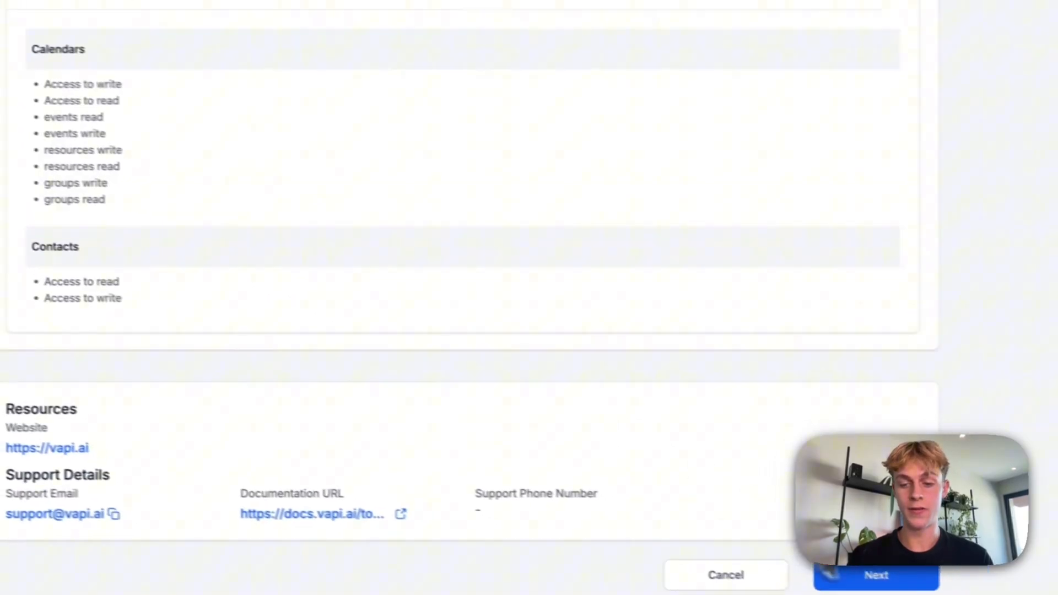
{"action": "left_click", "coordinate": [877, 576]}
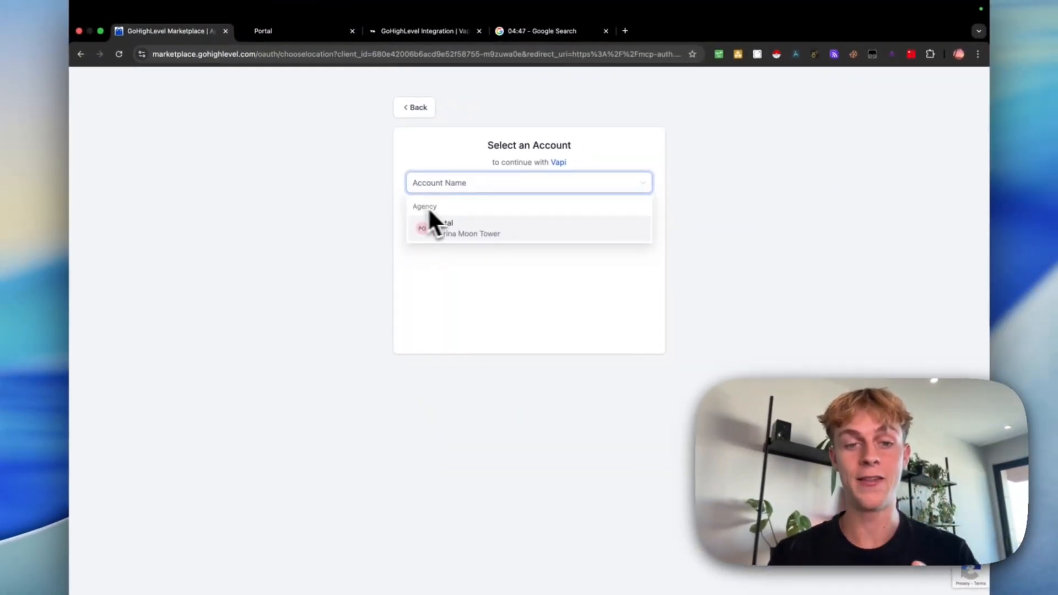
{"action": "mouse_move", "coordinate": [459, 202]}
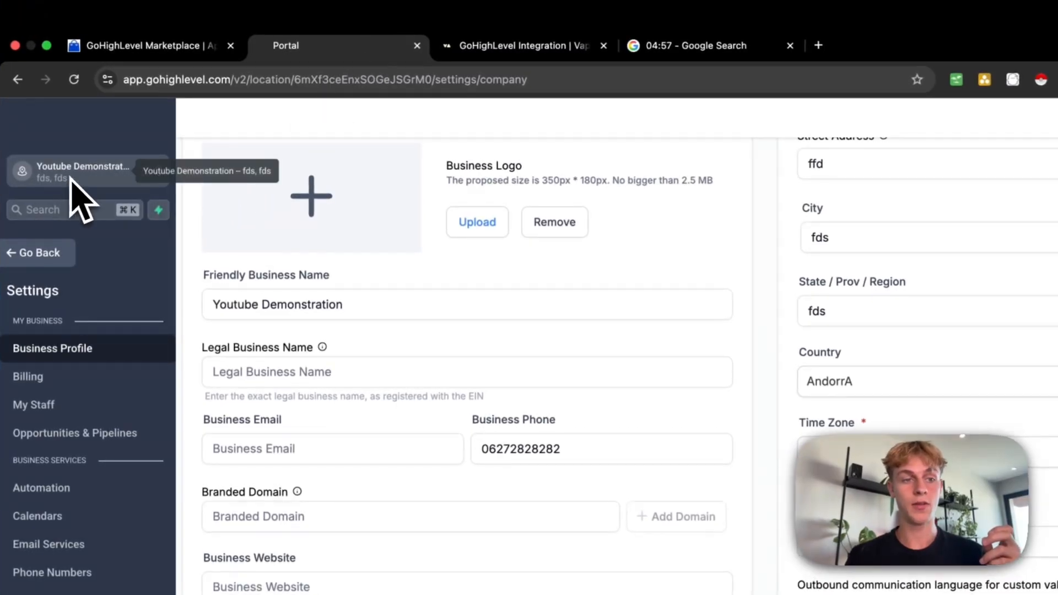
{"action": "mouse_move", "coordinate": [213, 80]}
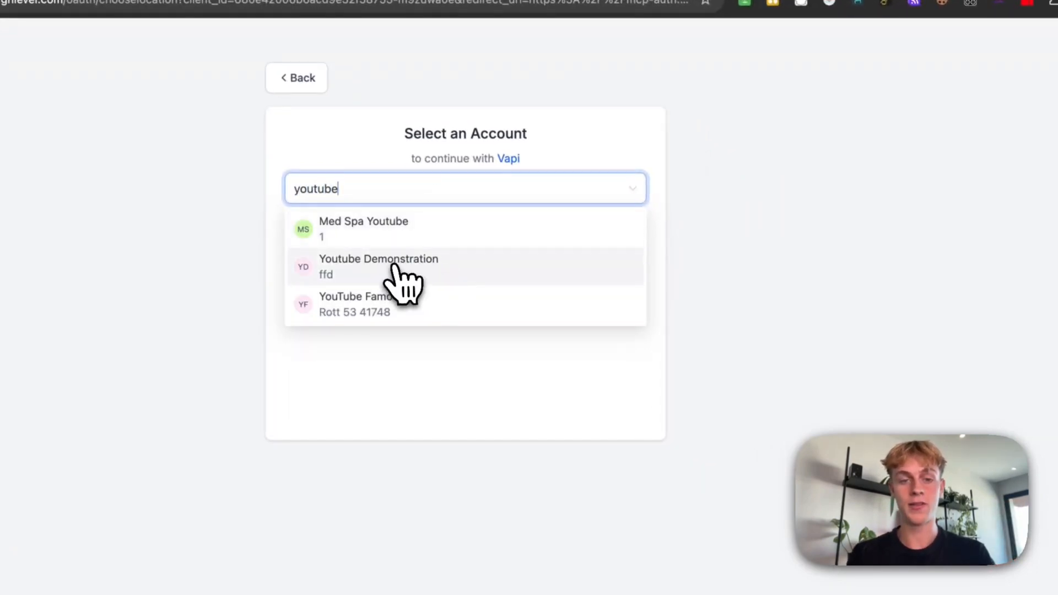
{"action": "left_click", "coordinate": [378, 265]}
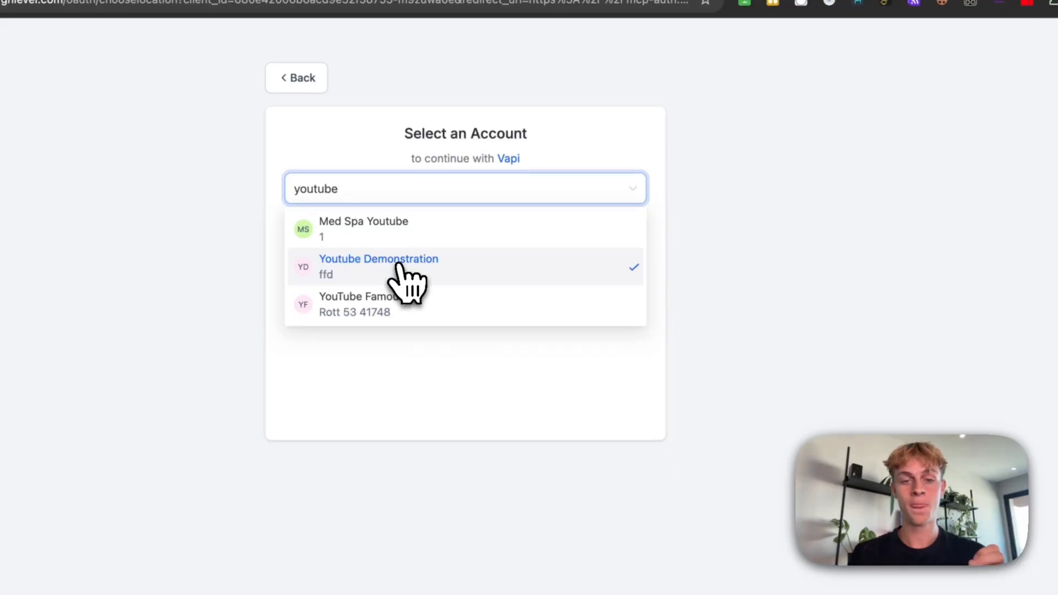
{"action": "left_click", "coordinate": [378, 266]}
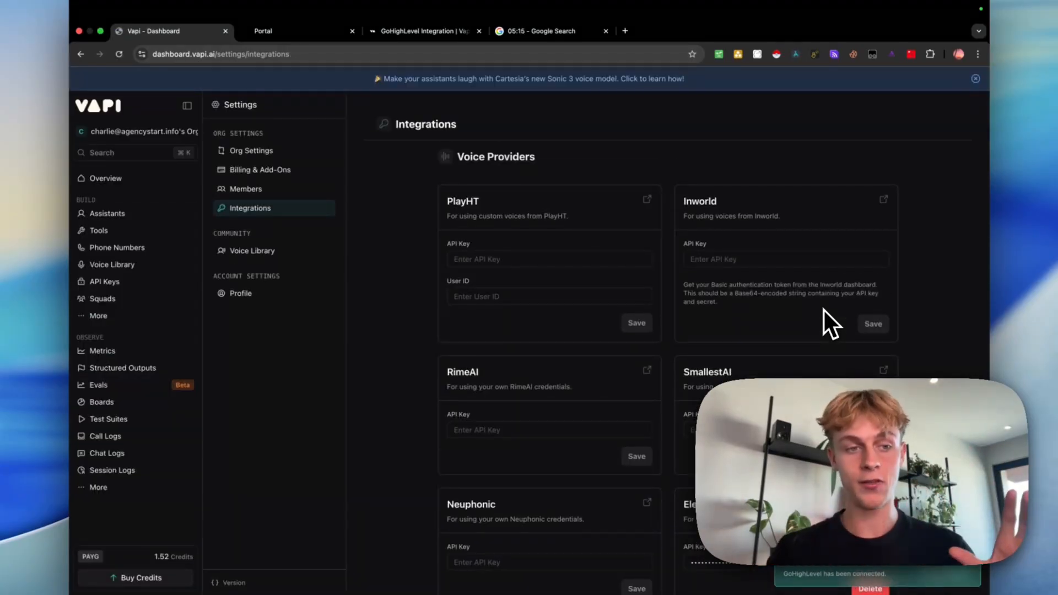
Attach the GoHighLevel create-event and check-availability calendar tools to the Demo For YT assistant.
{"action": "left_click", "coordinate": [107, 213]}
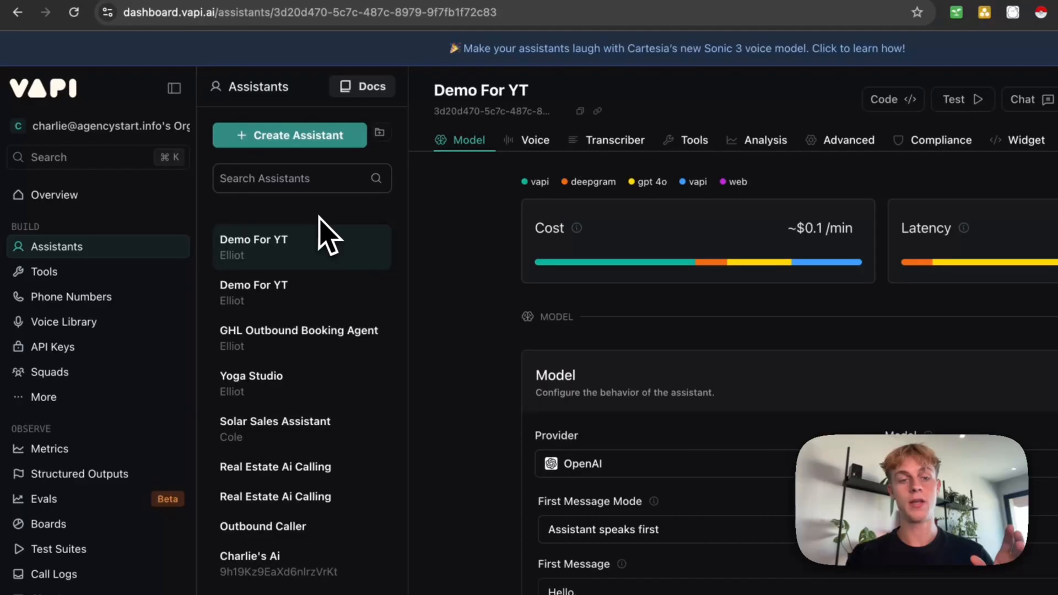
{"action": "mouse_move", "coordinate": [264, 277]}
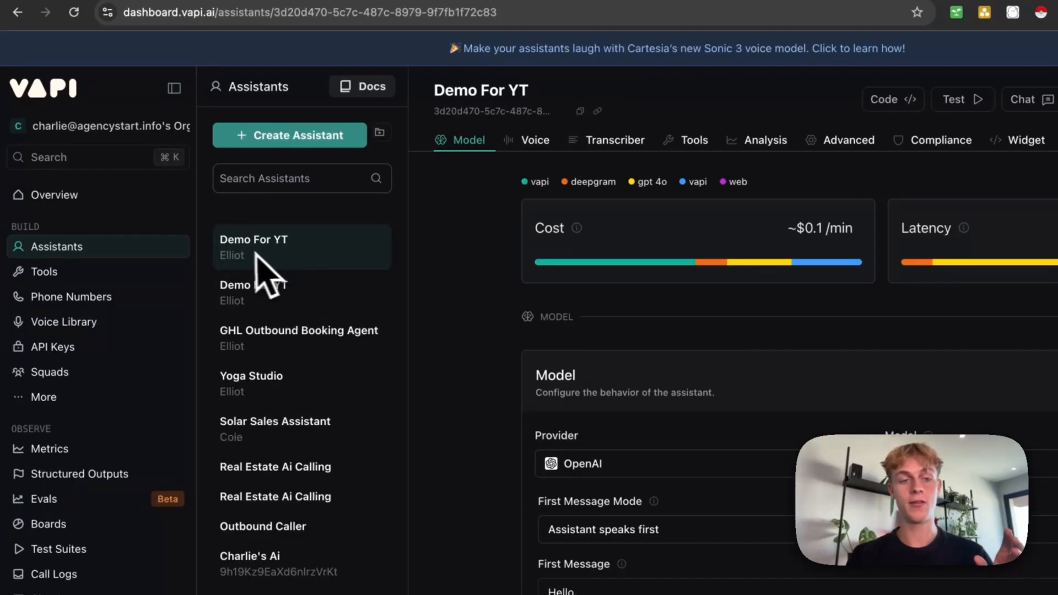
{"action": "double_click", "coordinate": [480, 89]}
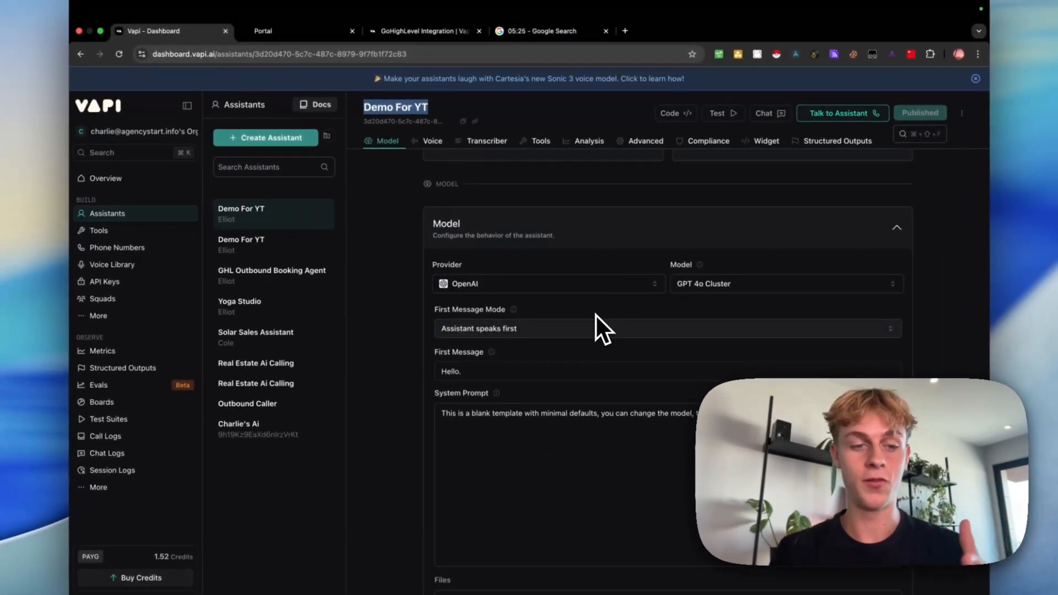
{"action": "mouse_move", "coordinate": [557, 371]}
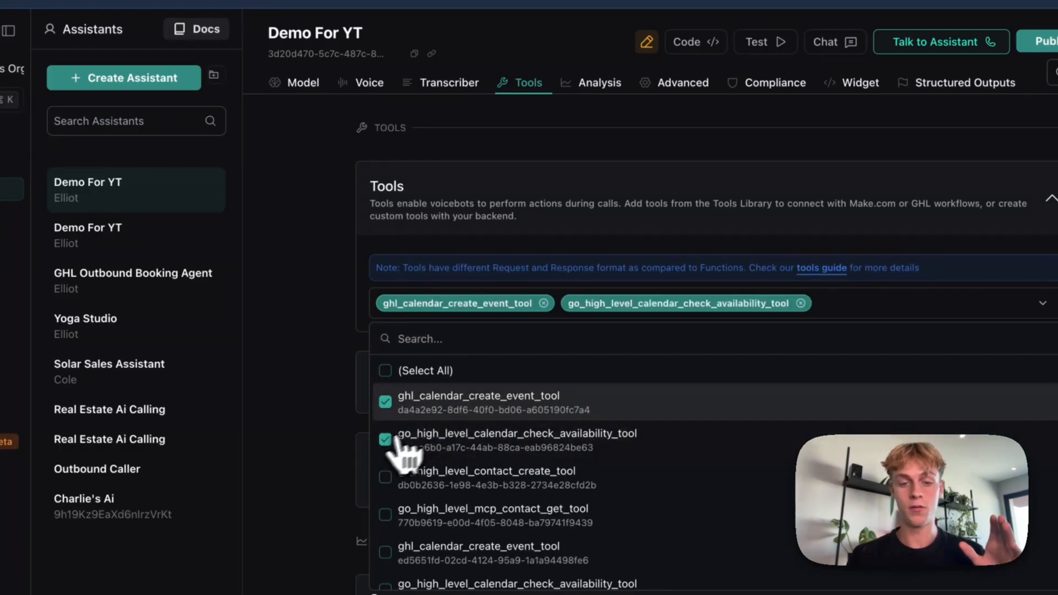
{"action": "left_click", "coordinate": [386, 477]}
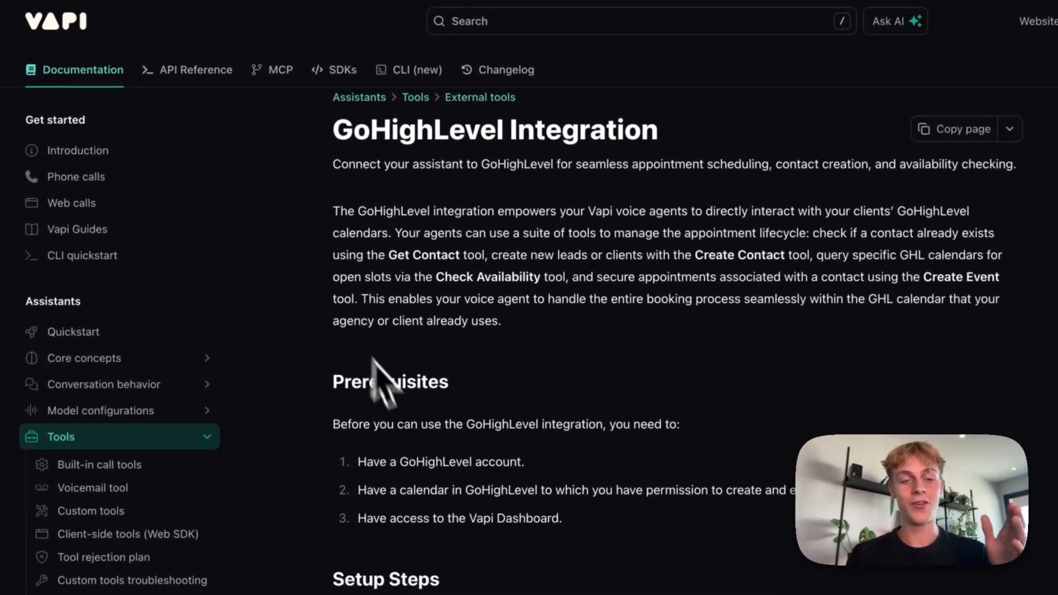
Copy the example scheduling system prompt under Configure Assistant System Prompt in the GoHighLevel guide.
{"action": "scroll", "scroll_direction": "down", "scroll_amount": 3}
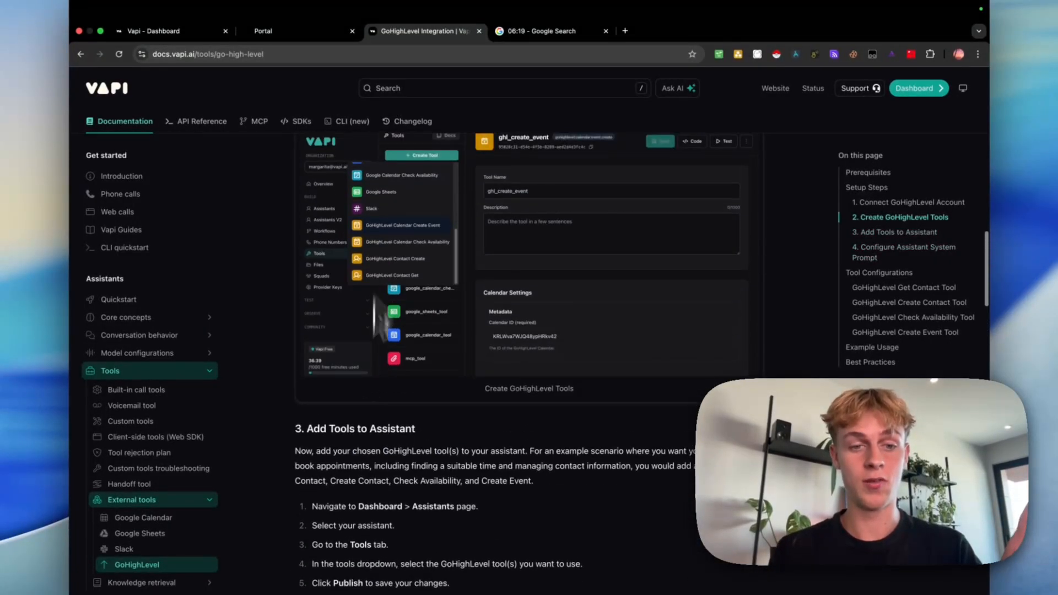
{"action": "scroll", "scroll_direction": "down", "scroll_amount": 3}
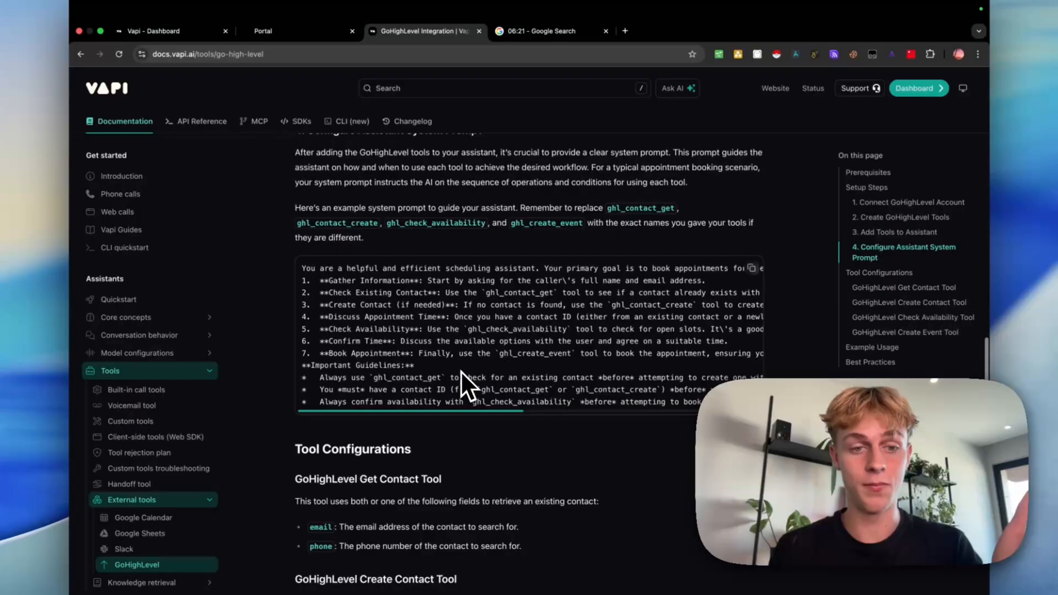
{"action": "left_click", "coordinate": [750, 268]}
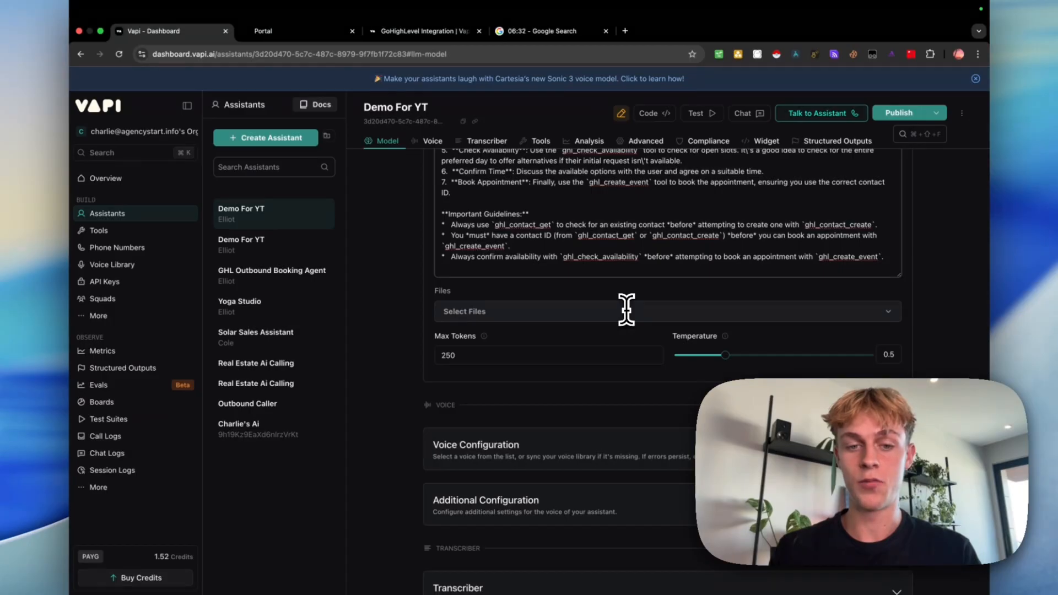
{"action": "mouse_move", "coordinate": [452, 318]}
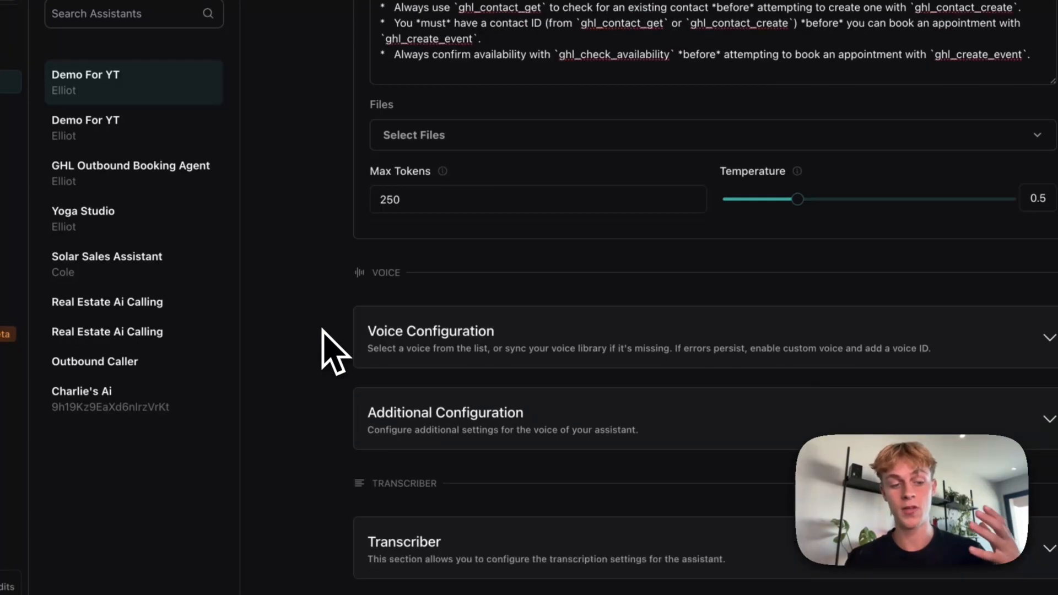
Review the voice provider options for Demo For YT, keeping Vapi's Elliot voice with the pasted prompt.
{"action": "scroll", "scroll_direction": "down", "scroll_amount": 3}
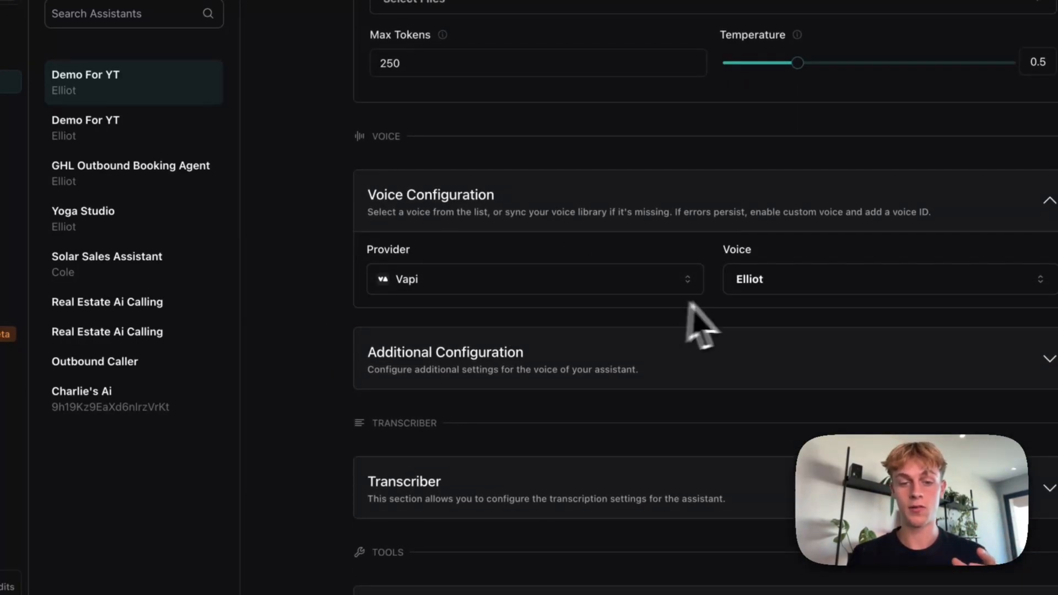
{"action": "left_click", "coordinate": [534, 279]}
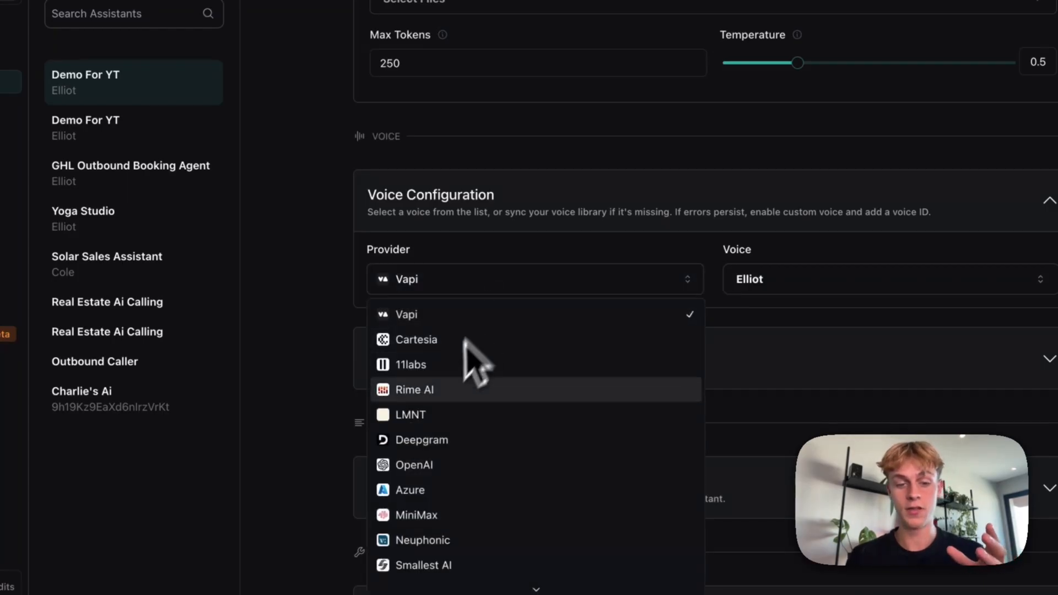
{"action": "mouse_move", "coordinate": [448, 416]}
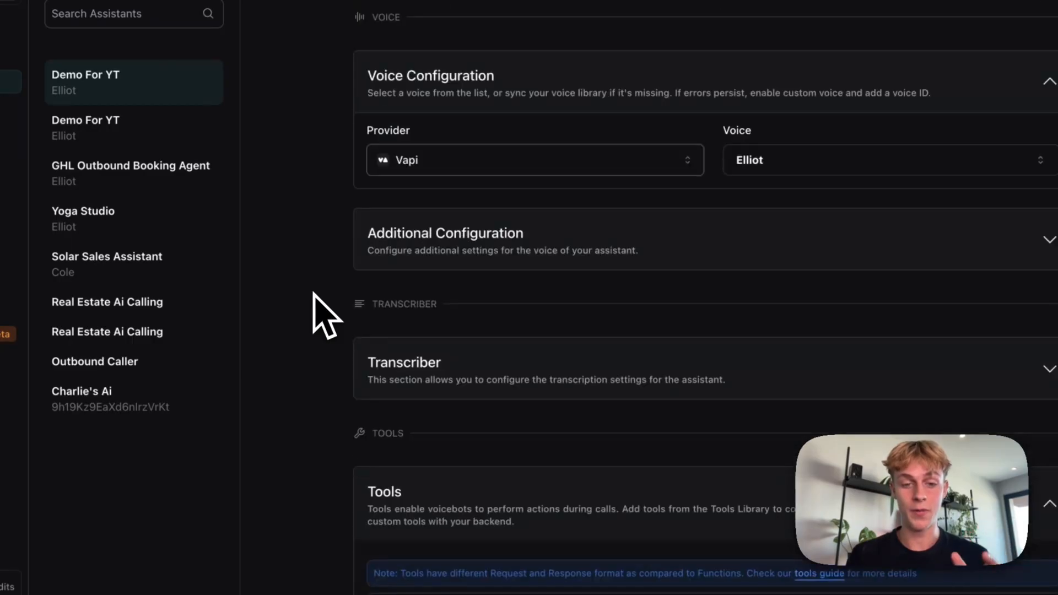
{"action": "scroll", "scroll_direction": "down", "scroll_amount": 3}
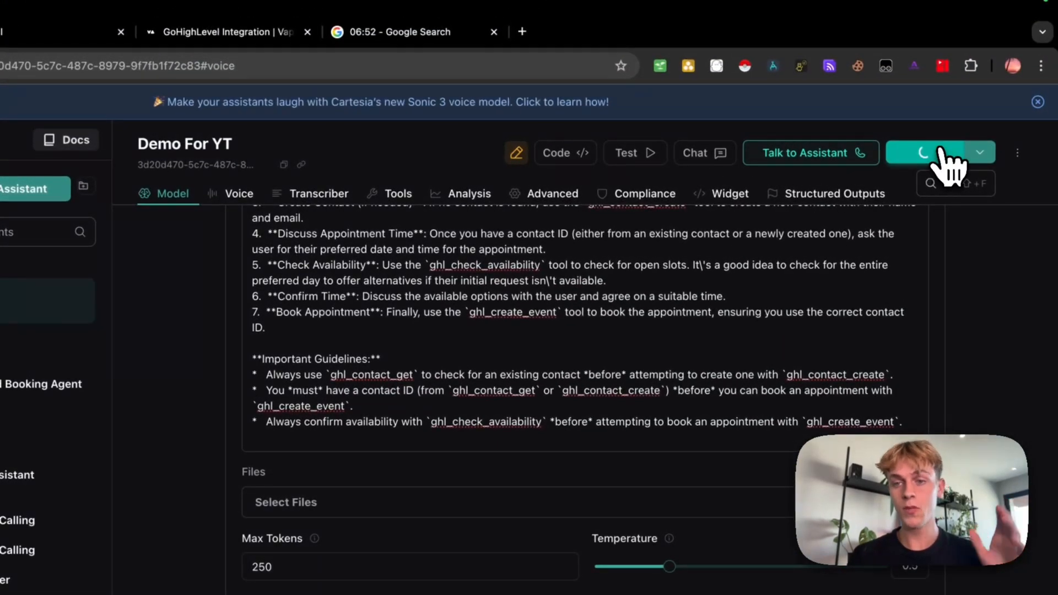
Publish the updated assistant and start creating a new outbound calling campaign.
{"action": "left_click", "coordinate": [925, 153]}
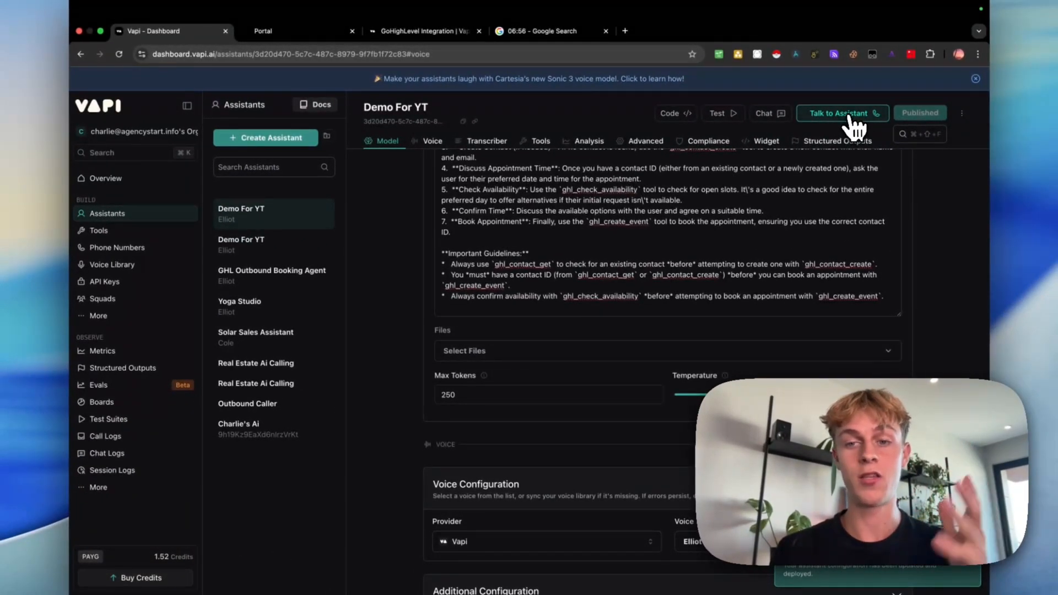
{"action": "scroll", "scroll_direction": "up", "scroll_amount": 3}
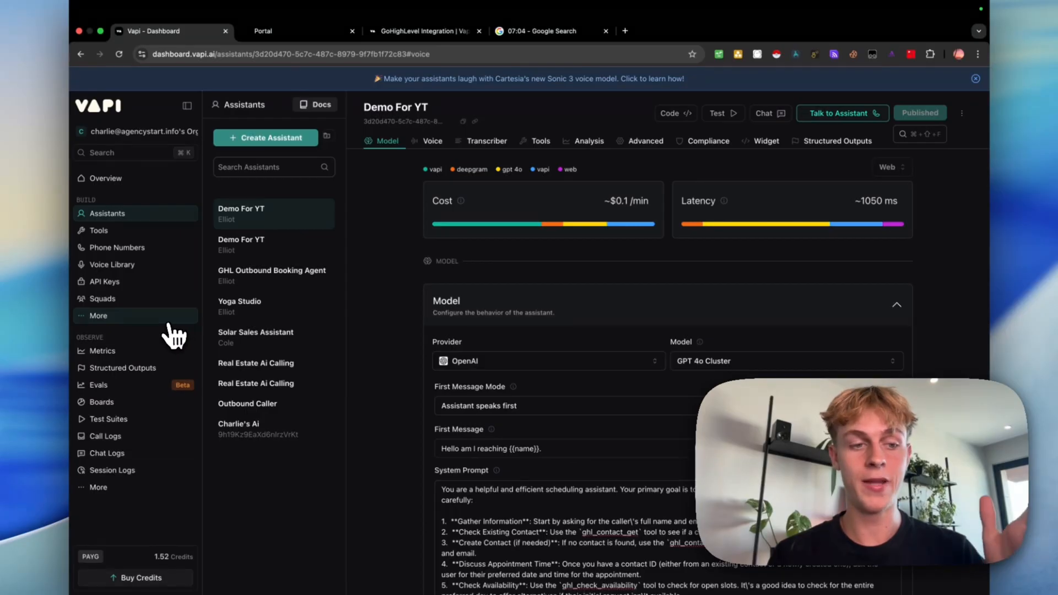
{"action": "left_click", "coordinate": [98, 315]}
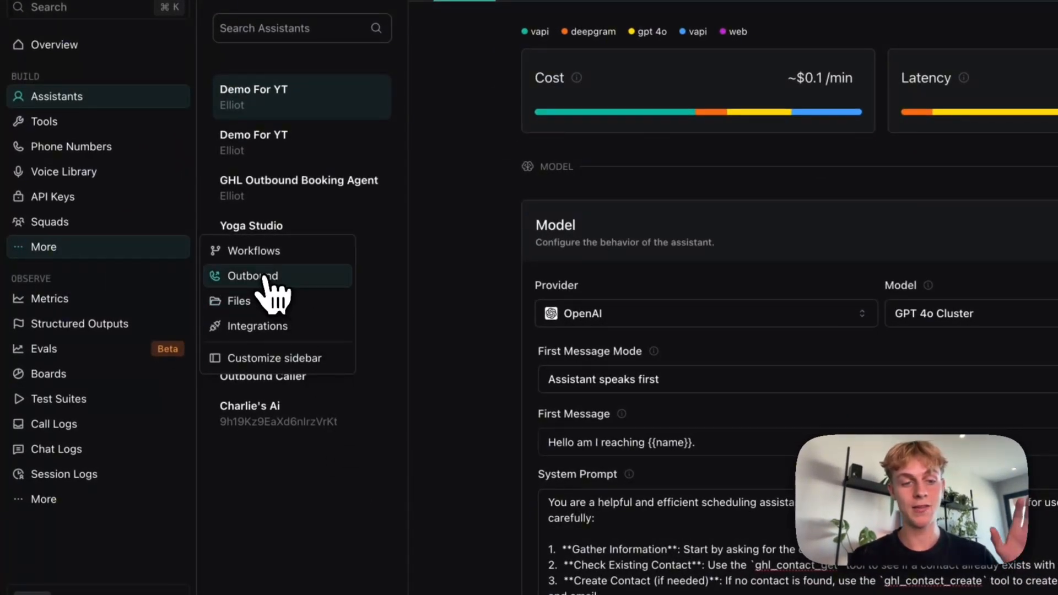
{"action": "left_click", "coordinate": [254, 276]}
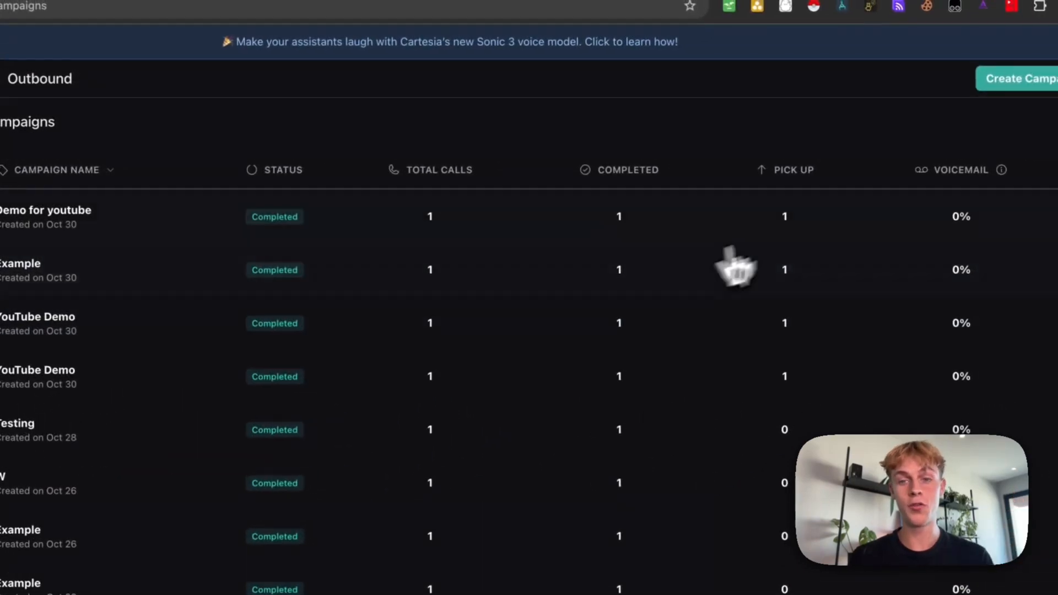
{"action": "left_click", "coordinate": [1021, 78]}
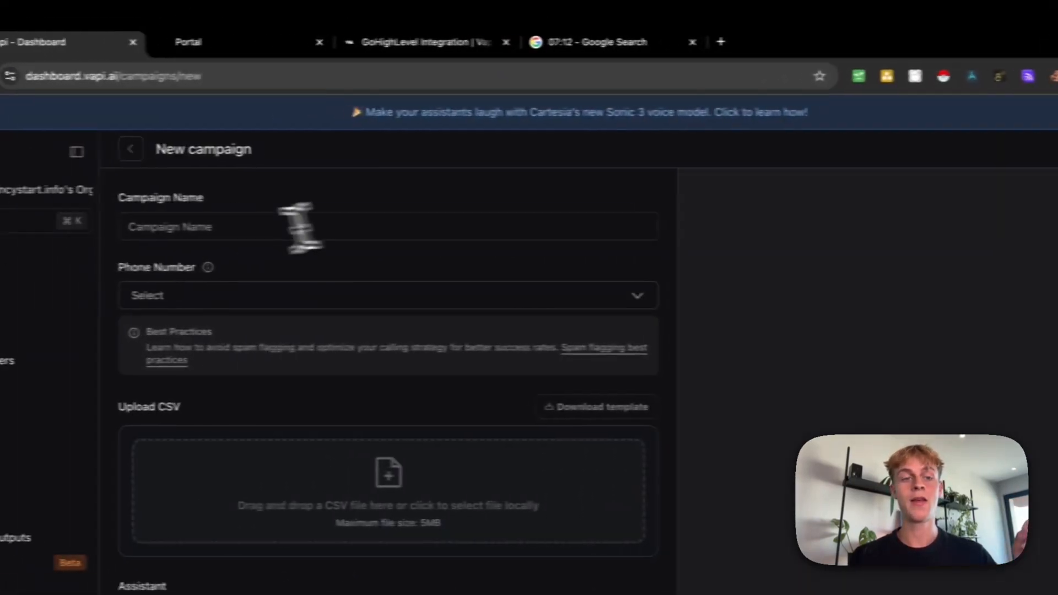
Name the campaign 'B2C Campaign' and set it to call from the UK Number.
{"action": "type", "text": "B"}
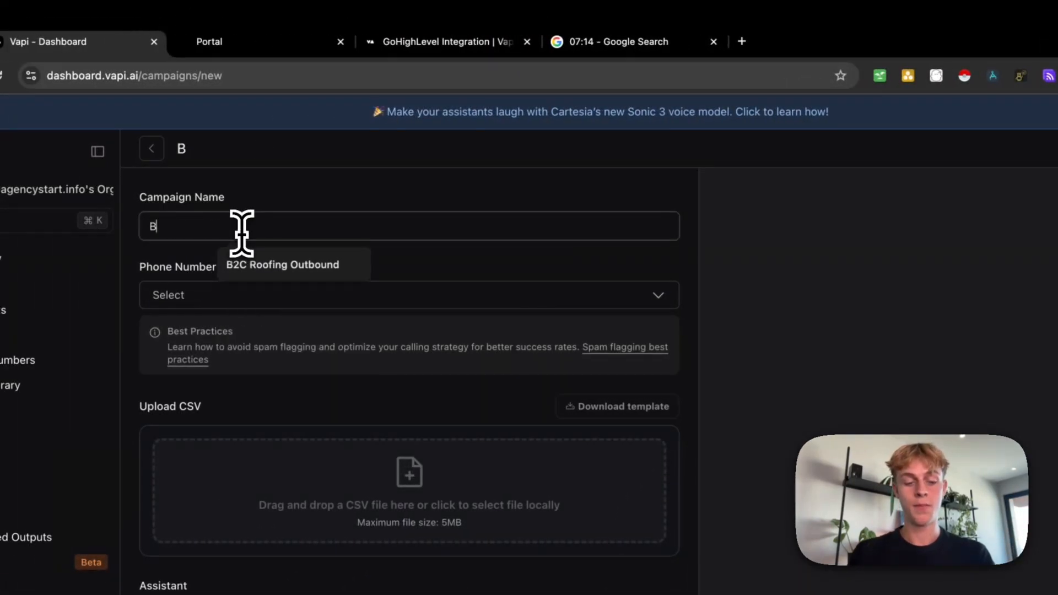
{"action": "type", "text": "2C"}
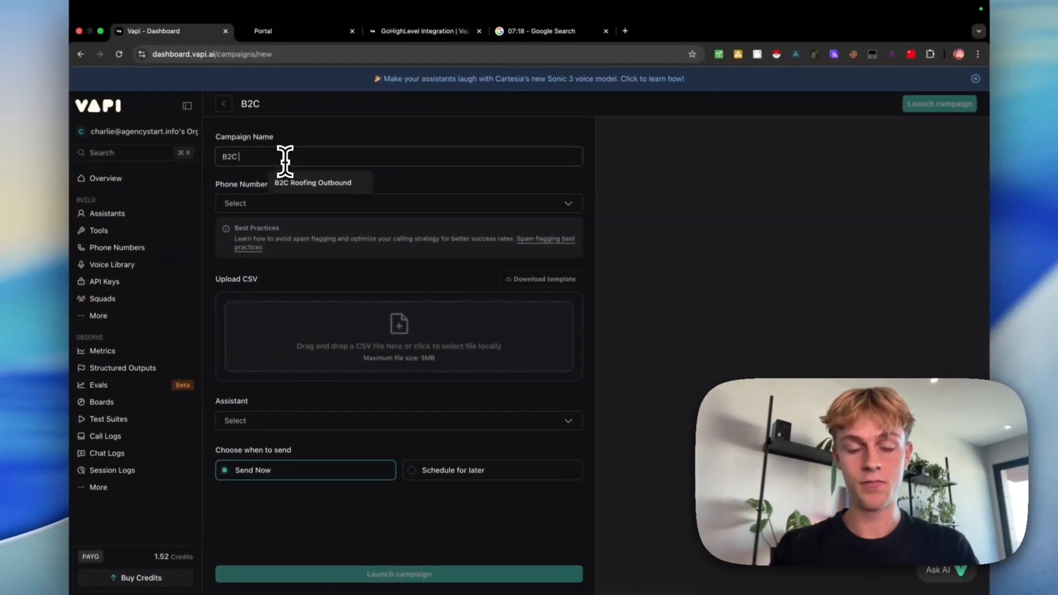
{"action": "type", "text": "Campaign"}
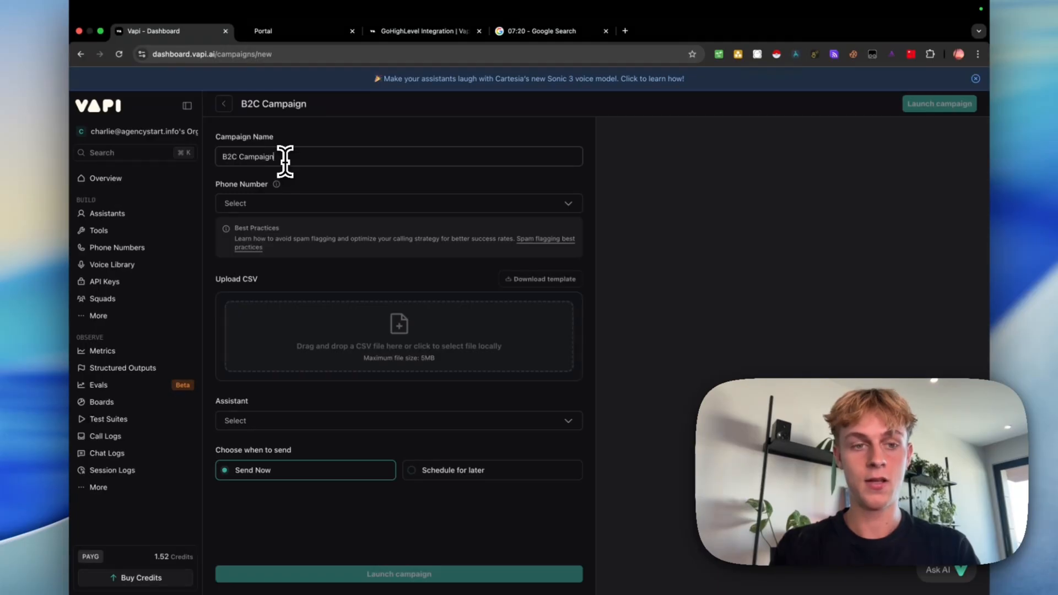
{"action": "left_click", "coordinate": [398, 203]}
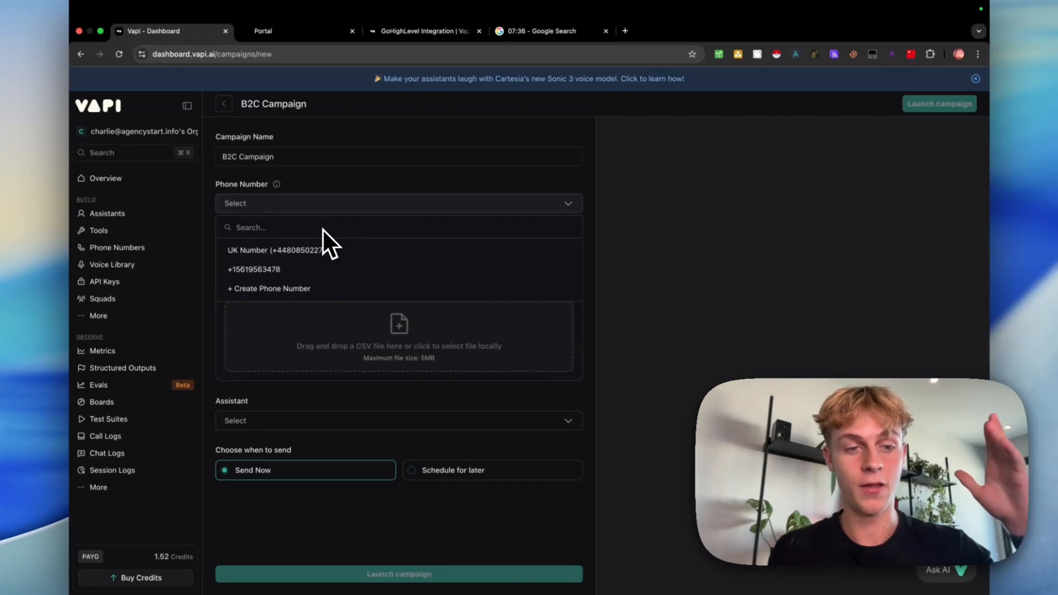
{"action": "mouse_move", "coordinate": [279, 250]}
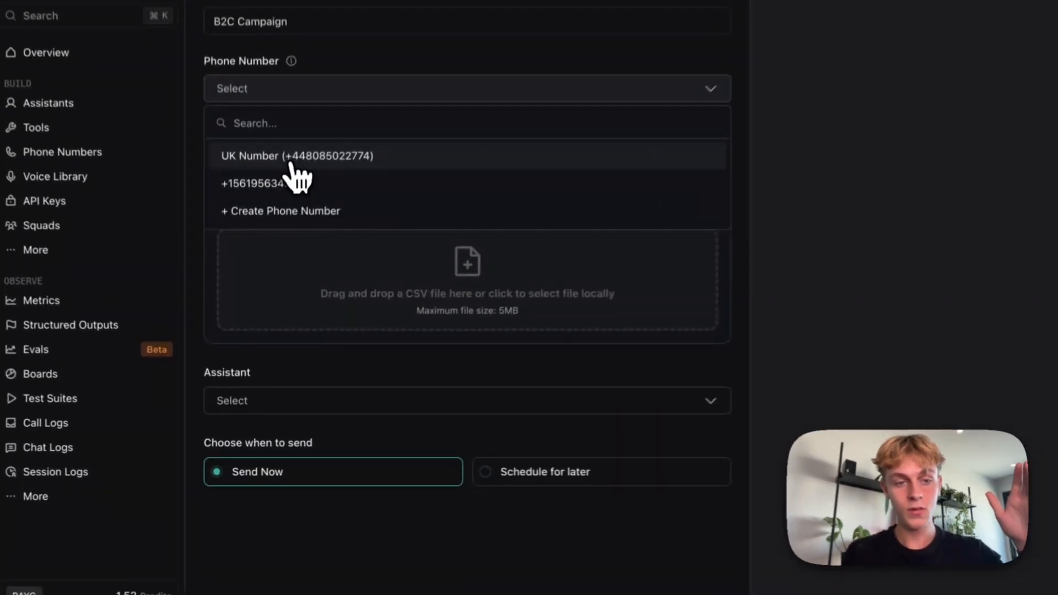
{"action": "left_click", "coordinate": [296, 156]}
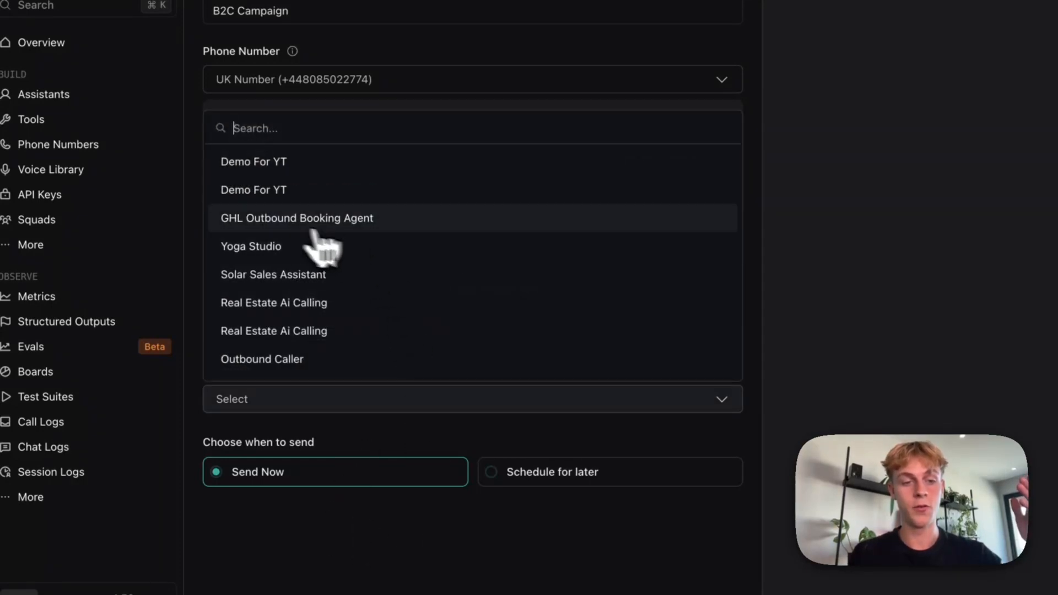
{"action": "left_click", "coordinate": [253, 161]}
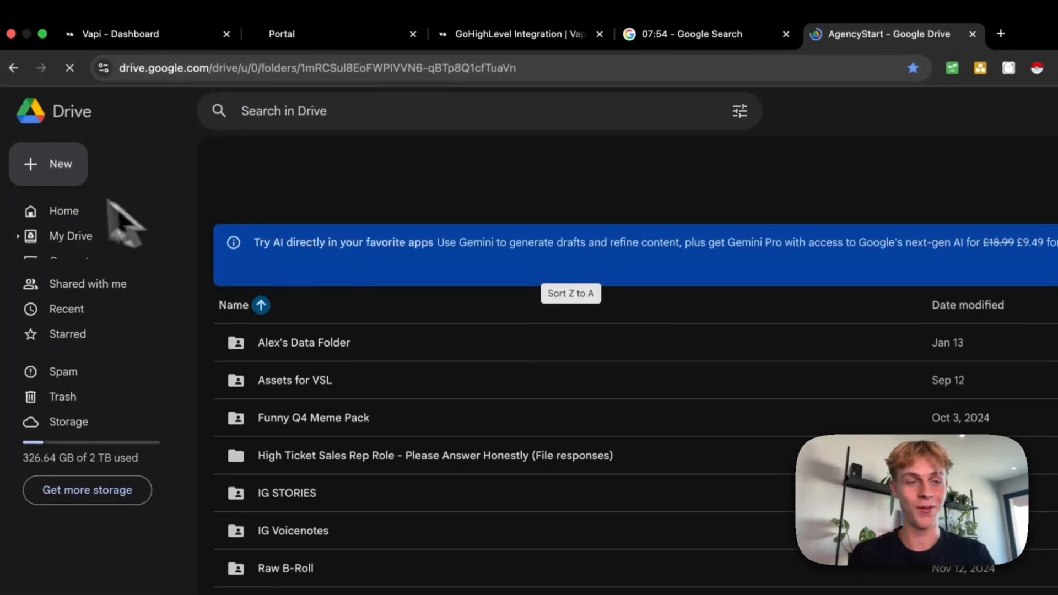
Create a new blank Google Sheets spreadsheet from Drive and start a file import.
{"action": "left_click", "coordinate": [47, 163]}
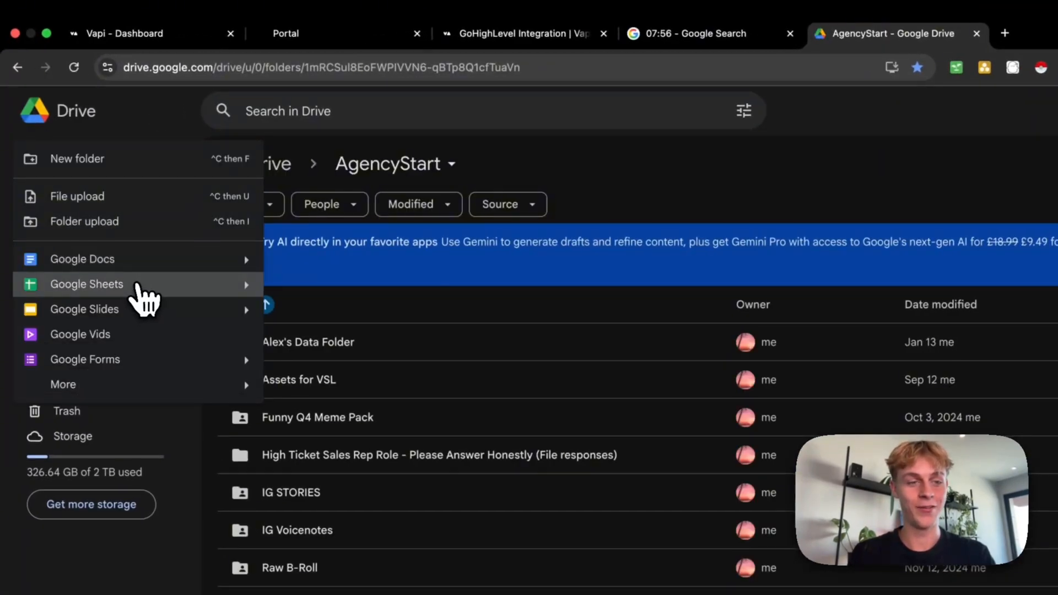
{"action": "left_click", "coordinate": [86, 285]}
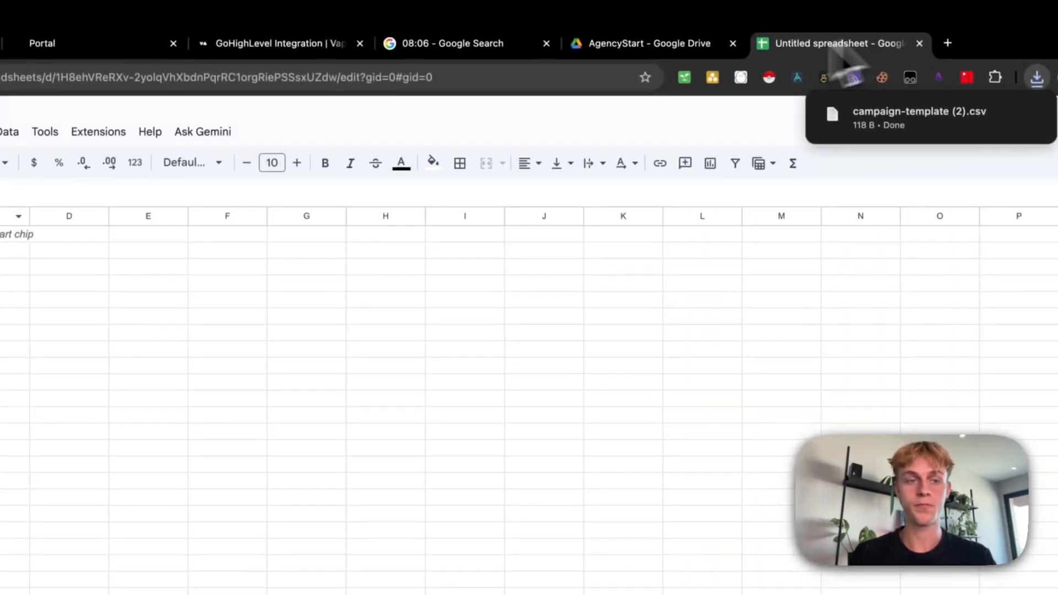
{"action": "left_click", "coordinate": [58, 110]}
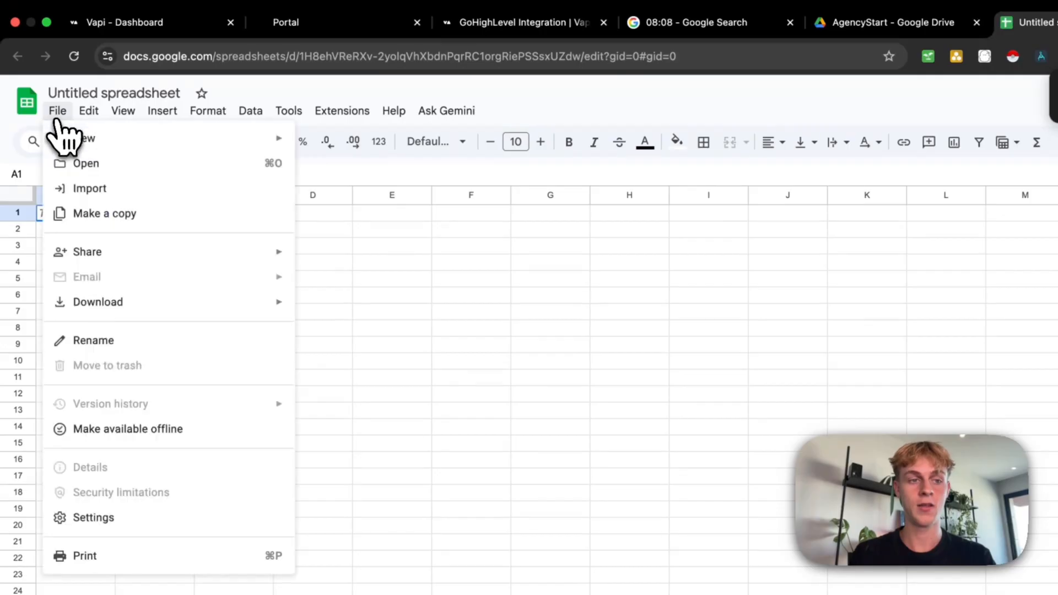
{"action": "left_click", "coordinate": [89, 188]}
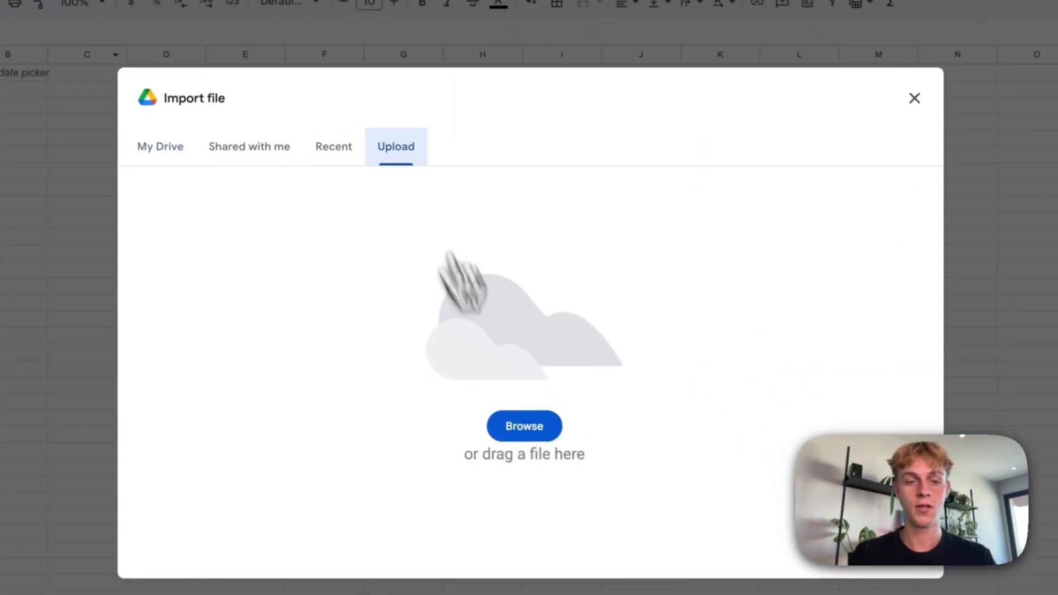
Upload the campaign-template CSV from Downloads and import it, replacing the spreadsheet.
{"action": "left_click", "coordinate": [525, 425]}
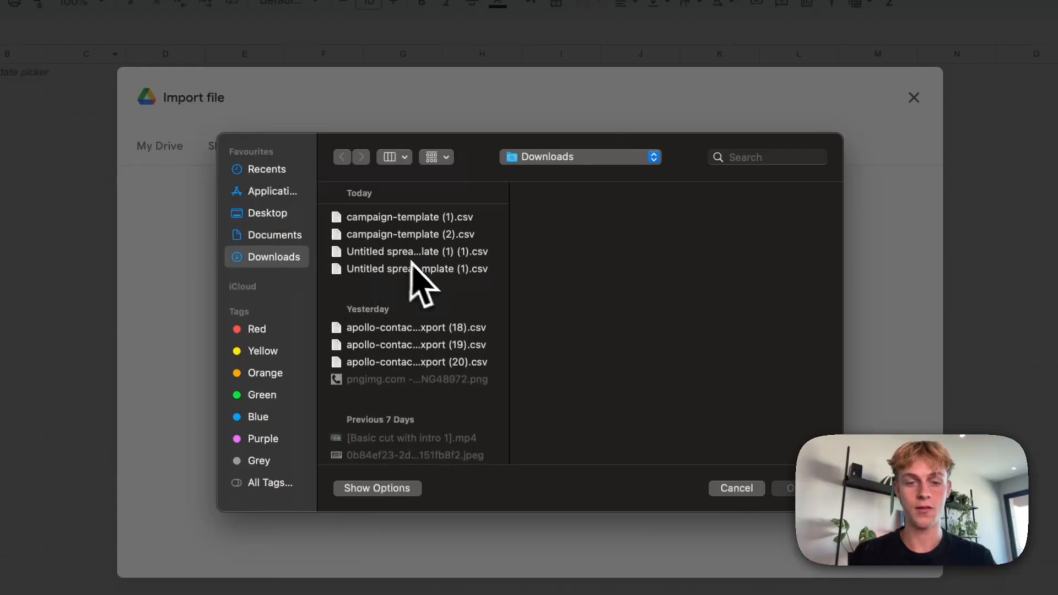
{"action": "left_click", "coordinate": [417, 251]}
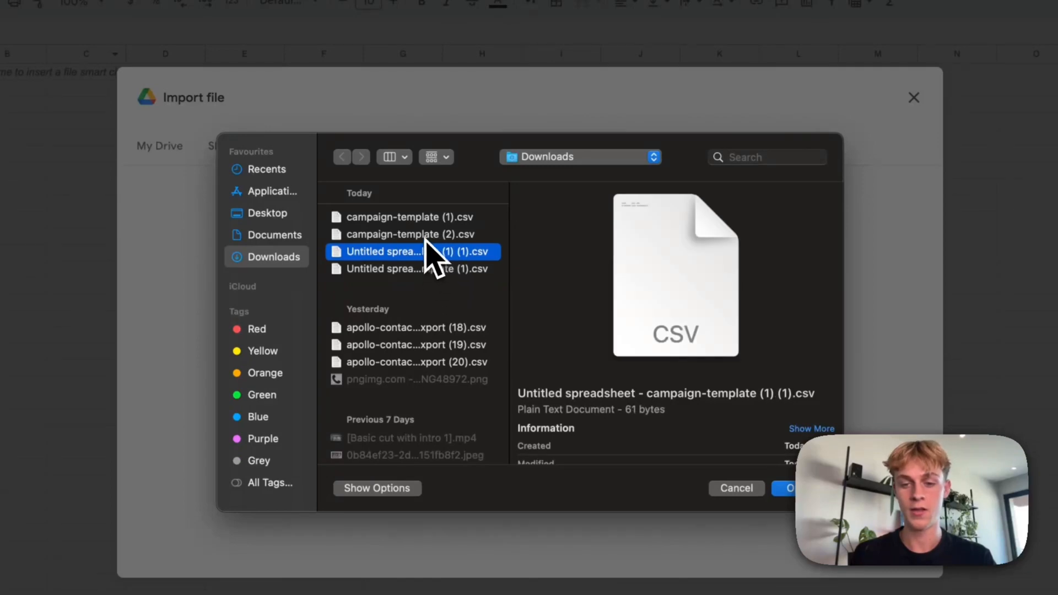
{"action": "left_click", "coordinate": [787, 489]}
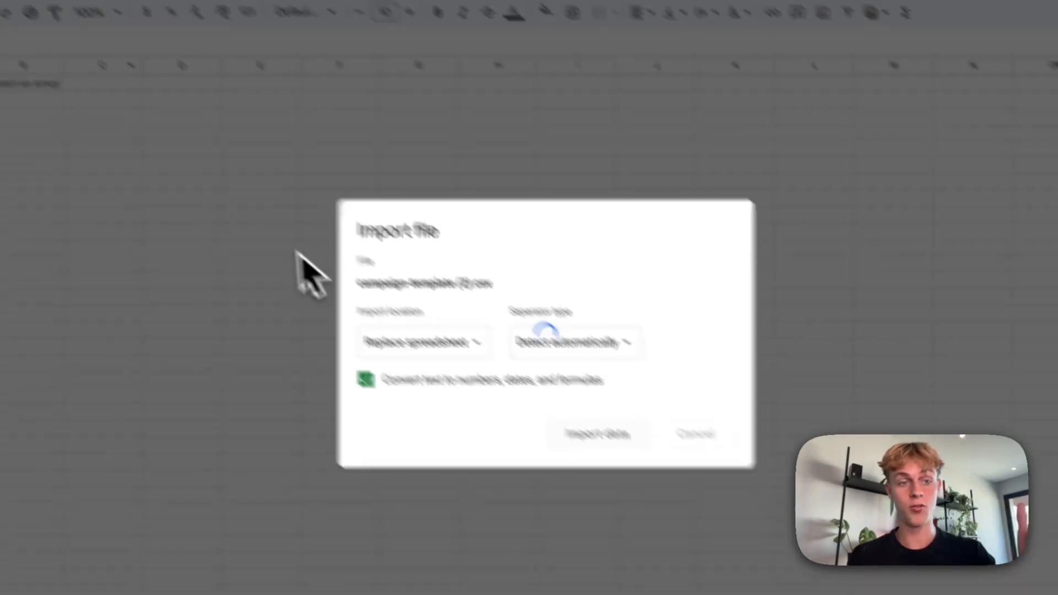
{"action": "left_click", "coordinate": [597, 433]}
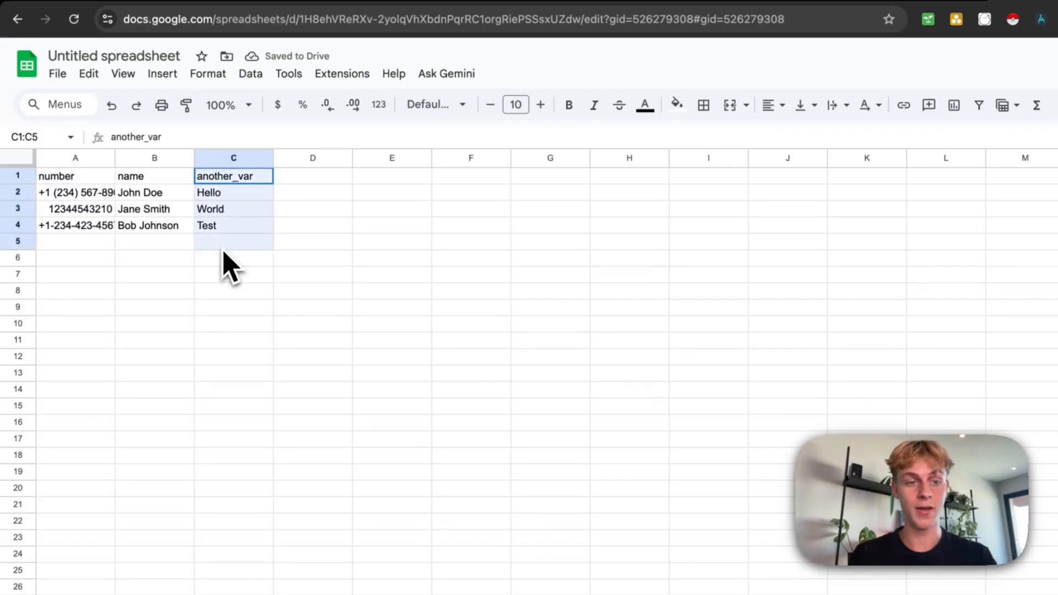
{"action": "key", "text": "Delete"}
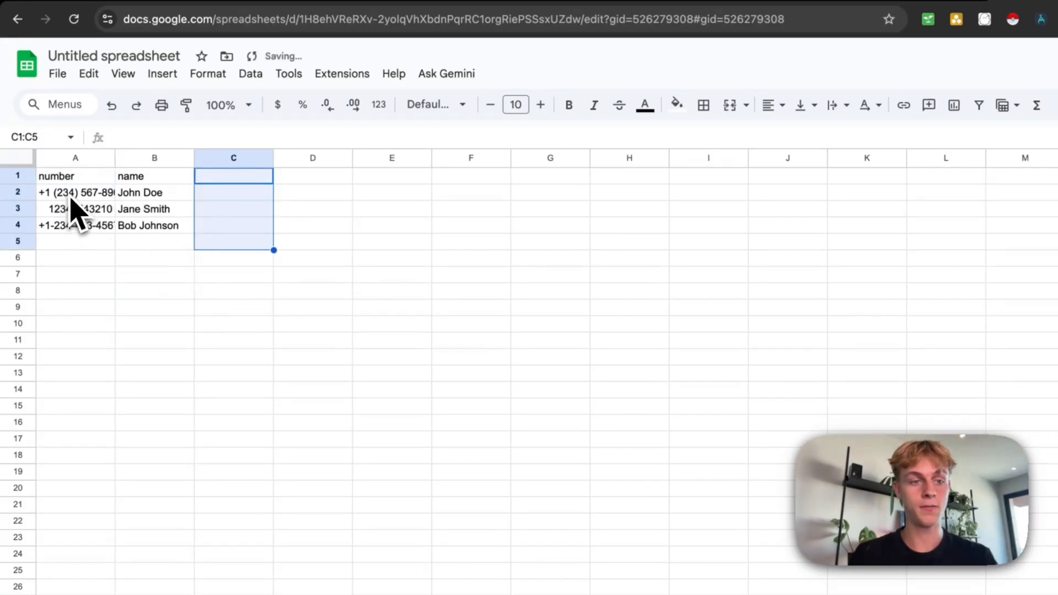
{"action": "left_click", "coordinate": [154, 241]}
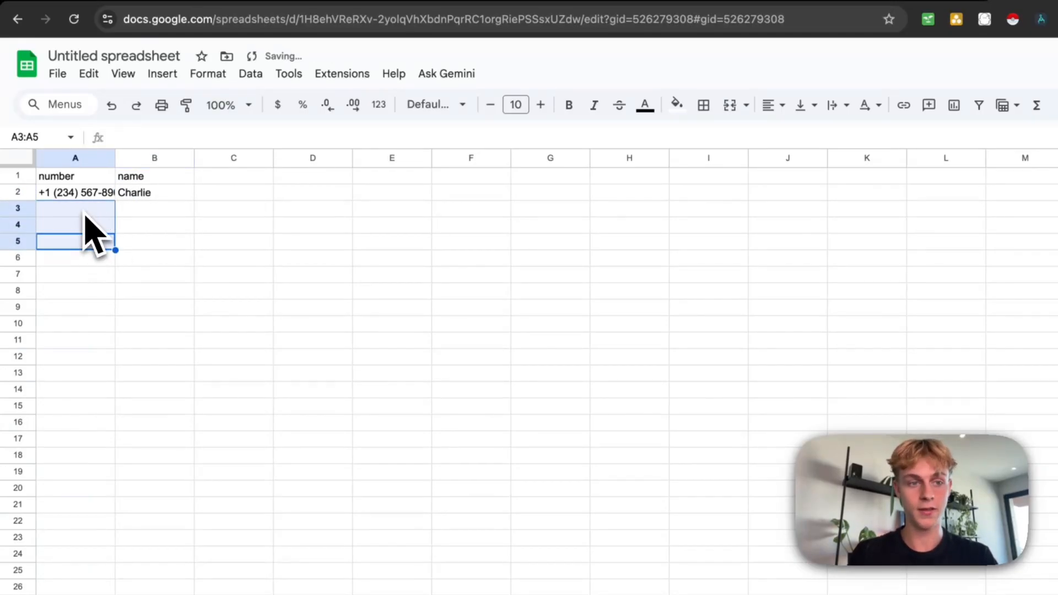
{"action": "double_click", "coordinate": [76, 191]}
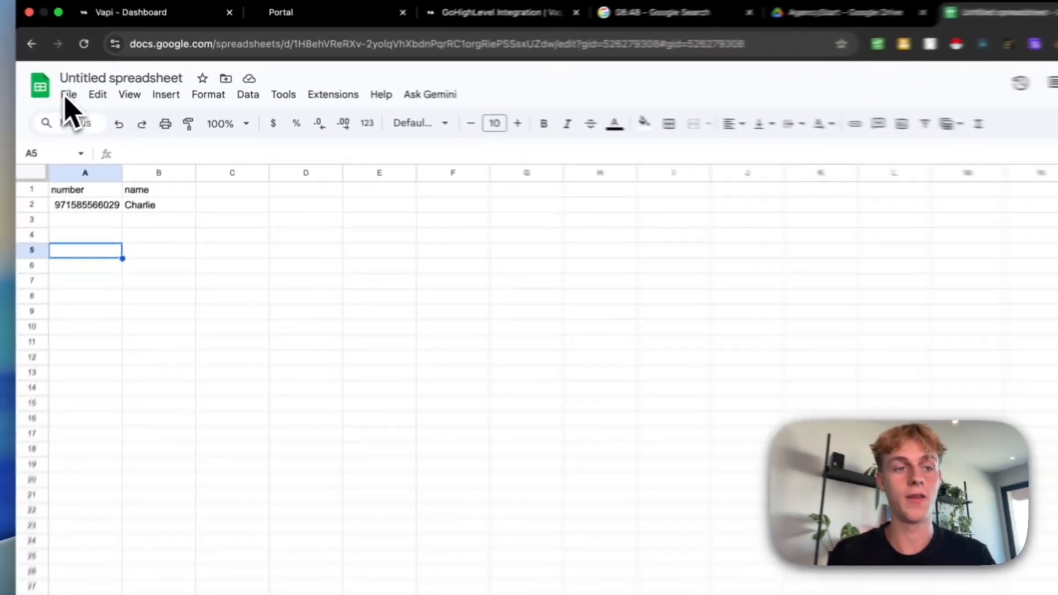
{"action": "left_click", "coordinate": [58, 95]}
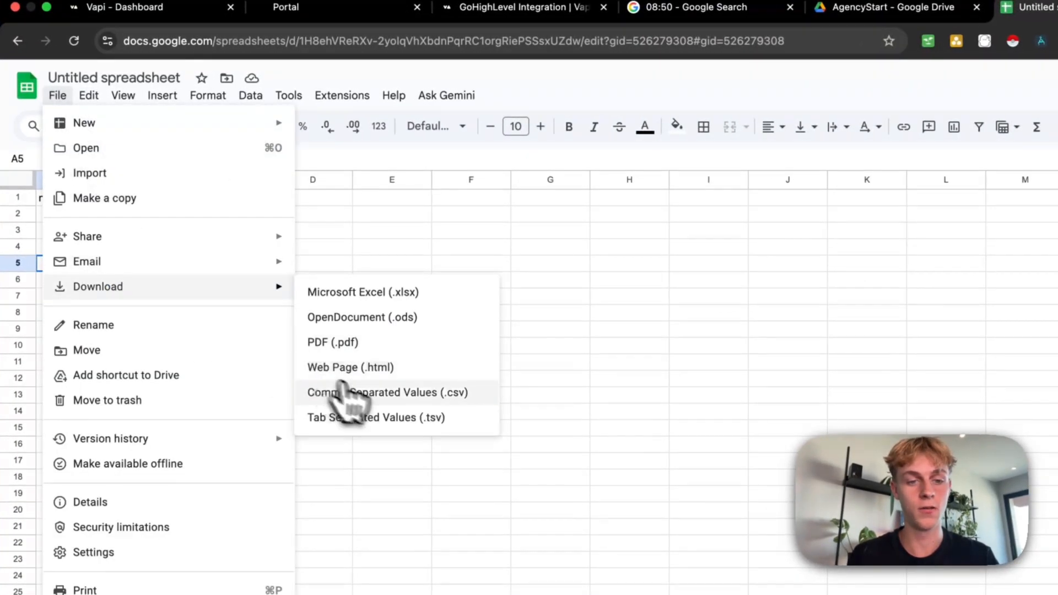
{"action": "left_click", "coordinate": [387, 393]}
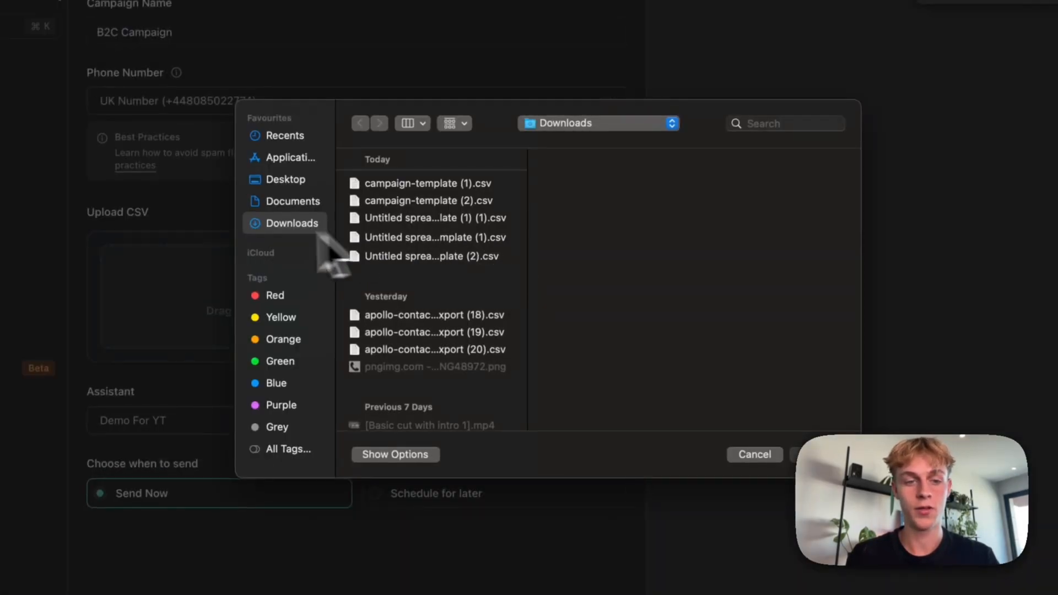
Upload campaign-template (2).csv to the B2C Campaign and launch it with Send Now.
{"action": "left_click", "coordinate": [432, 256]}
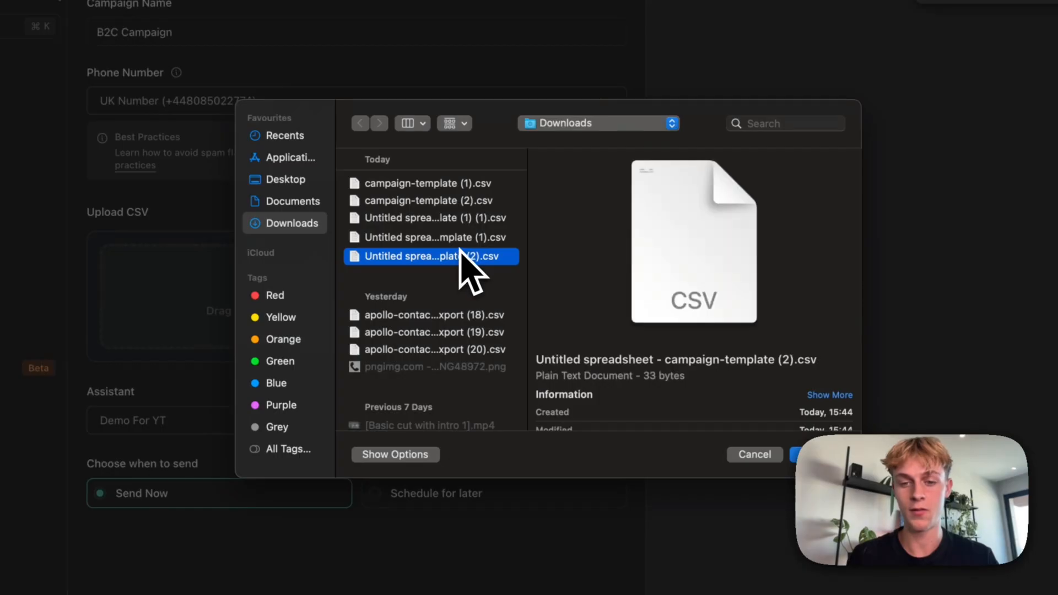
{"action": "mouse_move", "coordinate": [675, 419]}
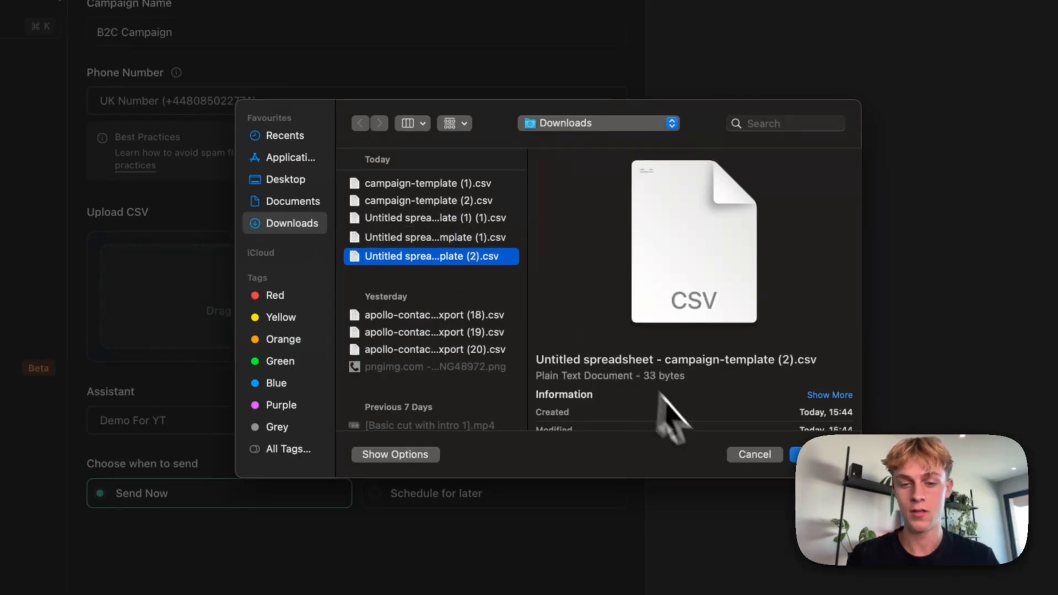
{"action": "left_click", "coordinate": [810, 455]}
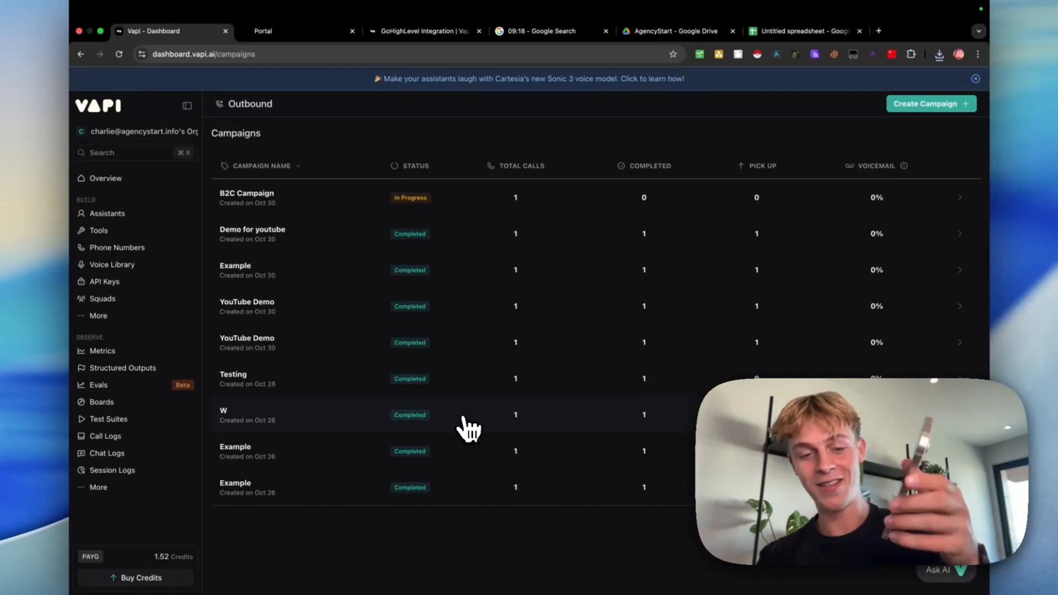
{"action": "mouse_move", "coordinate": [480, 390]}
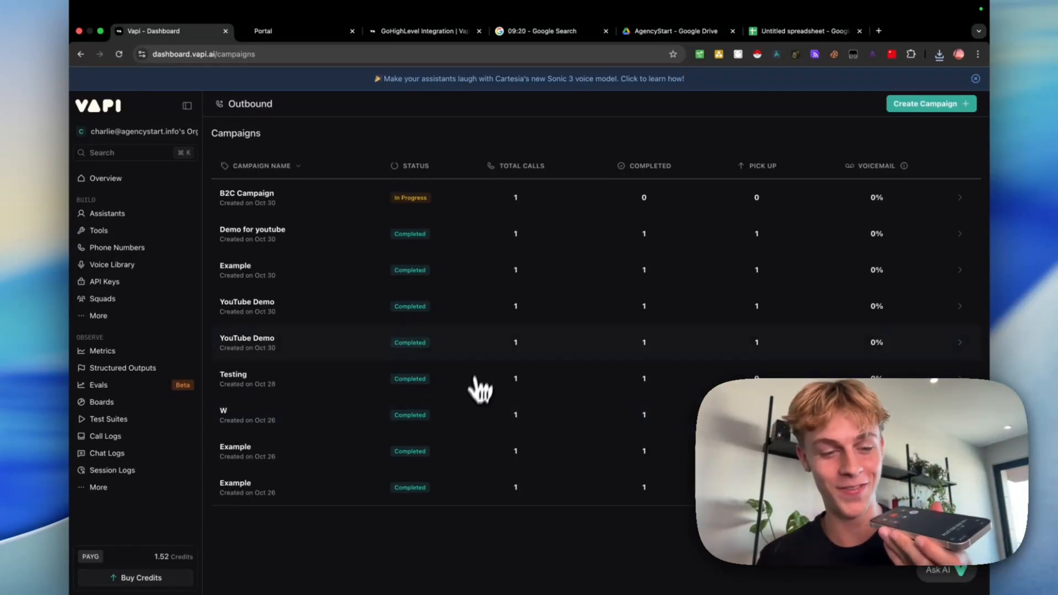
{"action": "mouse_move", "coordinate": [486, 189]}
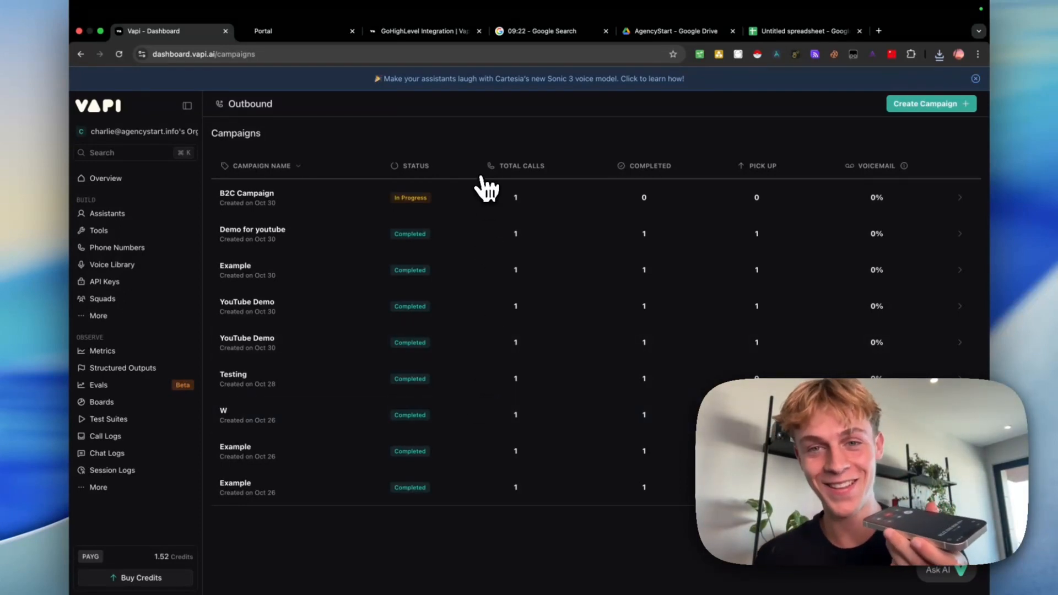
{"action": "mouse_move", "coordinate": [545, 128]}
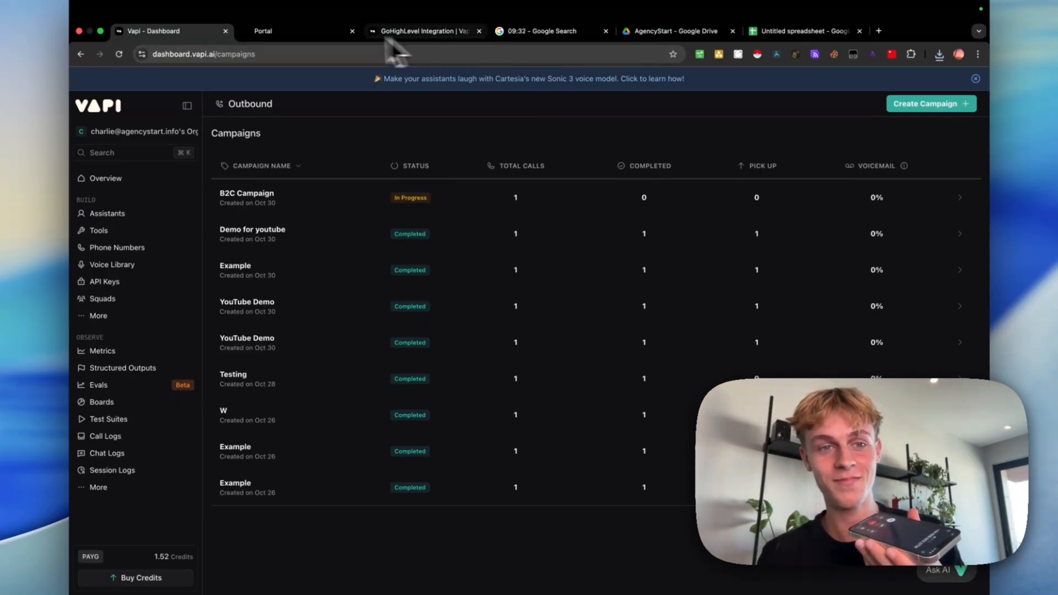
Switch from the Campaigns list to the GoHighLevel calendar week view.
{"action": "left_click", "coordinate": [297, 31]}
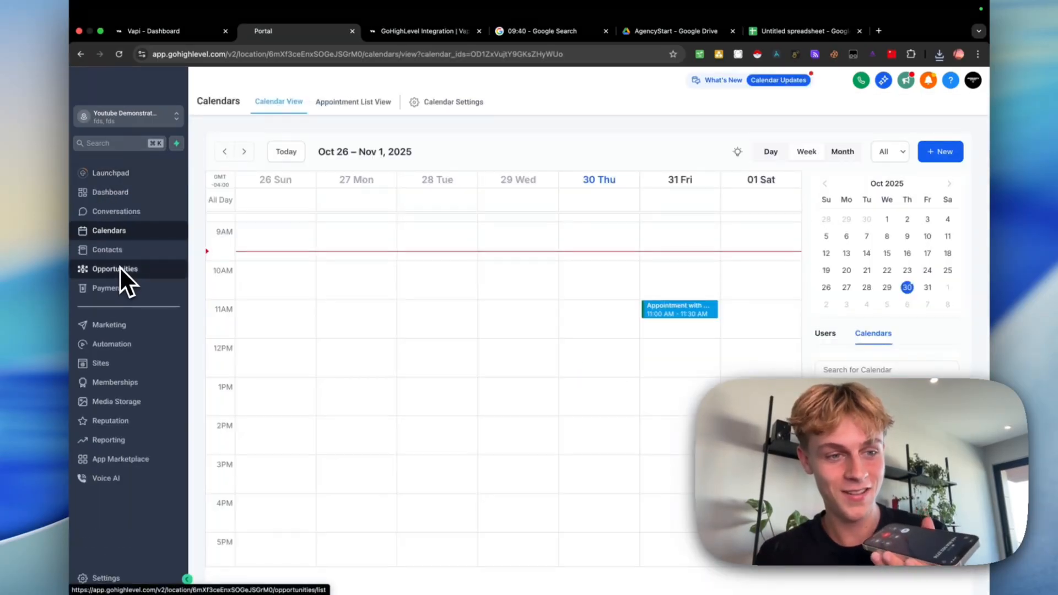
{"action": "mouse_move", "coordinate": [405, 321]}
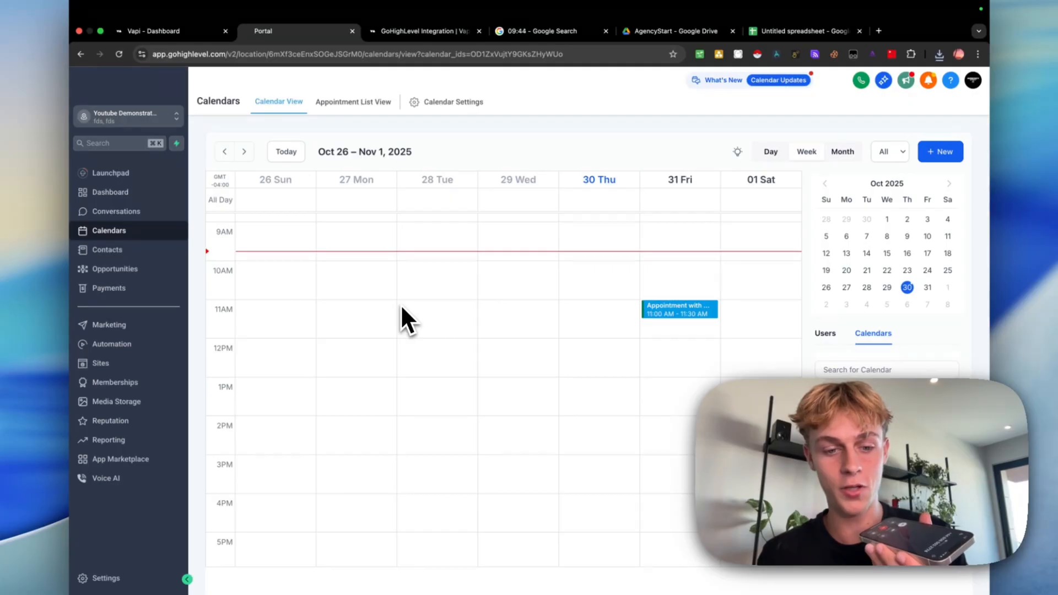
{"action": "mouse_move", "coordinate": [692, 254]}
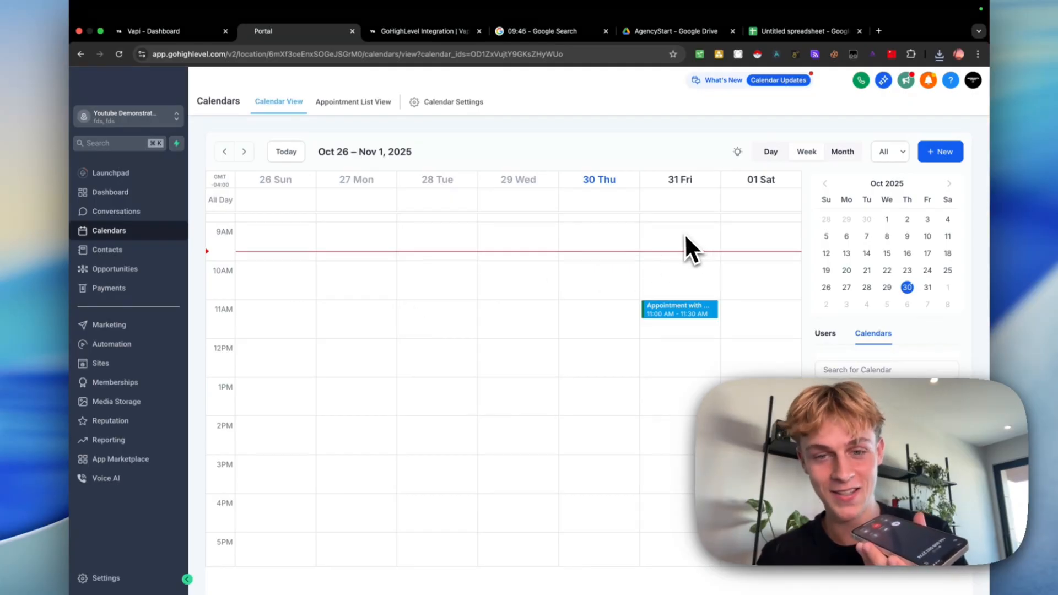
Reload the Oct 26 – Nov 1 week so the new 9:30 AM Friday appointment appears.
{"action": "scroll", "scroll_direction": "up", "scroll_amount": 3}
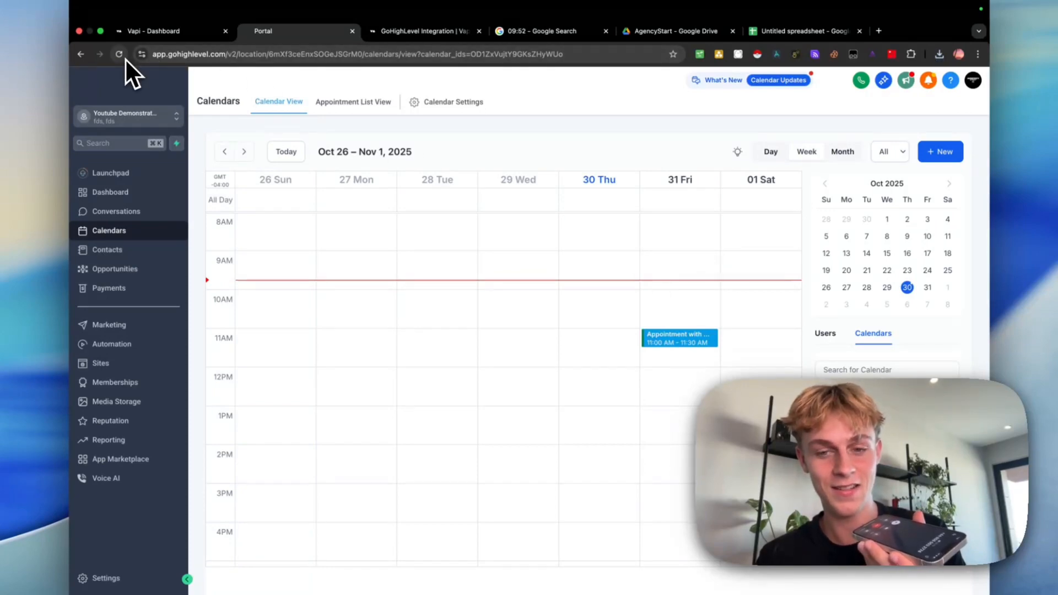
{"action": "mouse_move", "coordinate": [591, 390]}
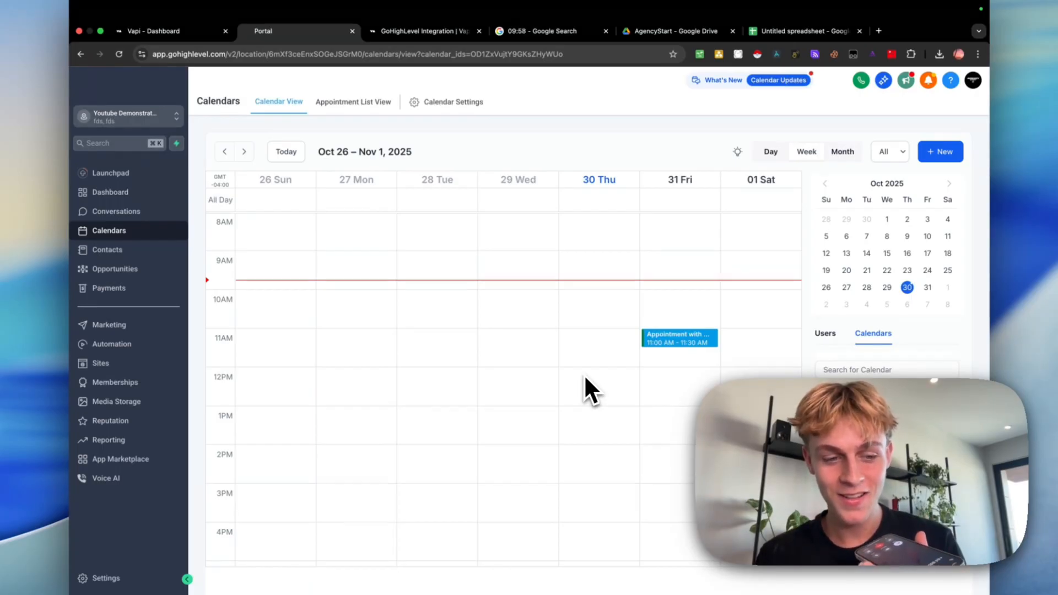
{"action": "mouse_move", "coordinate": [614, 398]}
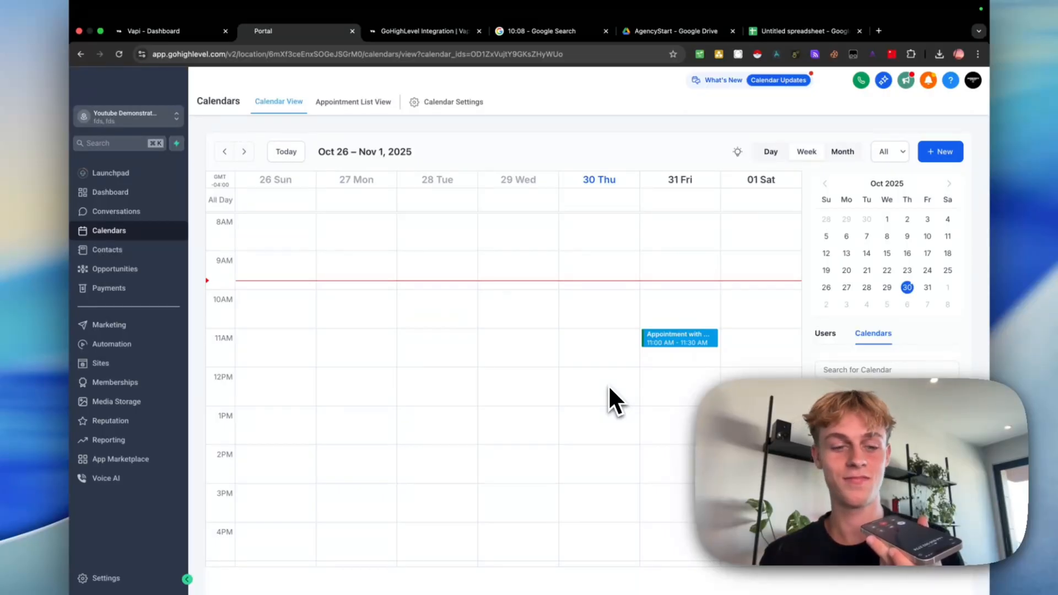
{"action": "mouse_move", "coordinate": [238, 120]}
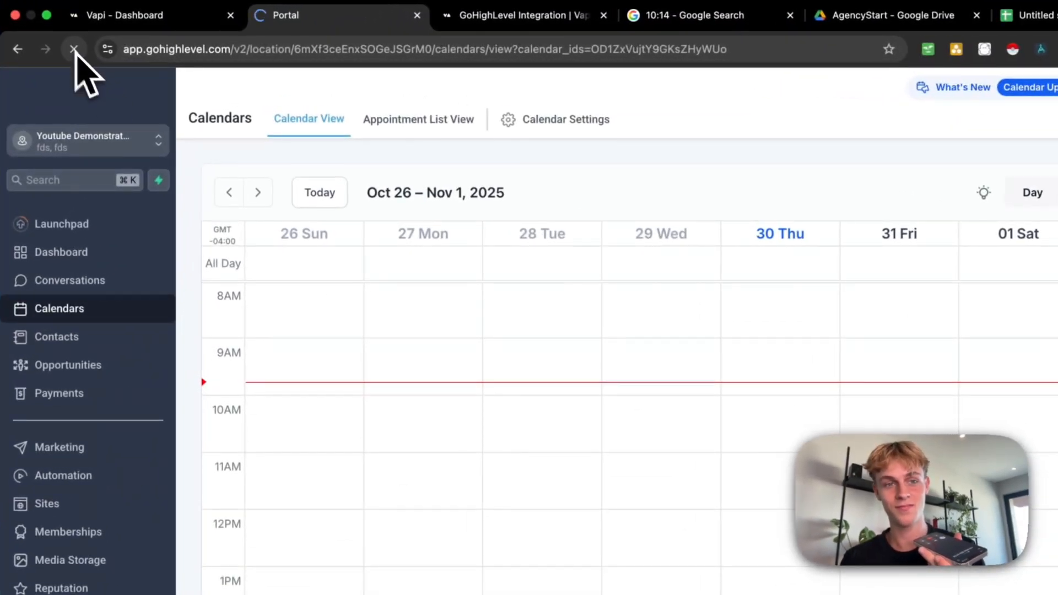
{"action": "left_click", "coordinate": [74, 48]}
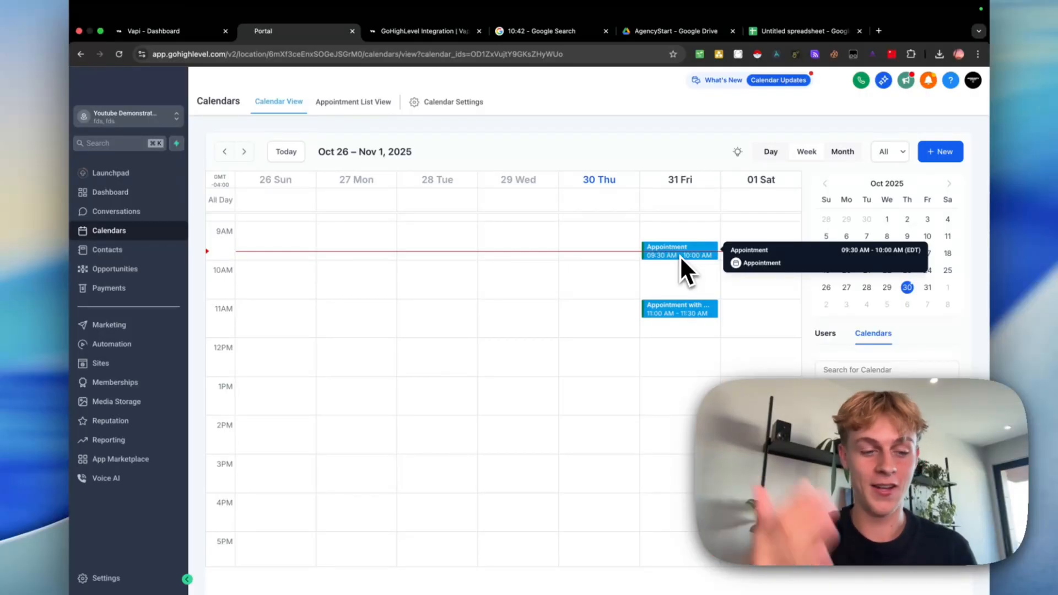
{"action": "mouse_move", "coordinate": [439, 219]}
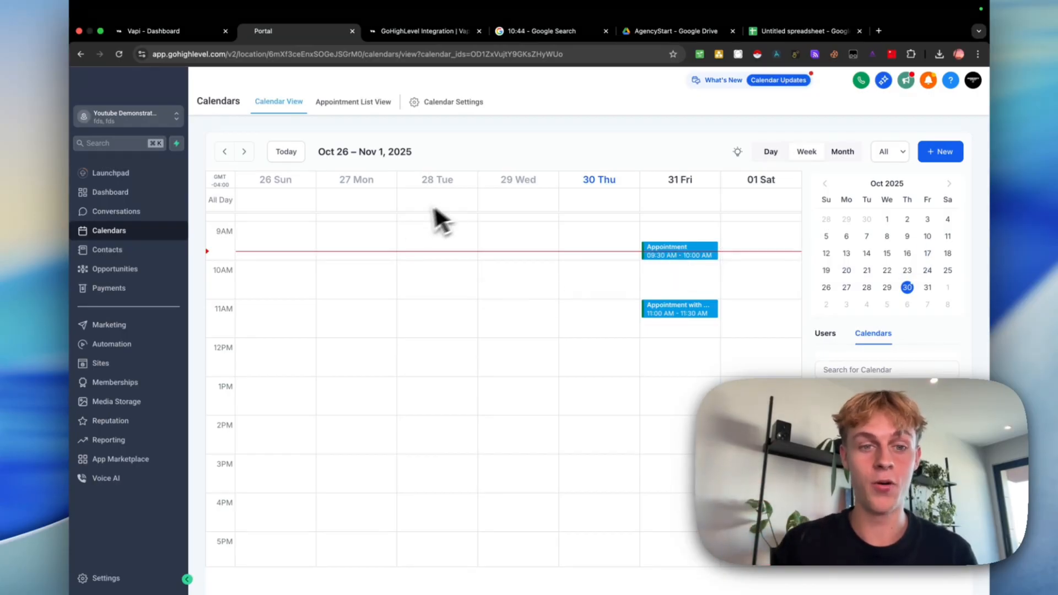
{"action": "mouse_move", "coordinate": [473, 216]}
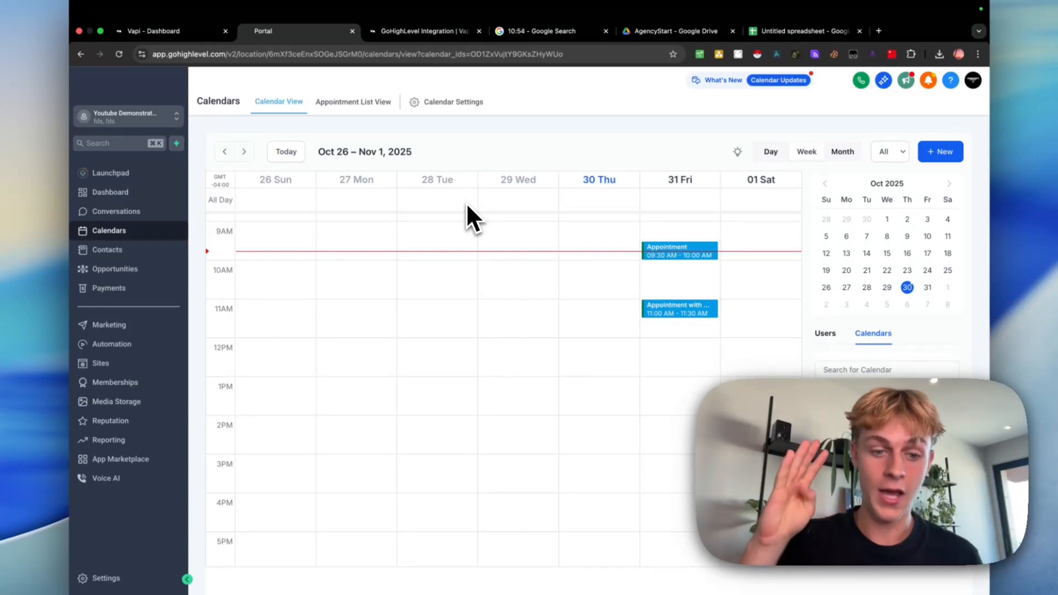
{"action": "mouse_move", "coordinate": [509, 196]}
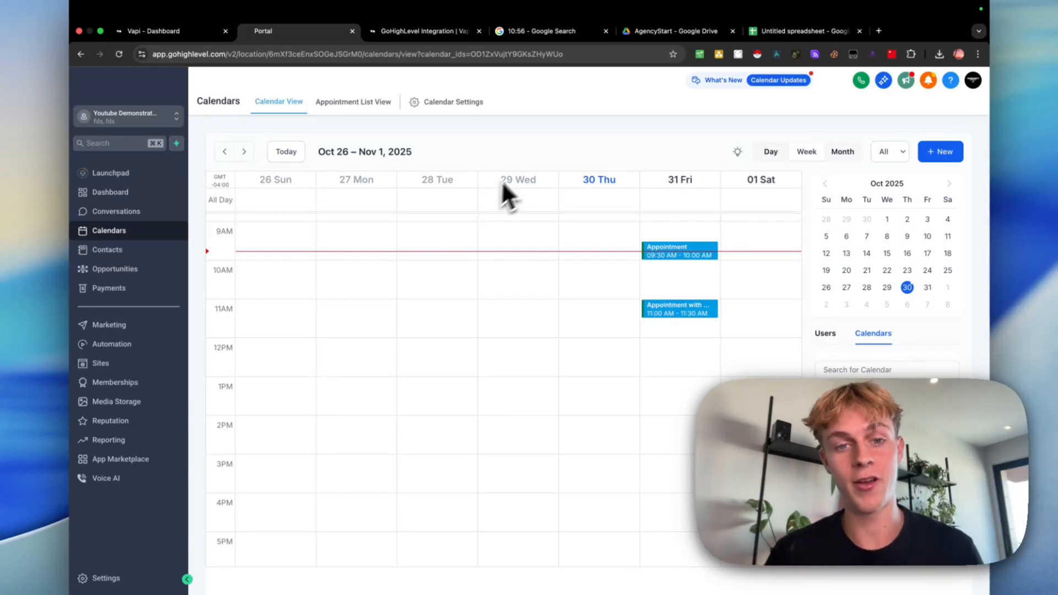
{"action": "mouse_move", "coordinate": [534, 169]}
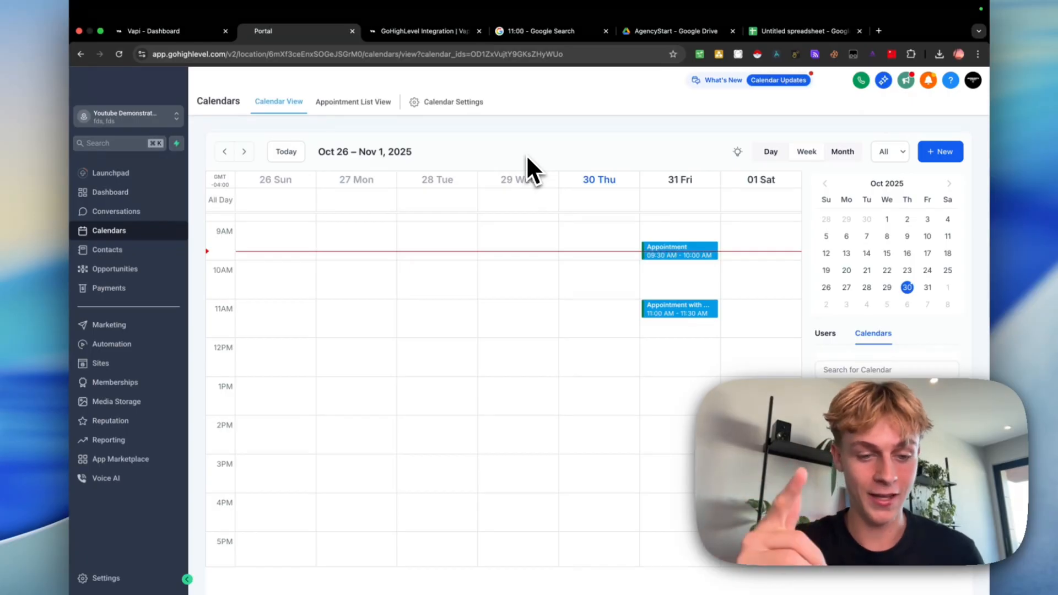
{"action": "mouse_move", "coordinate": [132, 547]}
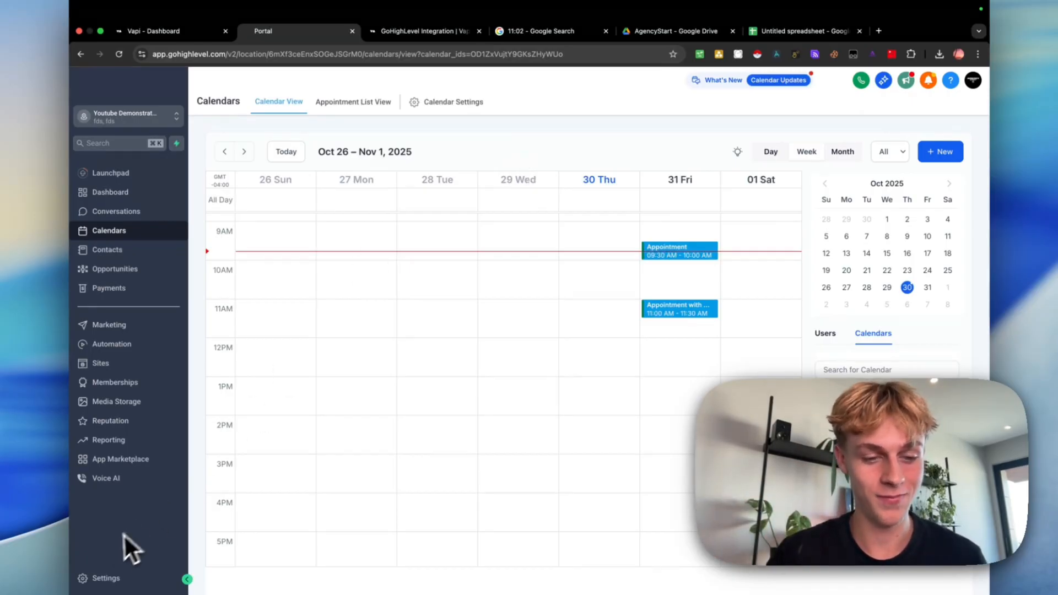